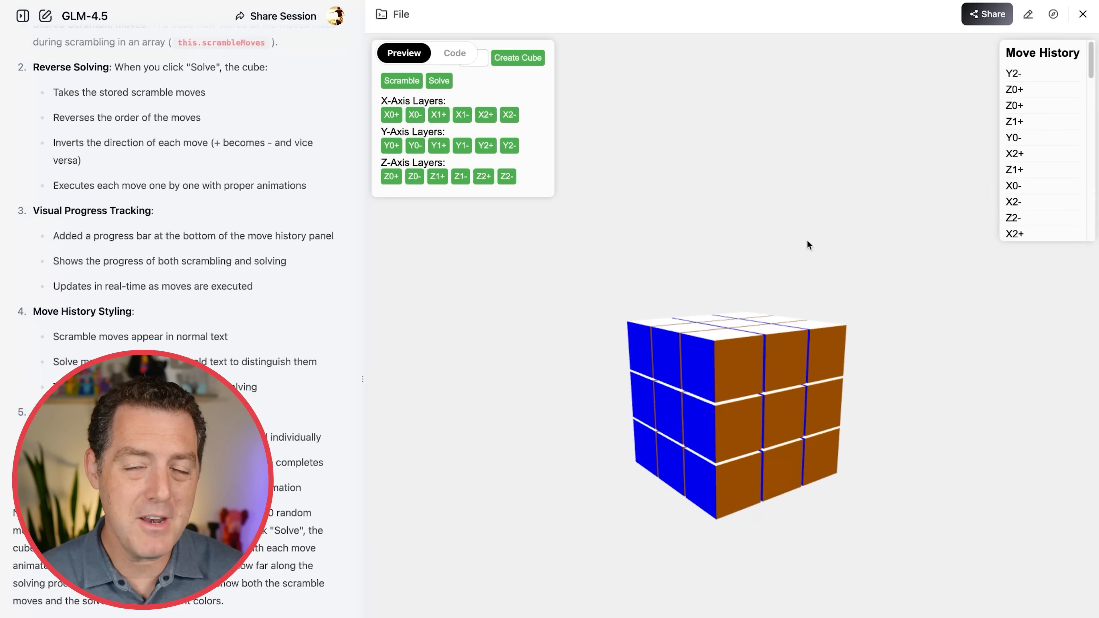
Orbit the 3x3 cube preview to view its top and side faces, then return it upright.
{"action": "left_click", "coordinate": [758, 217]}
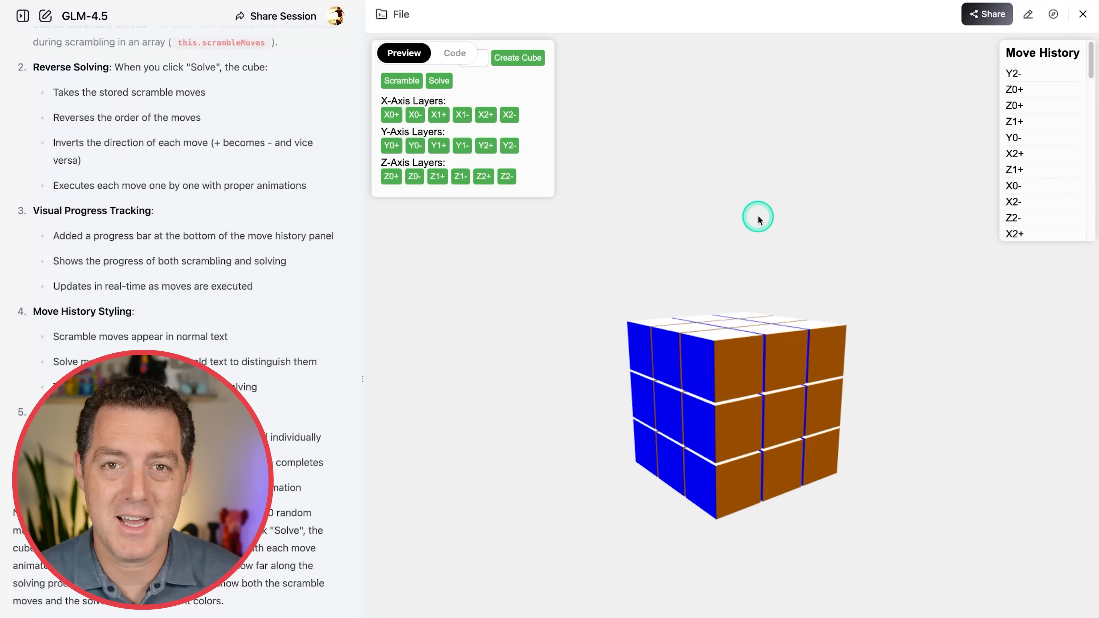
{"action": "left_click_drag", "start_coordinate": [757, 218], "coordinate": [771, 446]}
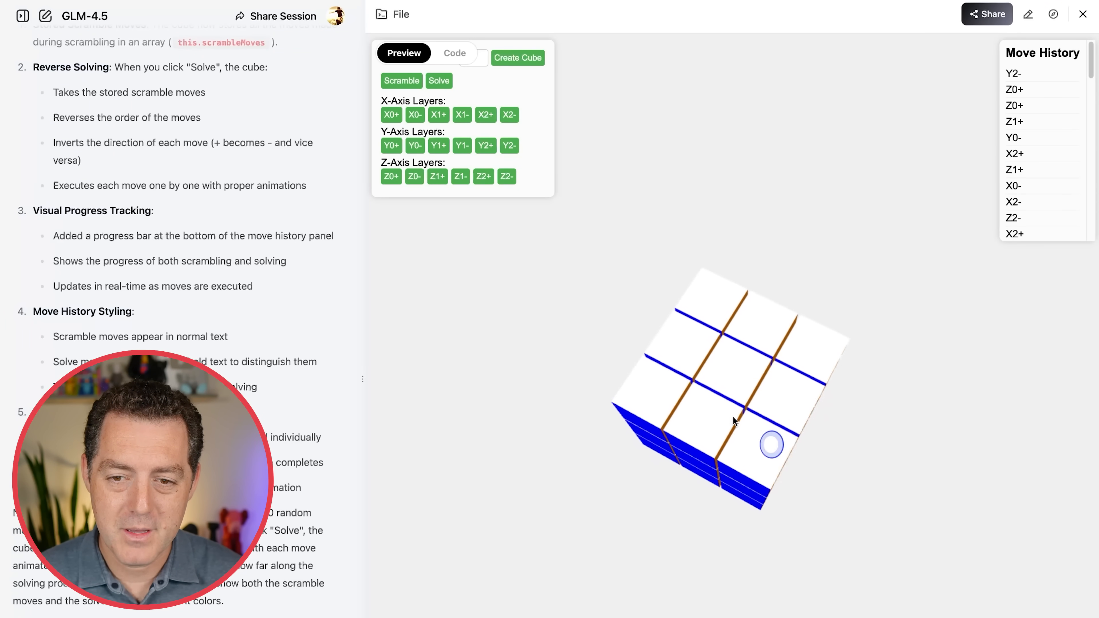
{"action": "left_click_drag", "start_coordinate": [772, 445], "coordinate": [759, 391]}
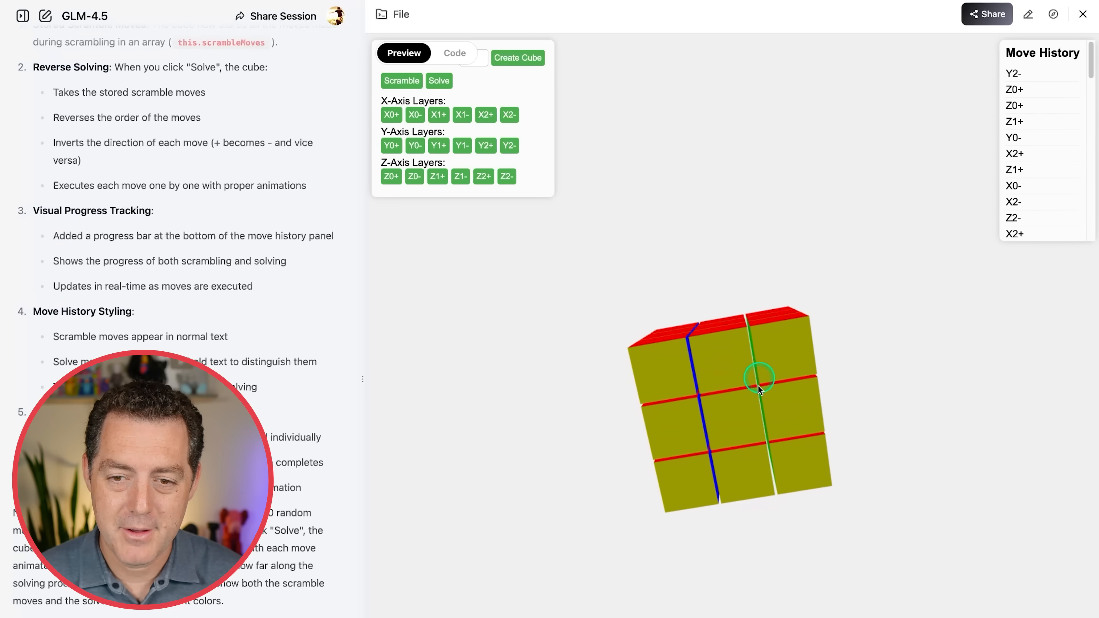
{"action": "left_click_drag", "start_coordinate": [761, 390], "coordinate": [726, 335]}
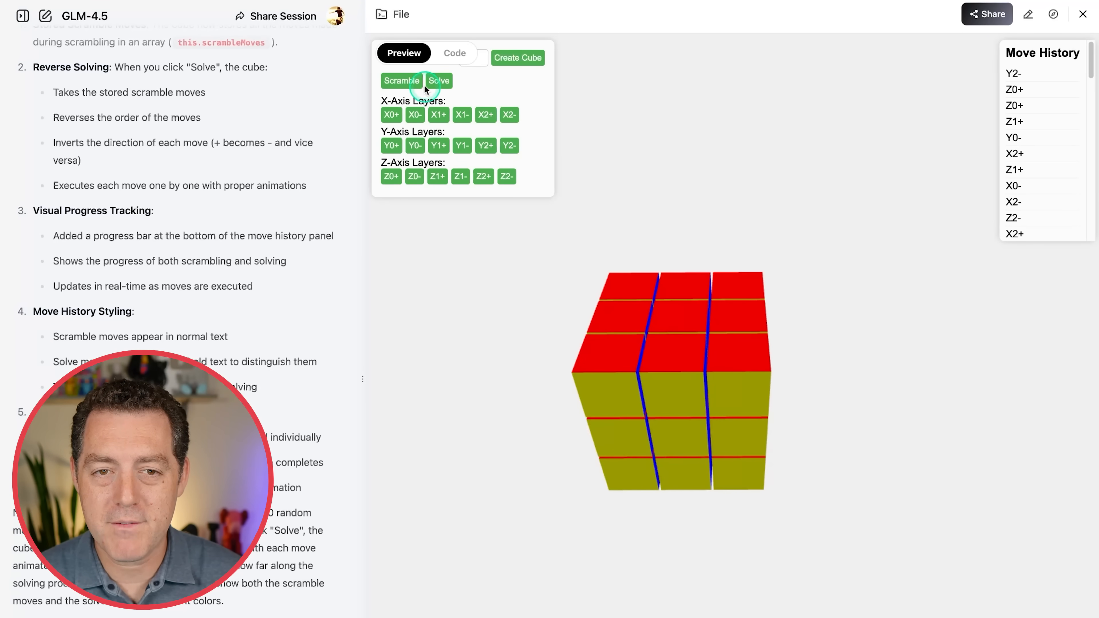
Scramble the 3x3 cube and have it solve itself back to solid-coloured faces.
{"action": "left_click", "coordinate": [401, 80]}
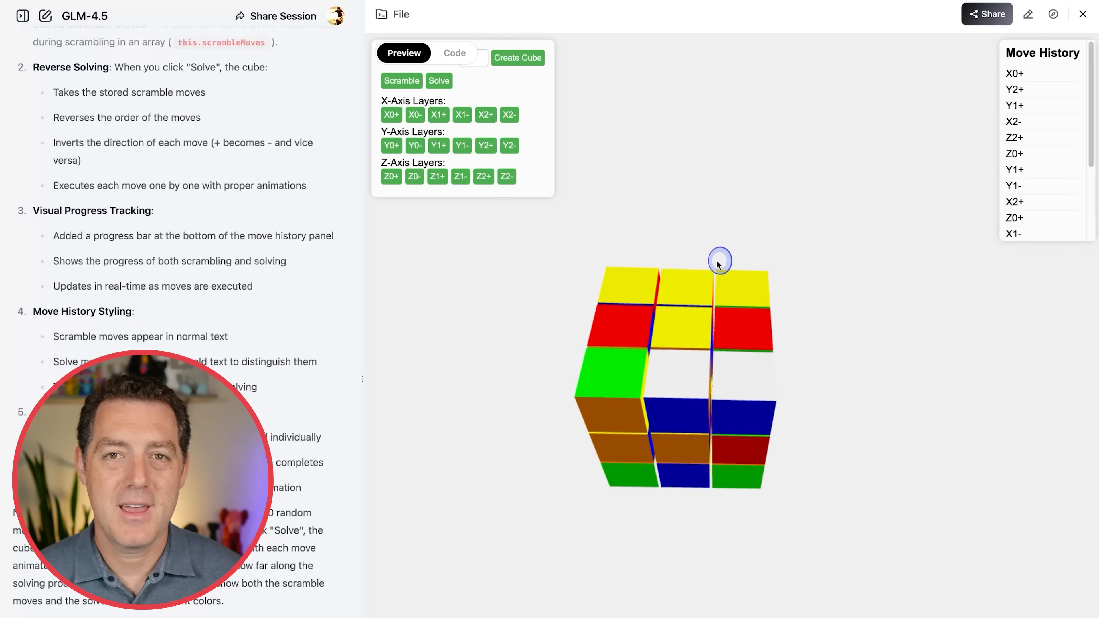
{"action": "left_click", "coordinate": [401, 80]}
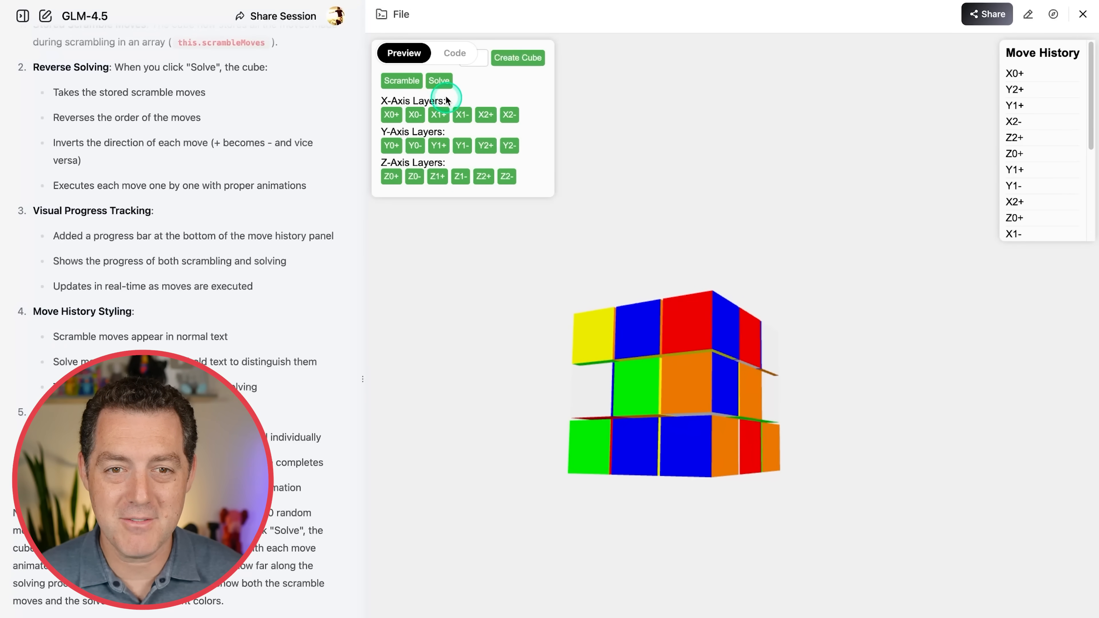
{"action": "left_click", "coordinate": [438, 81]}
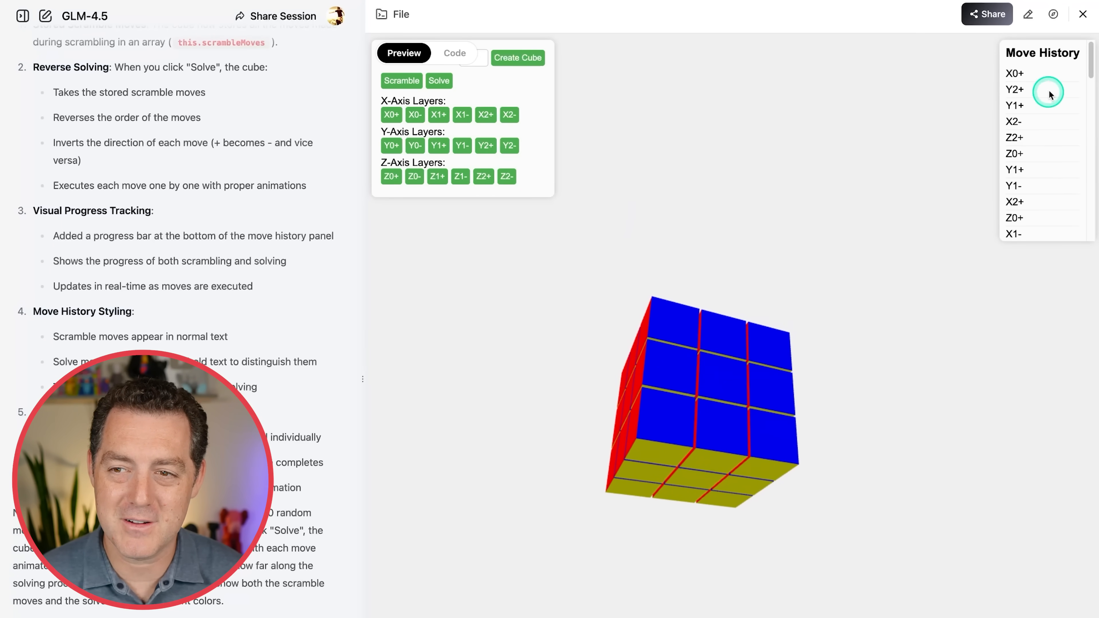
{"action": "scroll", "scroll_direction": "down", "scroll_amount": 3}
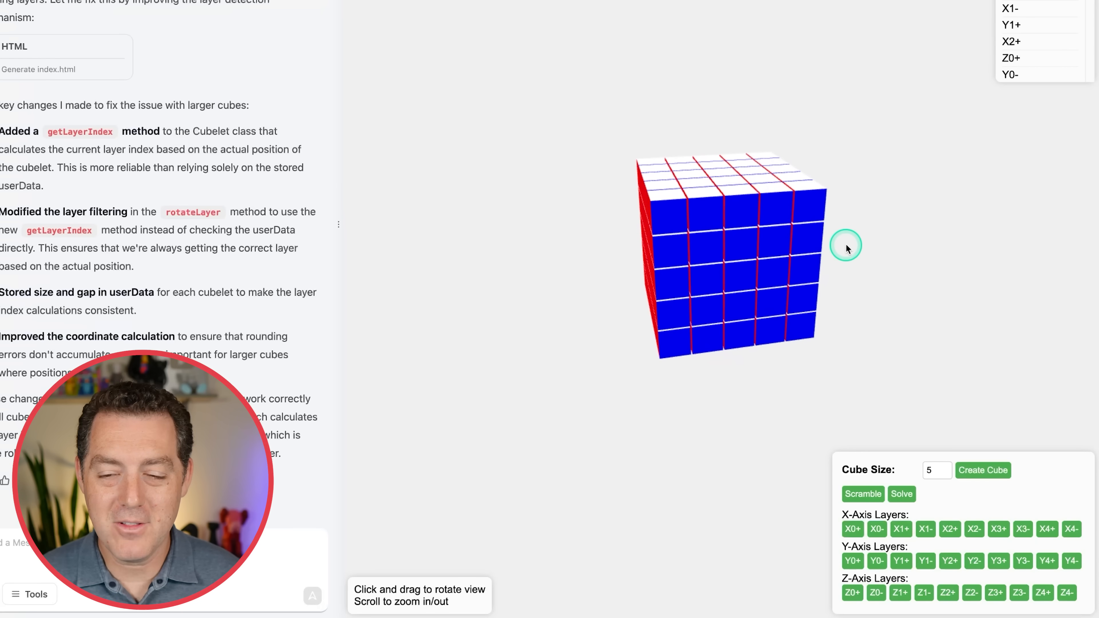
Scramble the 5x5 cube, solve it back to solid faces, and enter a cube size of 10.
{"action": "left_click_drag", "start_coordinate": [847, 247], "coordinate": [868, 175]}
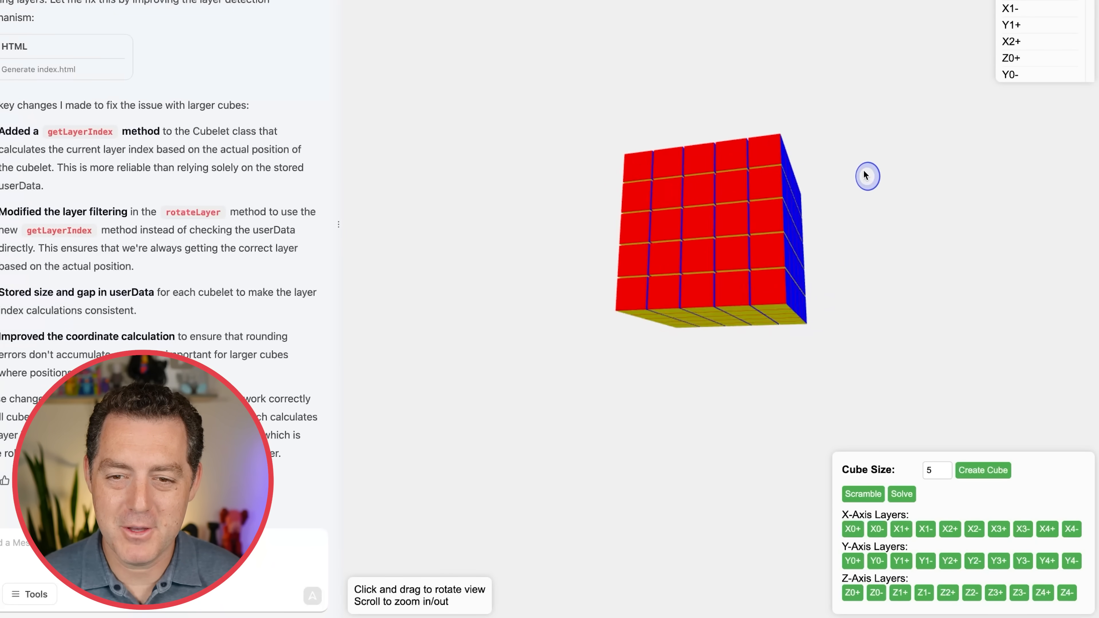
{"action": "left_click", "coordinate": [863, 493]}
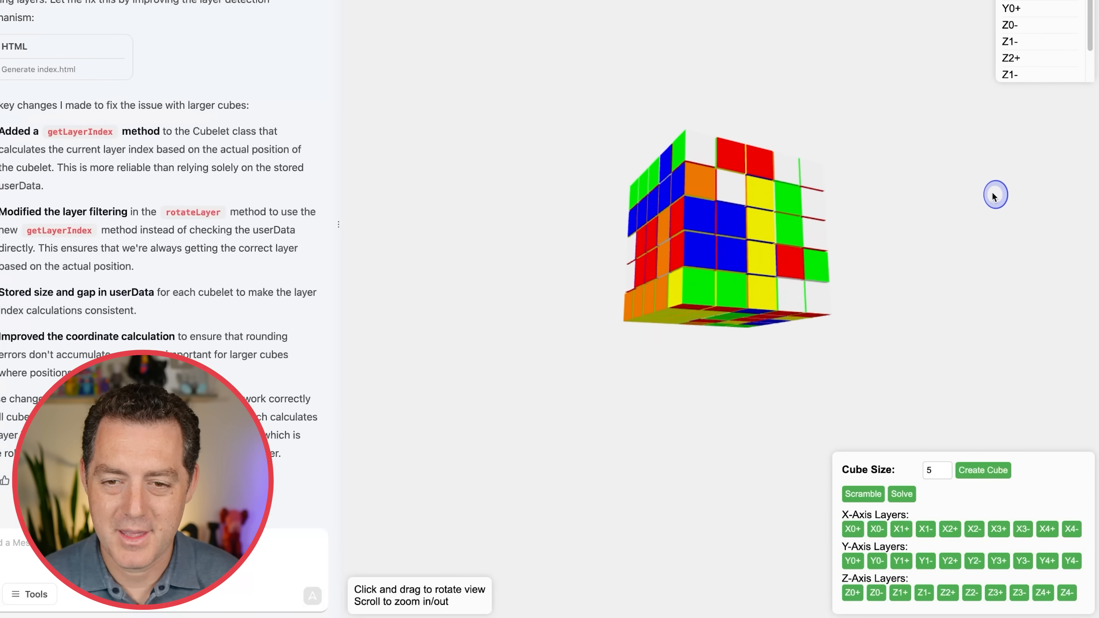
{"action": "left_click_drag", "start_coordinate": [994, 195], "coordinate": [806, 199]}
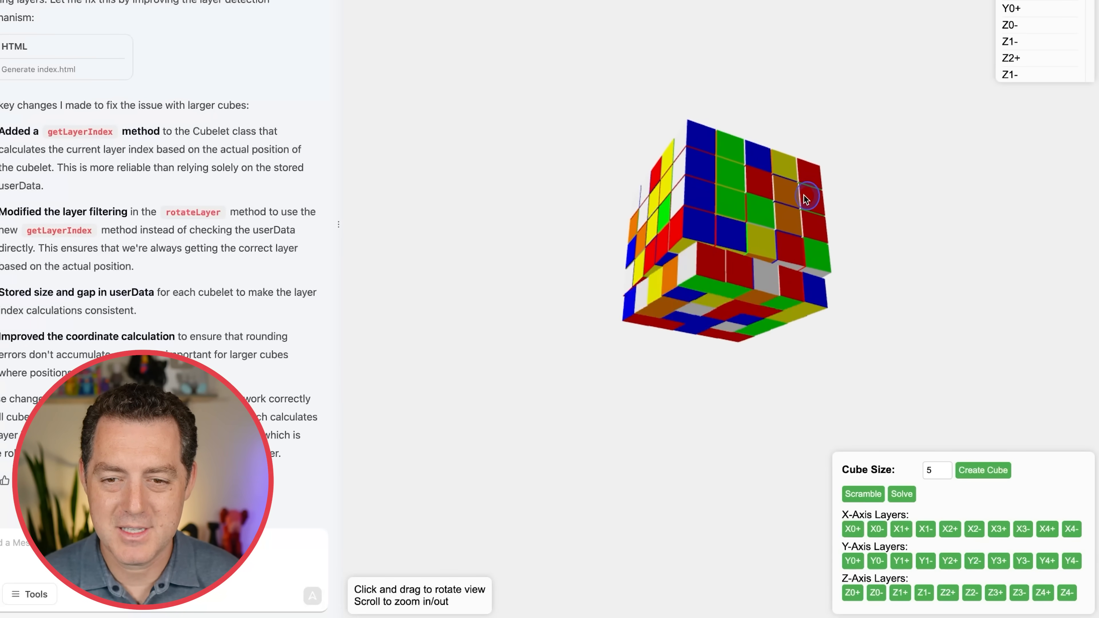
{"action": "left_click", "coordinate": [863, 494]}
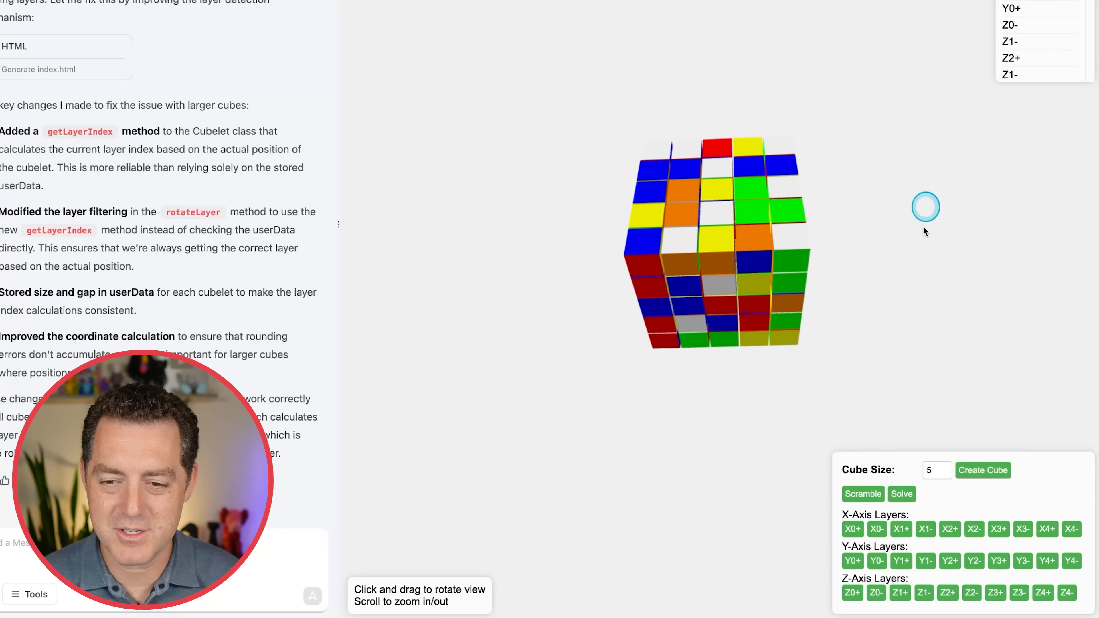
{"action": "left_click", "coordinate": [900, 494]}
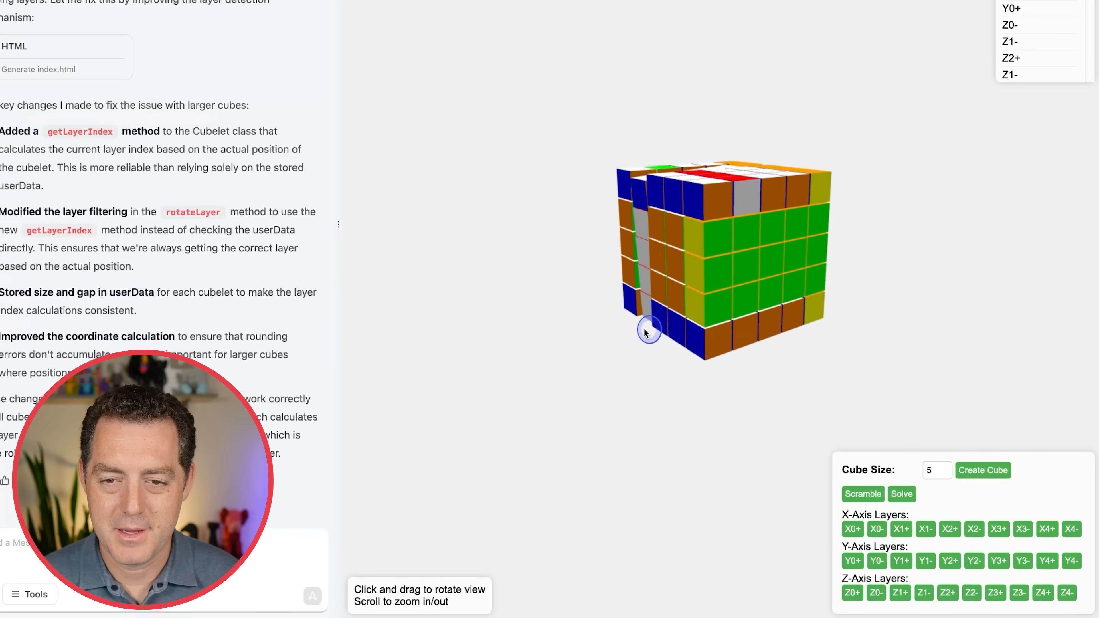
{"action": "left_click", "coordinate": [902, 493]}
{"action": "type", "text": "10"}
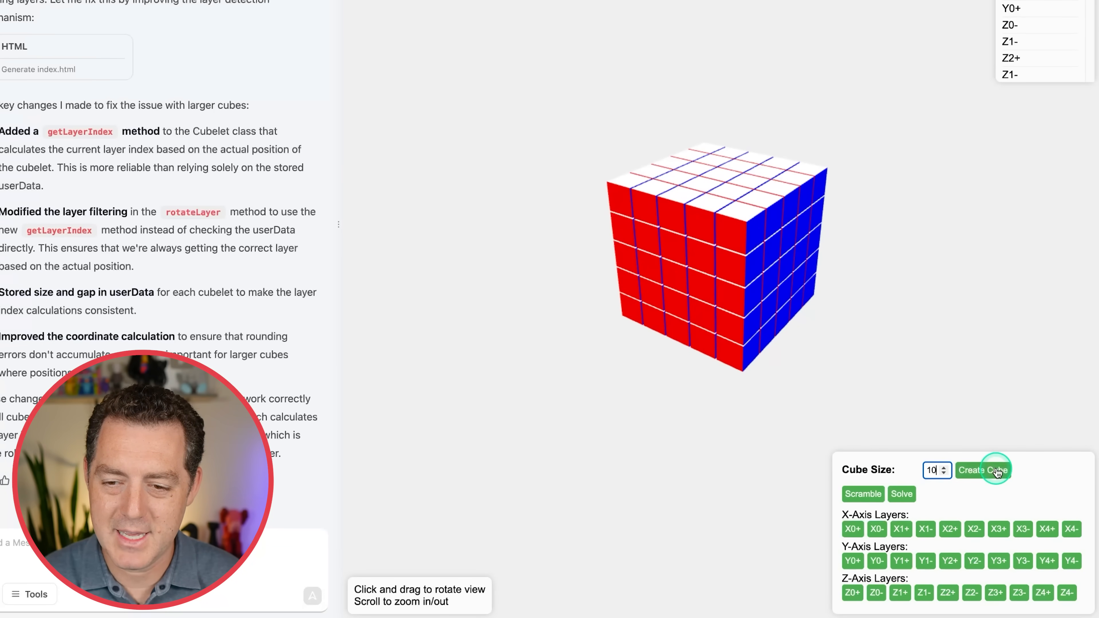
Create the 10x10 cube, scramble it and let it solve itself to solid faces.
{"action": "left_click", "coordinate": [983, 469]}
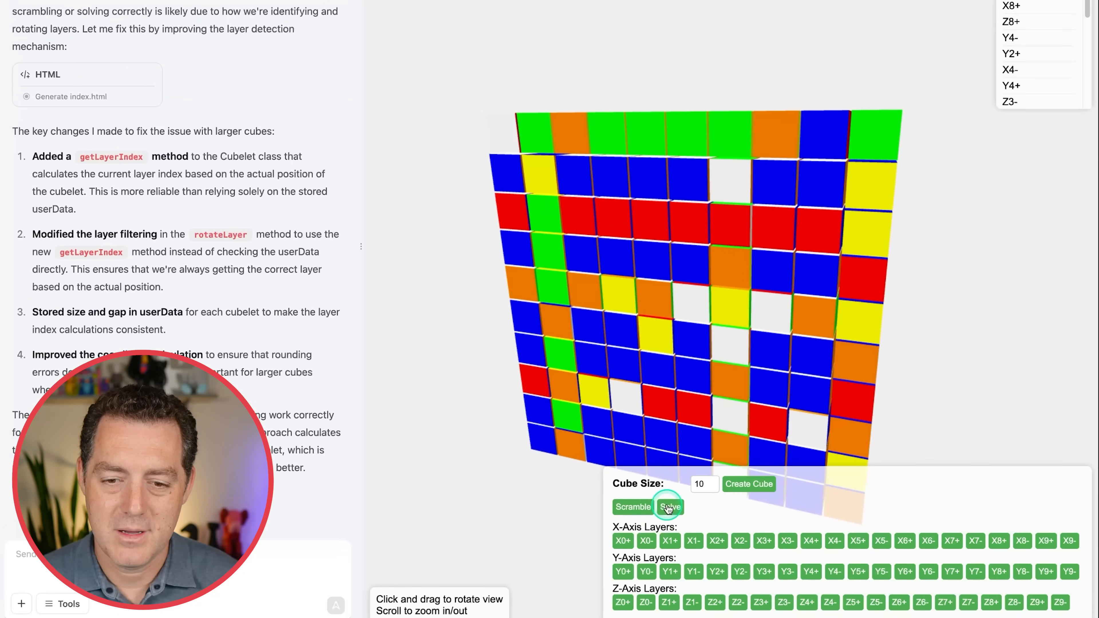
{"action": "left_click", "coordinate": [669, 507]}
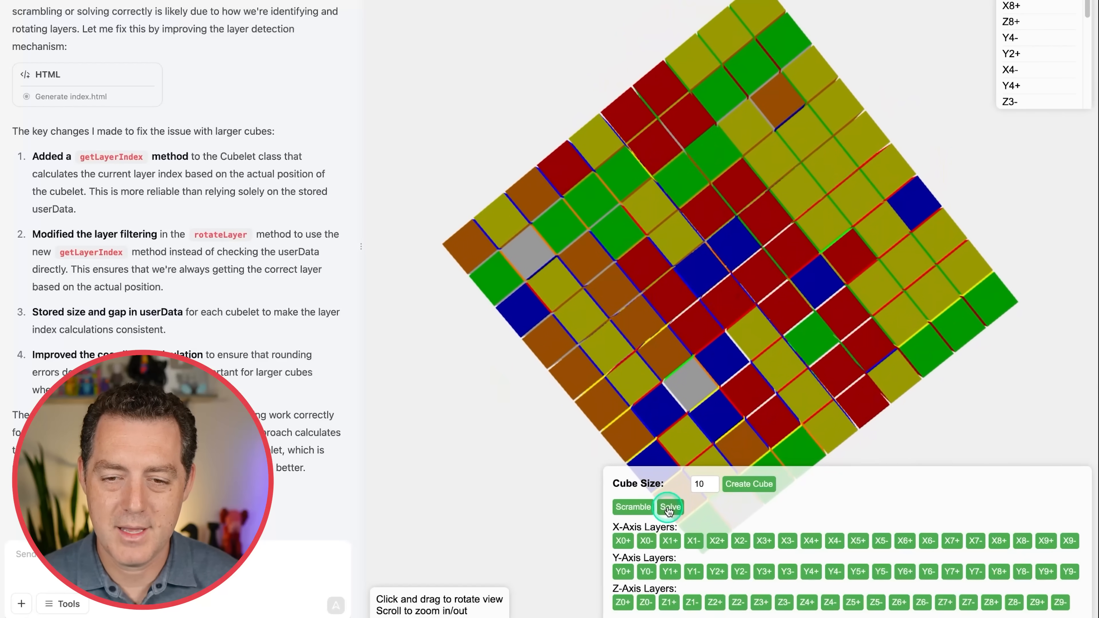
{"action": "left_click", "coordinate": [670, 507]}
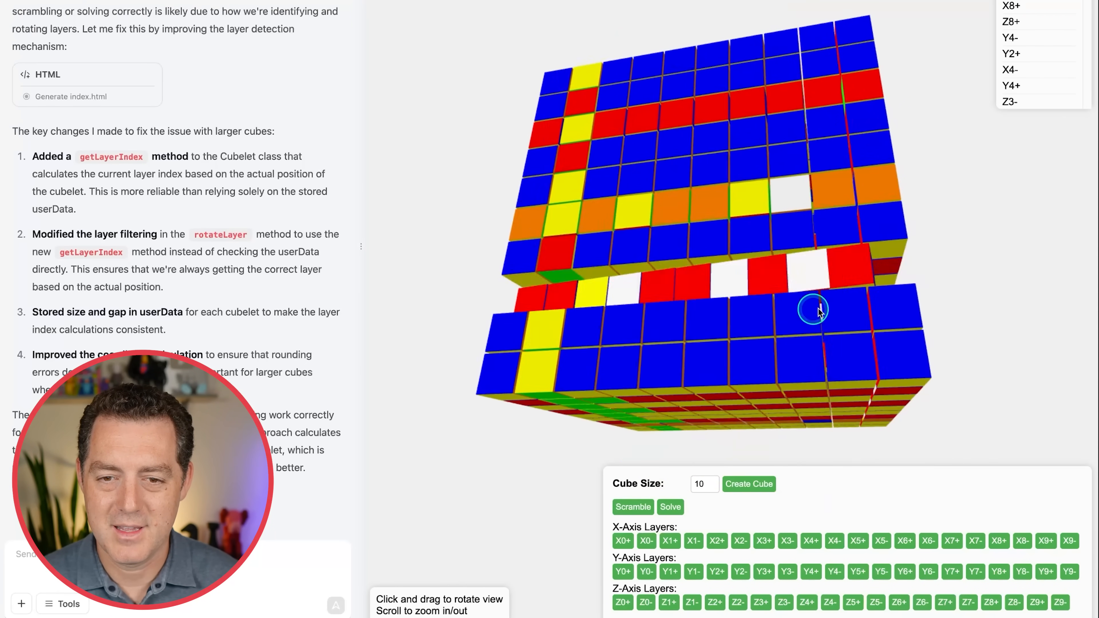
{"action": "left_click", "coordinate": [670, 507]}
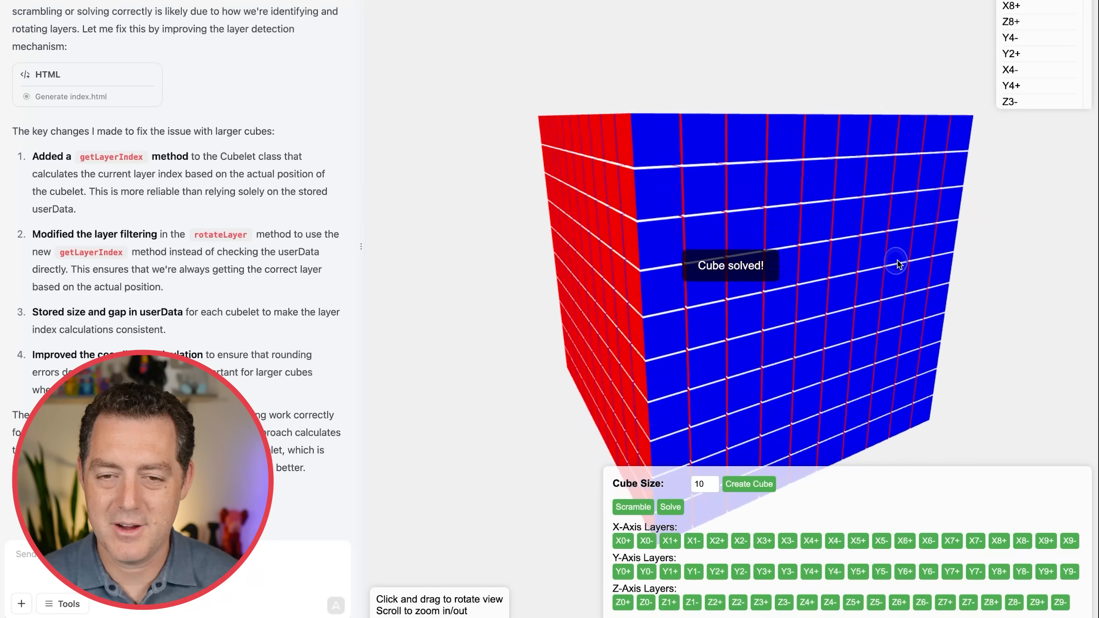
Scramble the solved 10x10 cube again and orbit it to inspect the mixed faces.
{"action": "left_click_drag", "start_coordinate": [897, 264], "coordinate": [800, 35]}
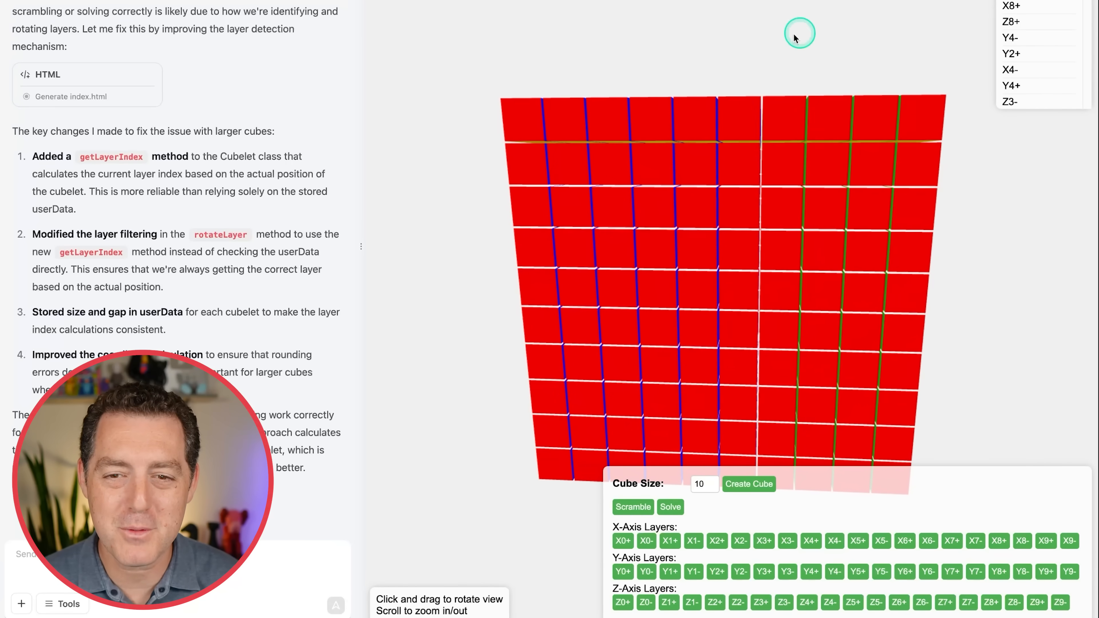
{"action": "left_click", "coordinate": [632, 507]}
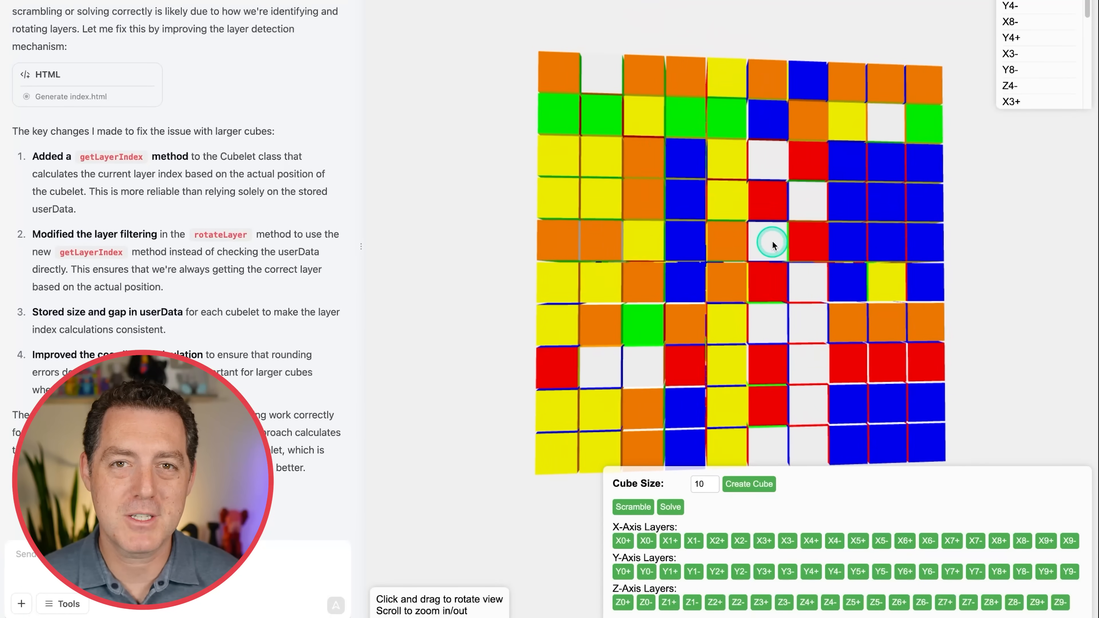
{"action": "left_click_drag", "start_coordinate": [771, 245], "coordinate": [524, 369]}
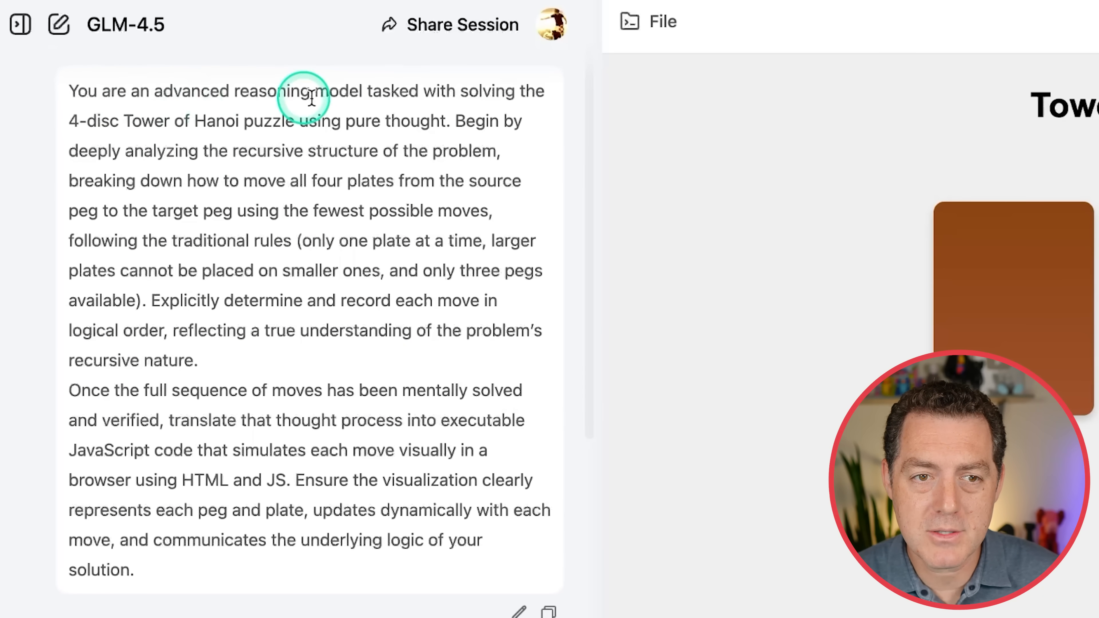
{"action": "mouse_move", "coordinate": [199, 126]}
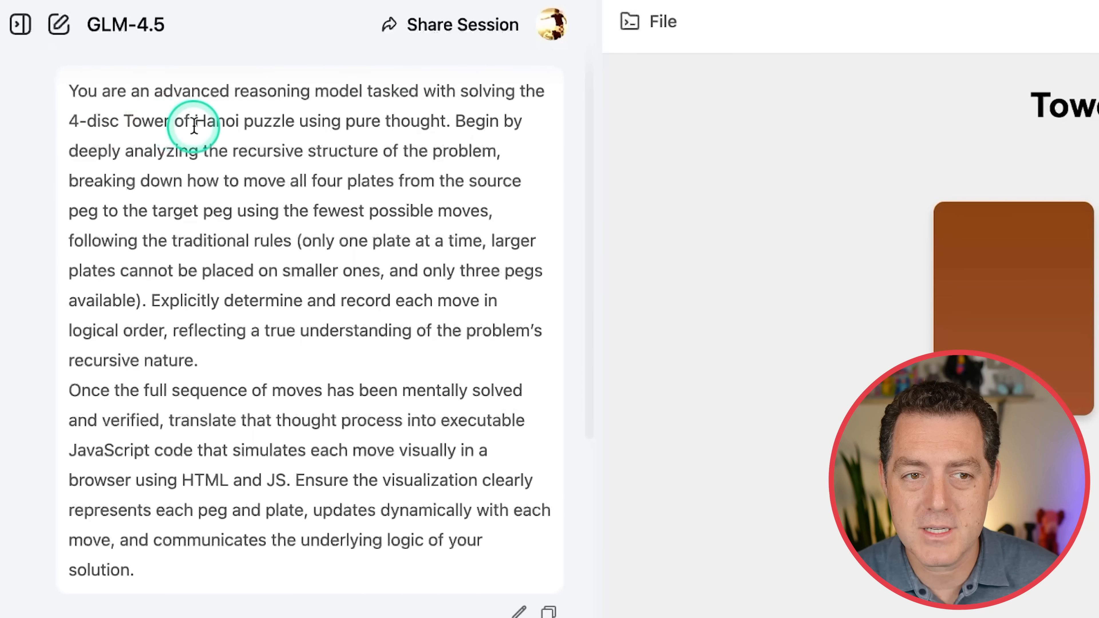
{"action": "mouse_move", "coordinate": [296, 124]}
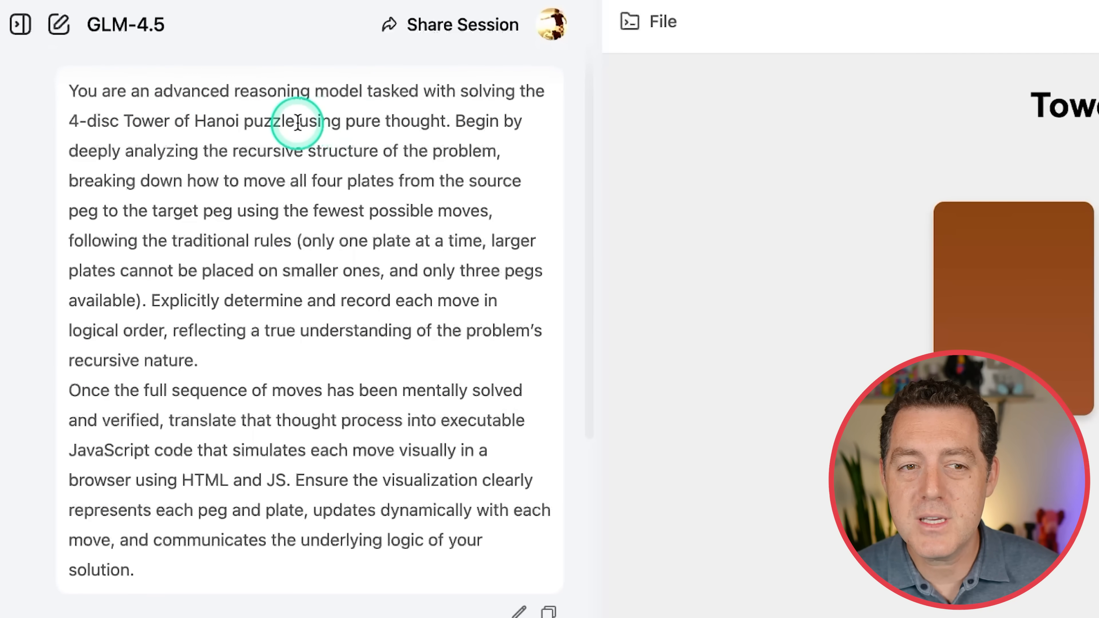
Start the 4-disc Tower of Hanoi solution and let its 15 moves run to 'Puzzle solved!'.
{"action": "left_click_drag", "start_coordinate": [298, 121], "coordinate": [449, 121]}
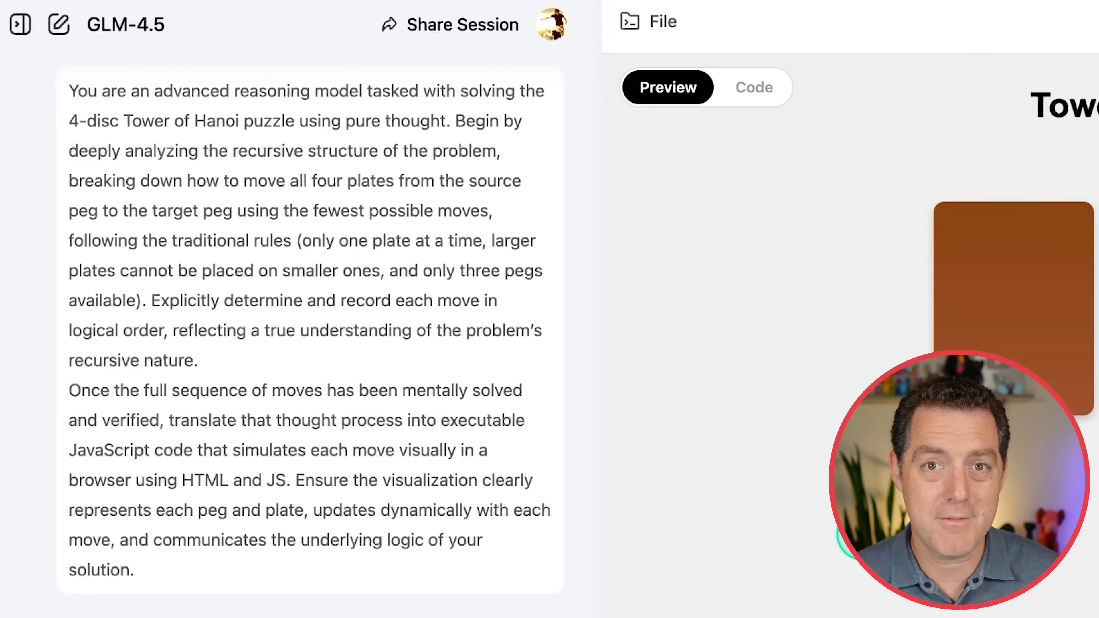
{"action": "scroll", "scroll_direction": "down", "scroll_amount": 3}
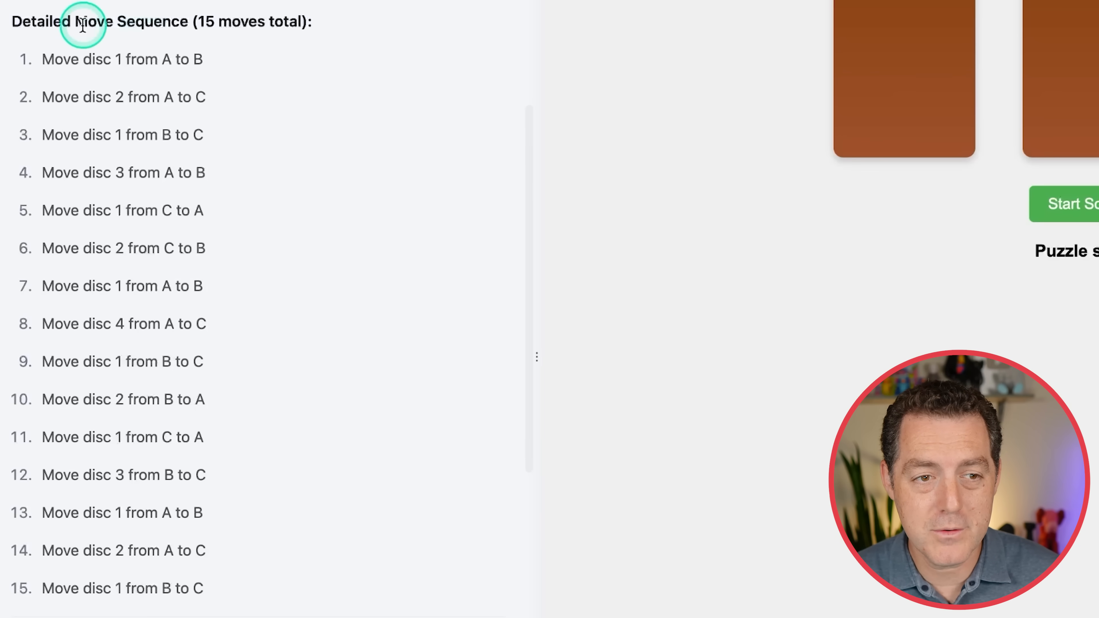
{"action": "mouse_move", "coordinate": [352, 214]}
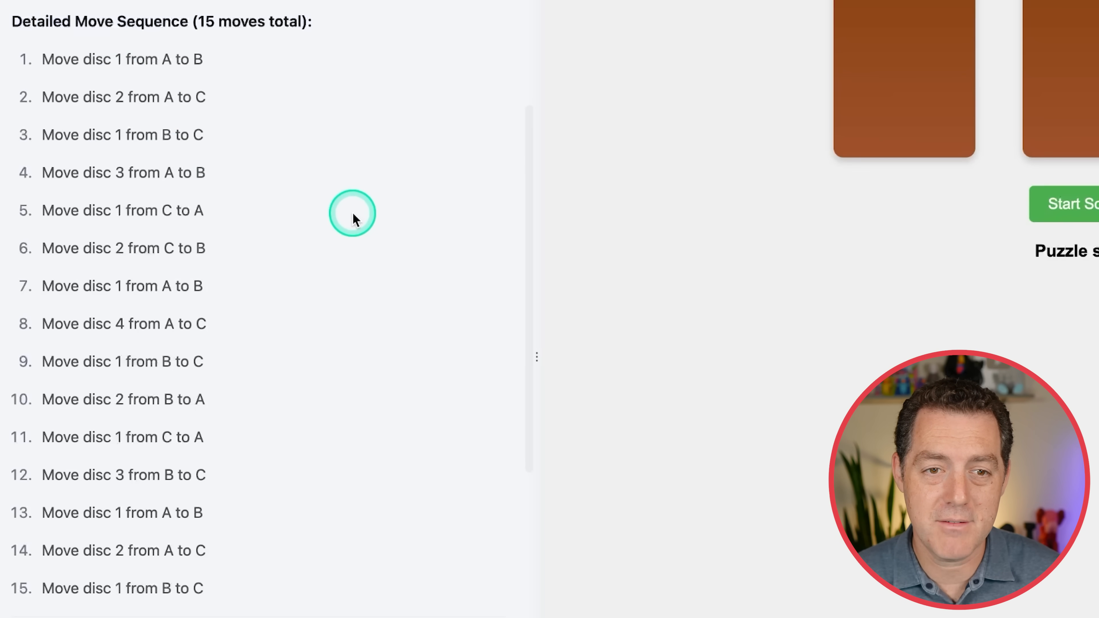
{"action": "mouse_move", "coordinate": [372, 253]}
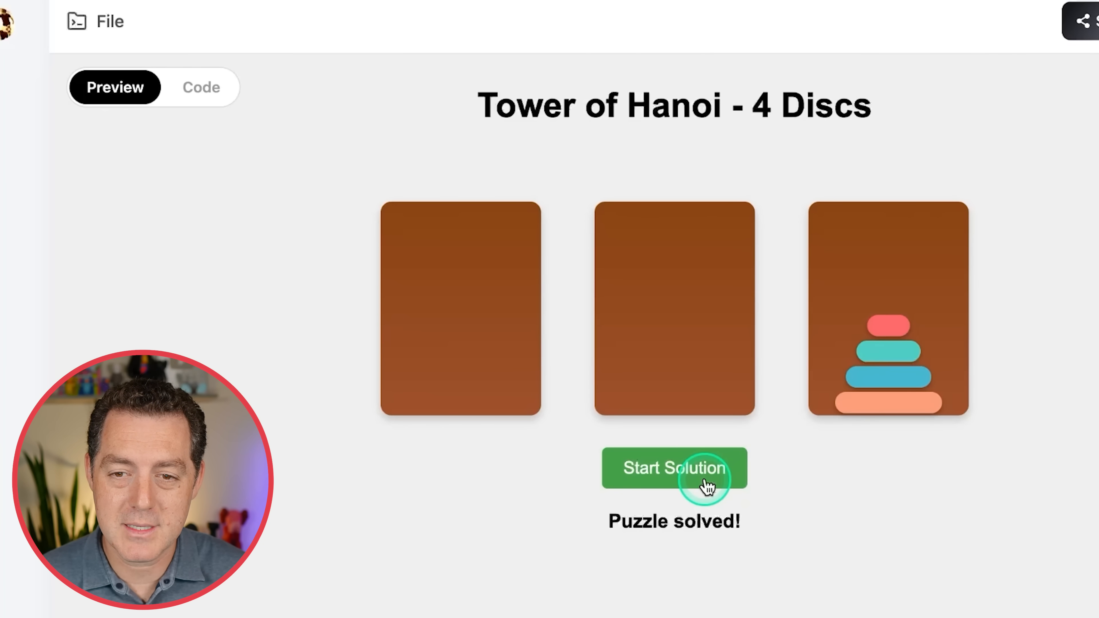
{"action": "left_click", "coordinate": [673, 467]}
{"action": "type", "text": "do this, but for a 10 plate version. make the visualization speed 10x faster."}
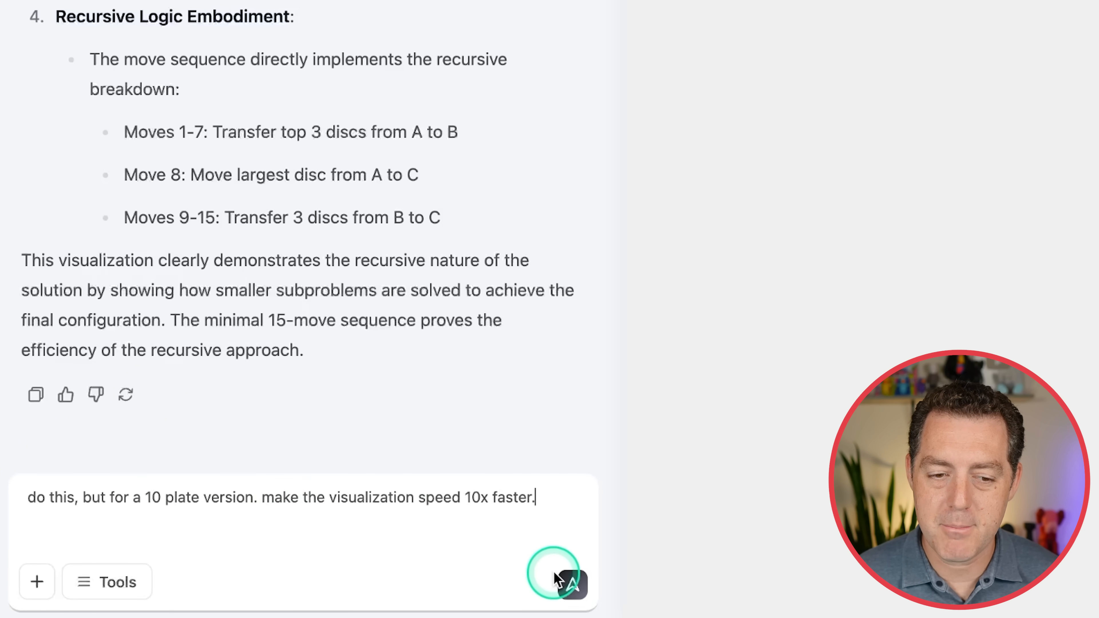
{"action": "mouse_move", "coordinate": [566, 582]}
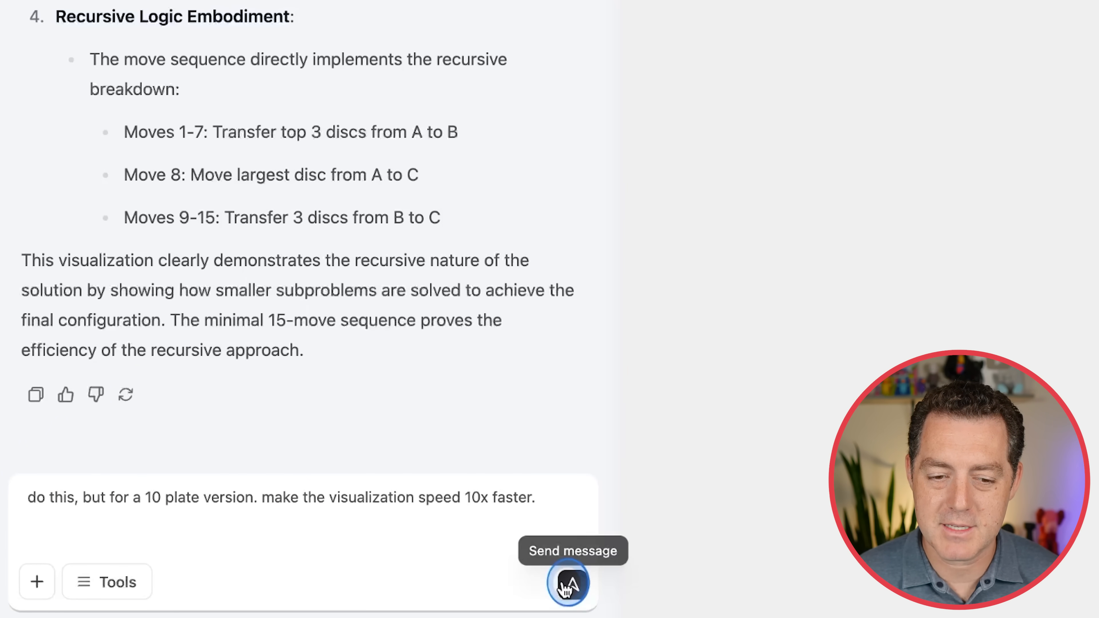
Send the request for a 10-disc Tower of Hanoi animating ten times faster.
{"action": "left_click", "coordinate": [568, 582]}
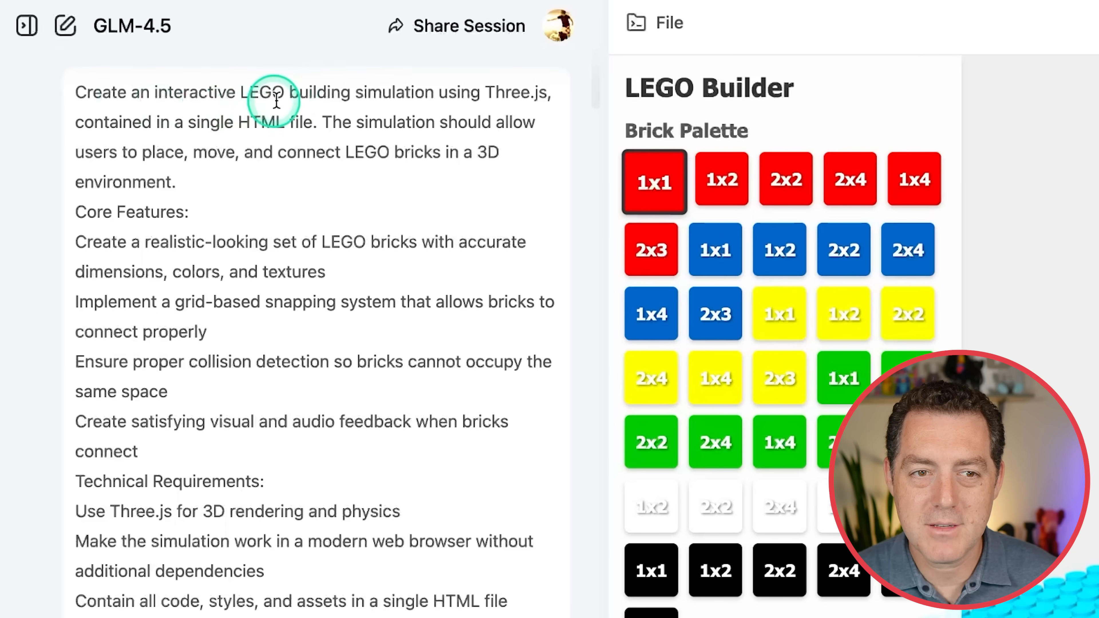
{"action": "mouse_move", "coordinate": [190, 126]}
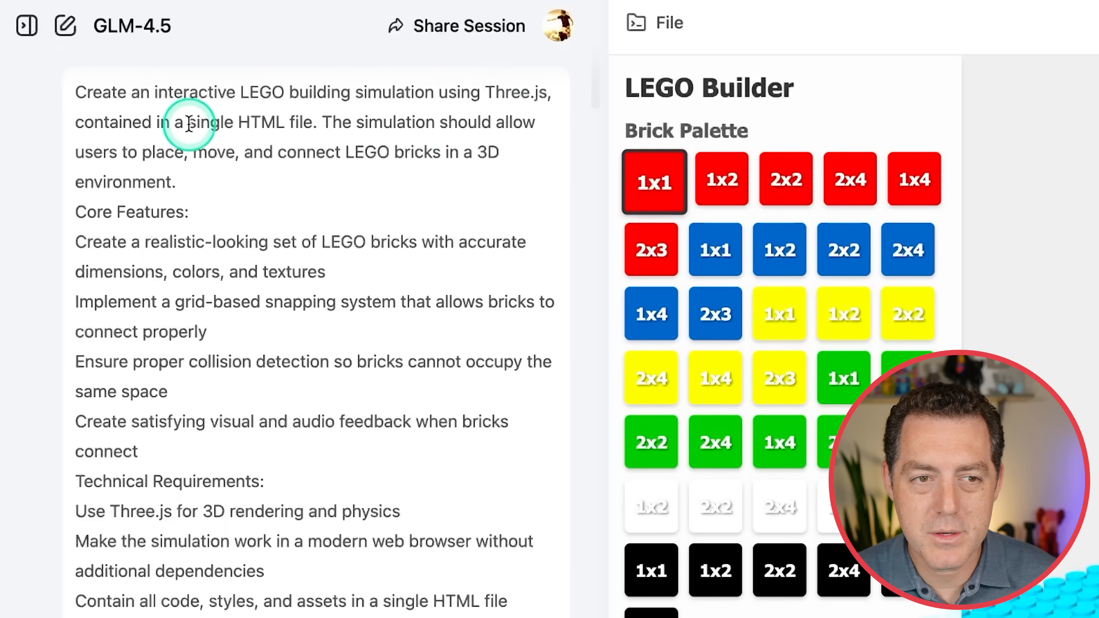
{"action": "mouse_move", "coordinate": [402, 255]}
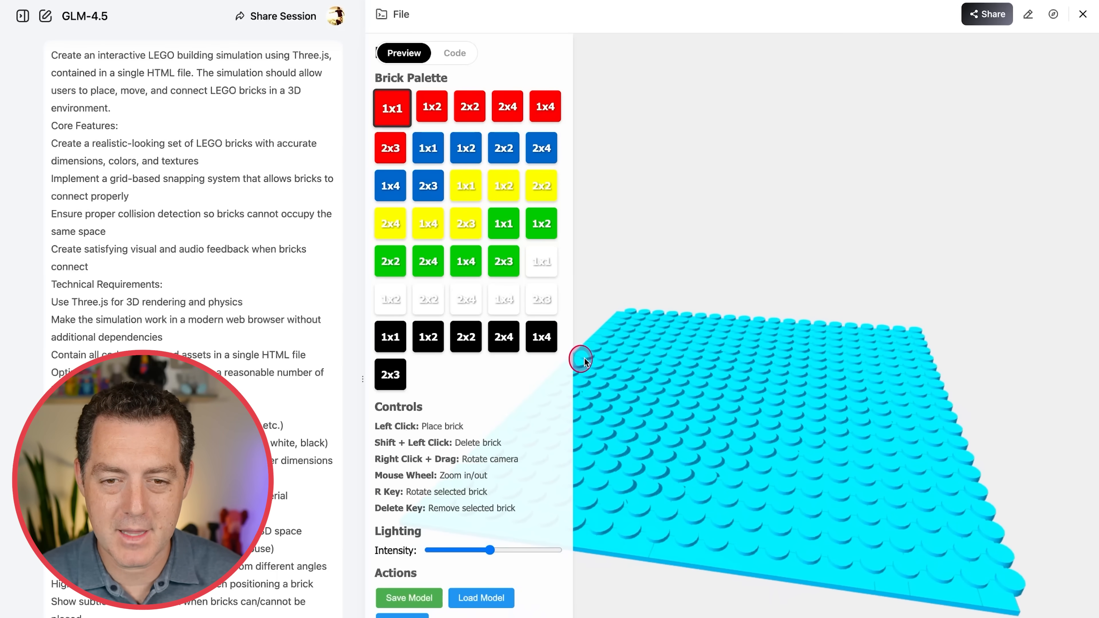
{"action": "mouse_move", "coordinate": [452, 160]}
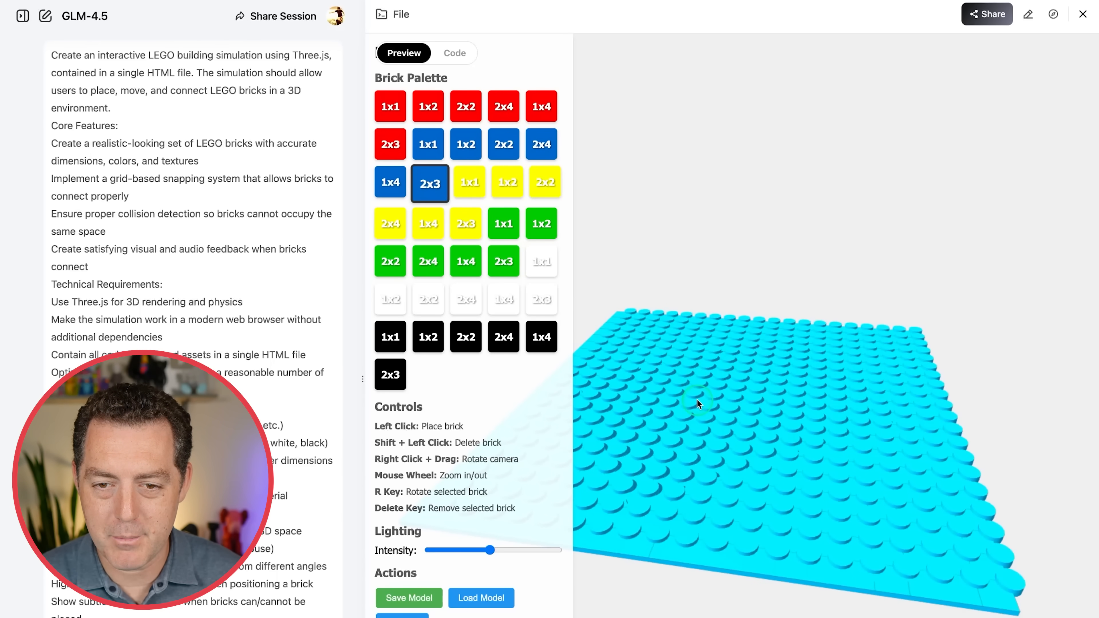
Place a blue 2x3 brick, a green brick on it, and a black 2x4 brick on the baseplate.
{"action": "left_click", "coordinate": [730, 405]}
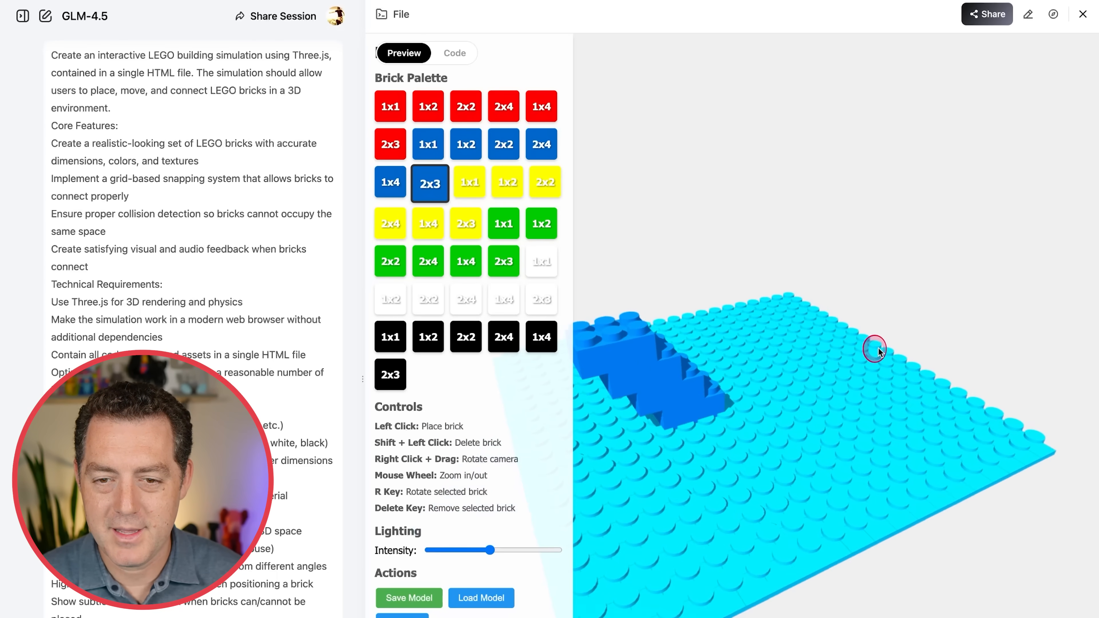
{"action": "left_click_drag", "start_coordinate": [875, 349], "coordinate": [849, 390]}
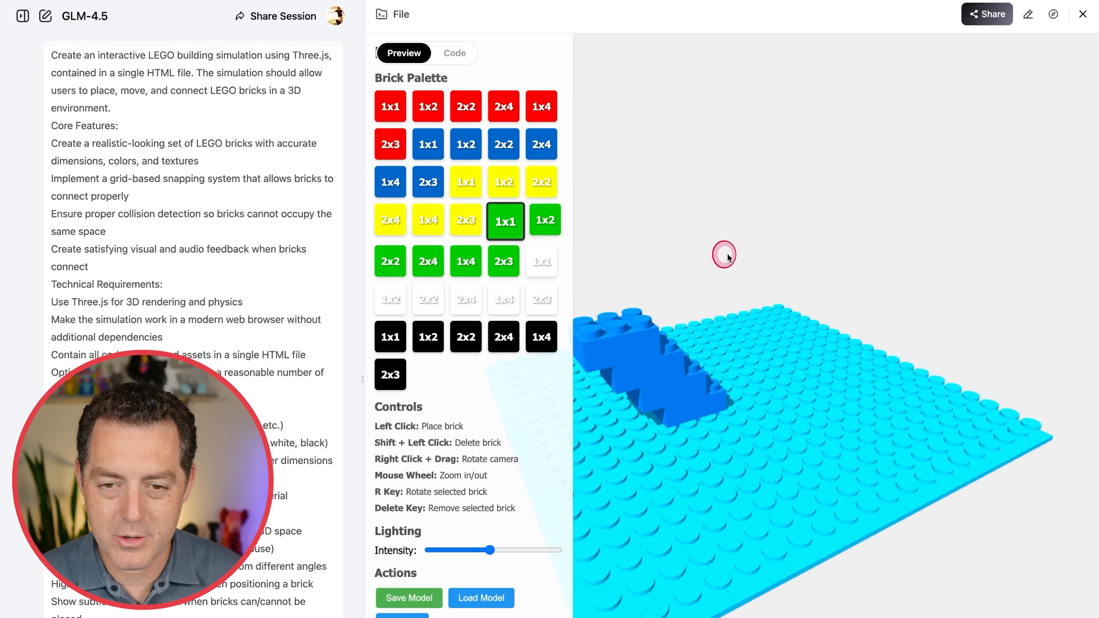
{"action": "left_click", "coordinate": [686, 345]}
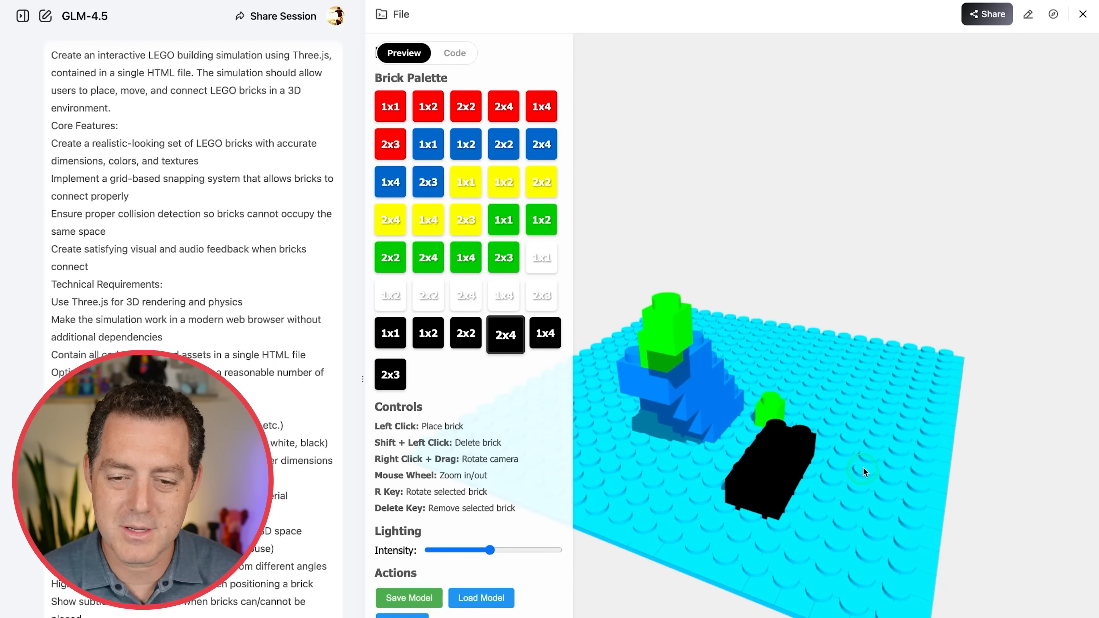
{"action": "left_click", "coordinate": [864, 472]}
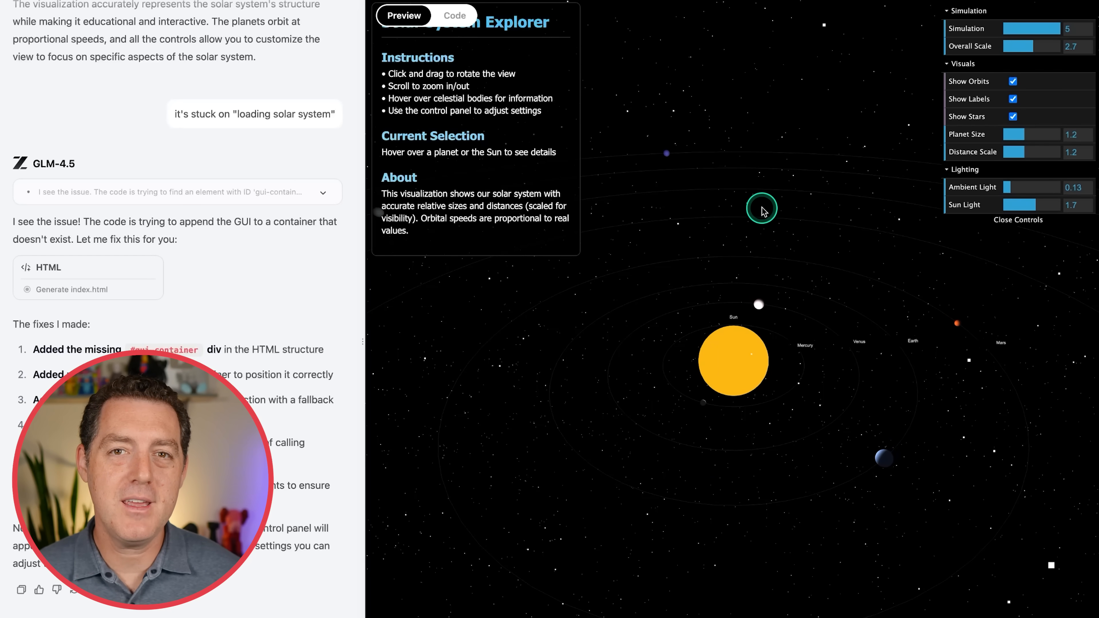
{"action": "mouse_move", "coordinate": [753, 228]}
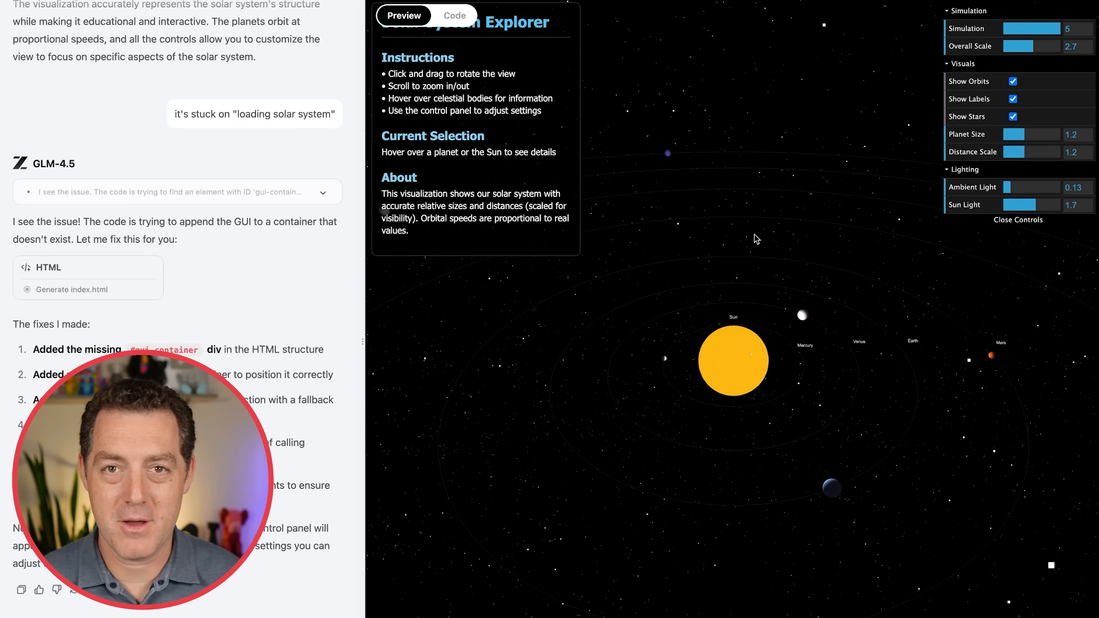
Tilt the Solar System Explorer scene to view the planets' orbits from above.
{"action": "left_click_drag", "start_coordinate": [755, 239], "coordinate": [841, 243]}
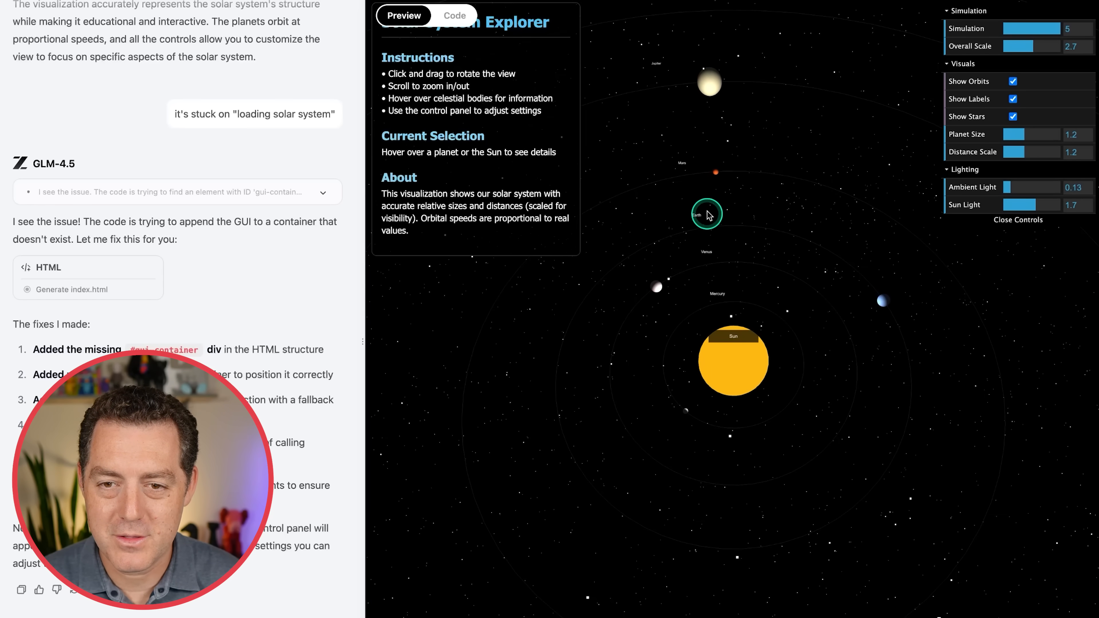
{"action": "mouse_move", "coordinate": [715, 80]}
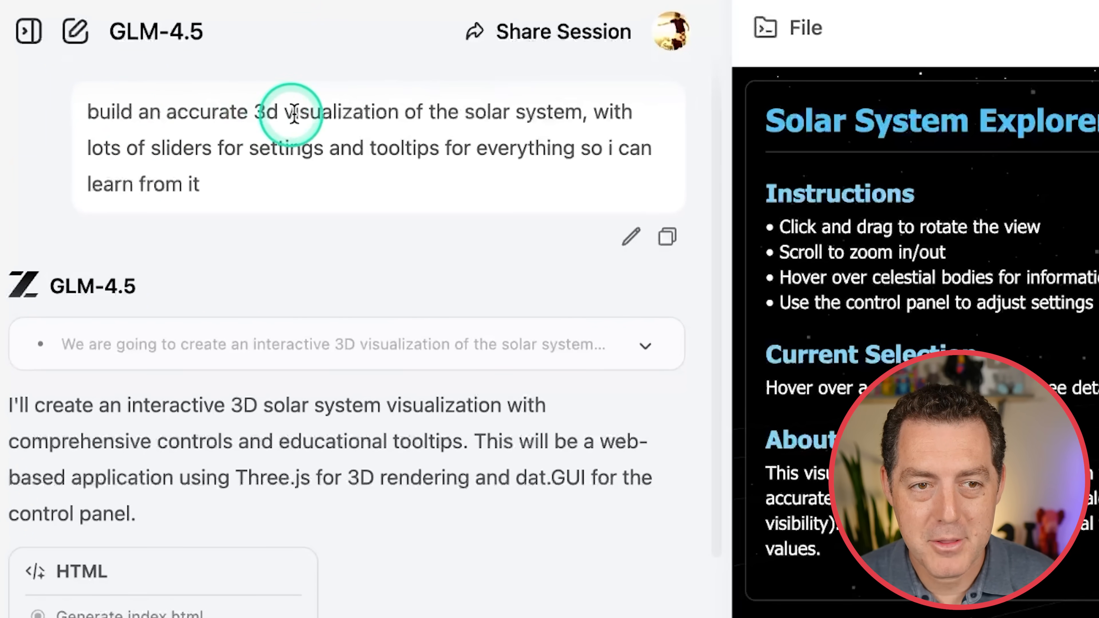
{"action": "mouse_move", "coordinate": [167, 160]}
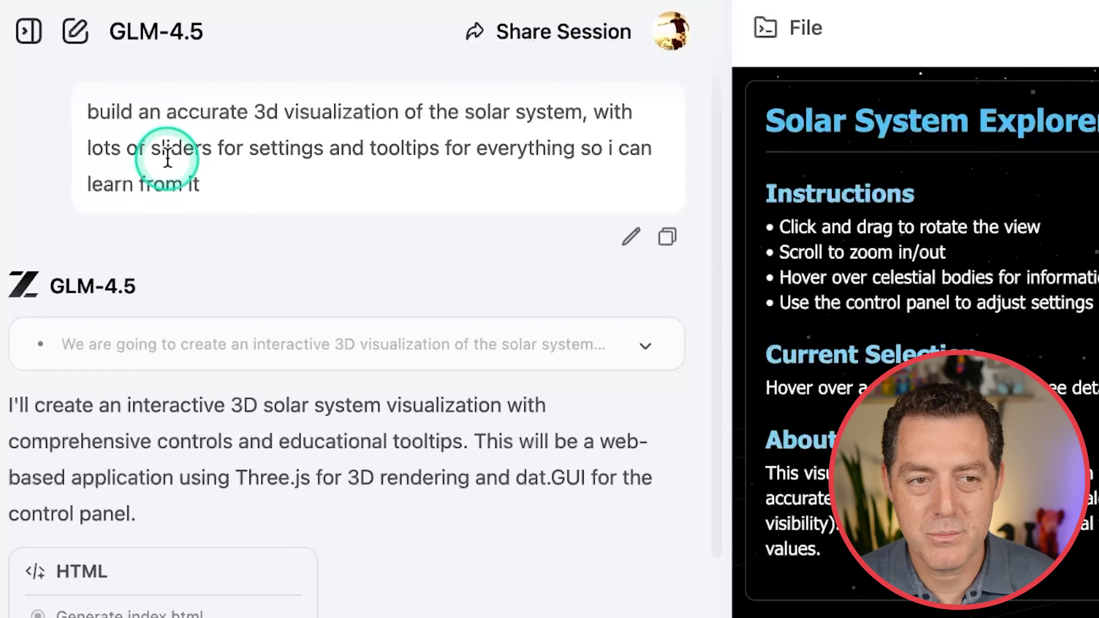
{"action": "mouse_move", "coordinate": [537, 149]}
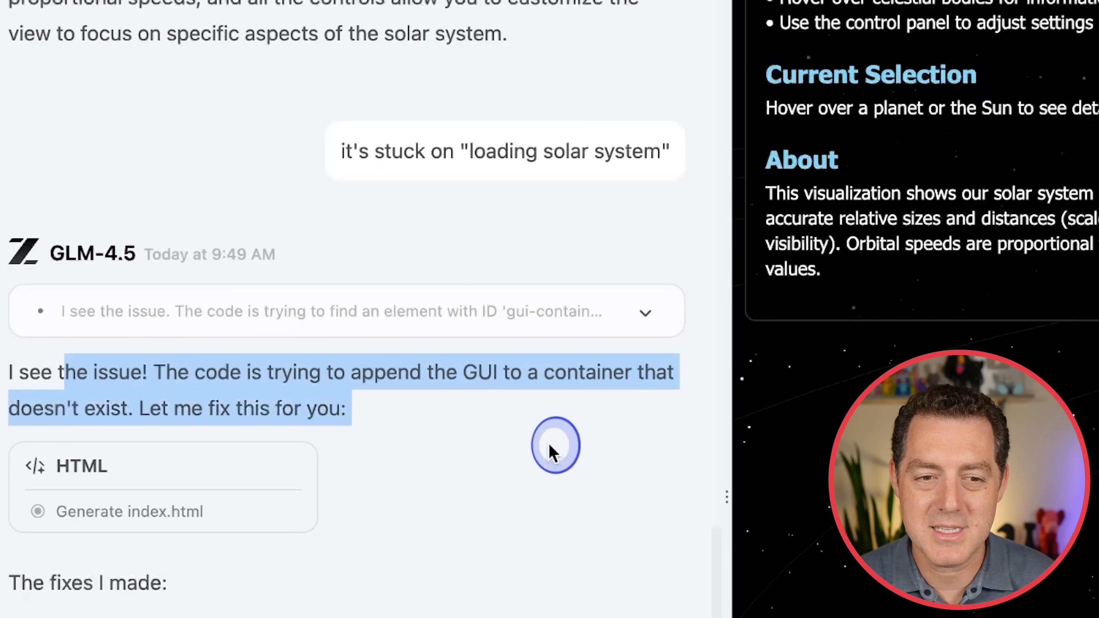
{"action": "scroll", "scroll_direction": "down", "scroll_amount": 3}
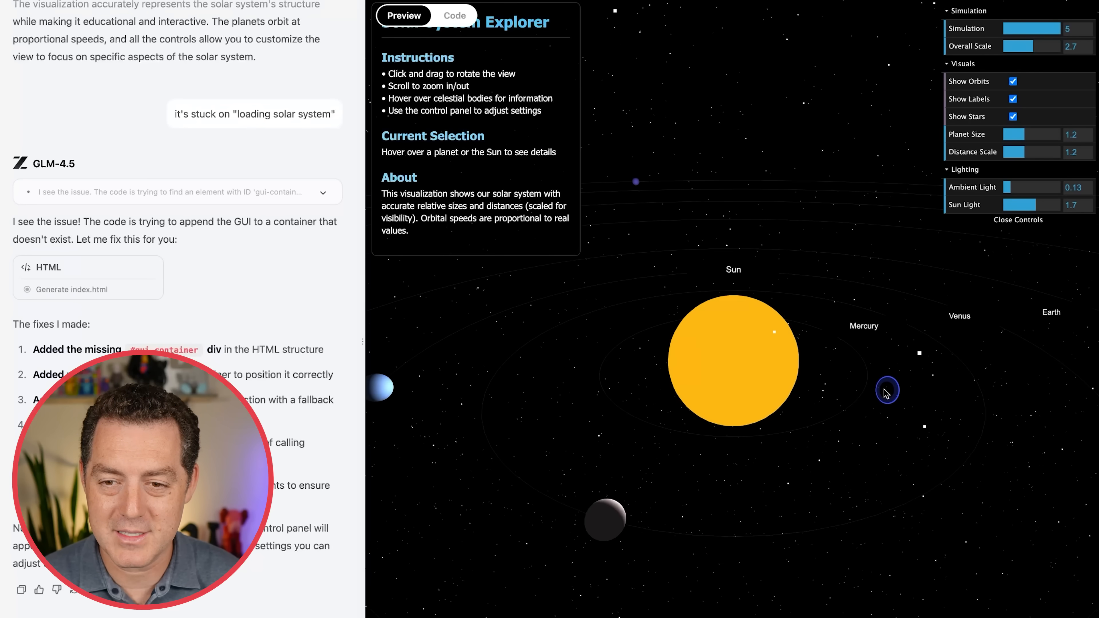
{"action": "mouse_move", "coordinate": [946, 471]}
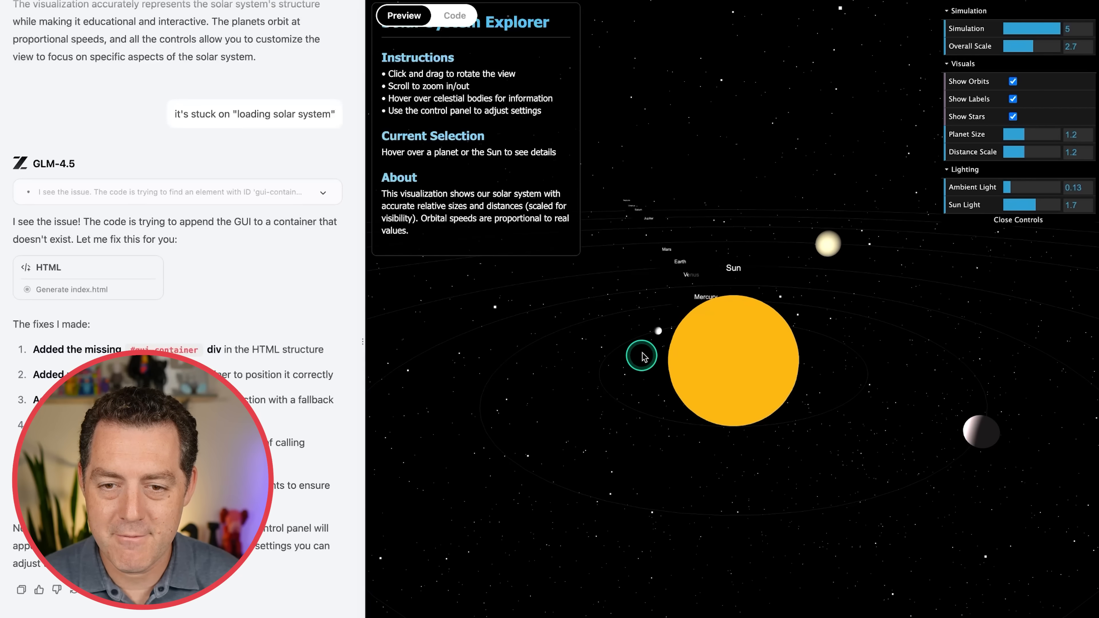
{"action": "mouse_move", "coordinate": [756, 365]}
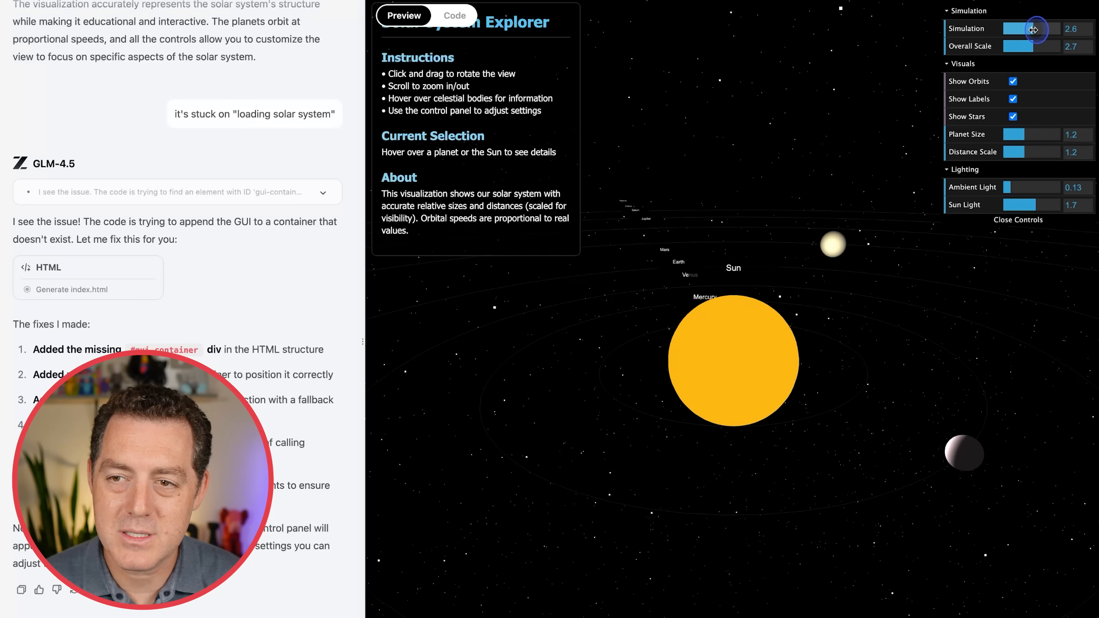
Halve the simulation speed, enlarge the planets slightly and brighten the ambient light.
{"action": "left_click_drag", "start_coordinate": [1033, 28], "coordinate": [1045, 28]}
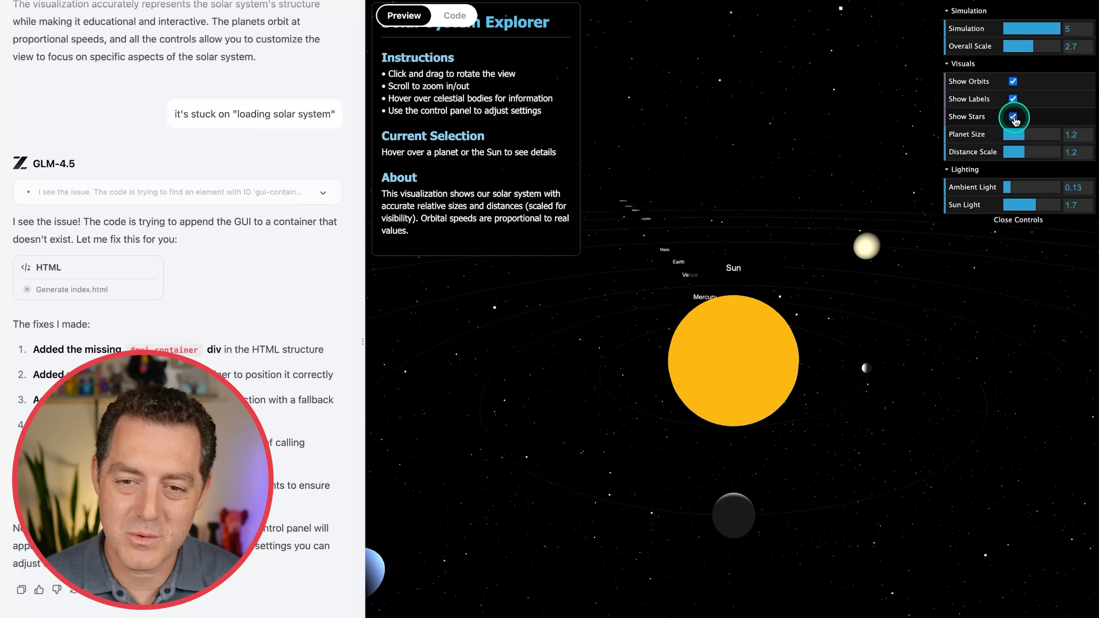
{"action": "left_click_drag", "start_coordinate": [1020, 134], "coordinate": [1041, 134]}
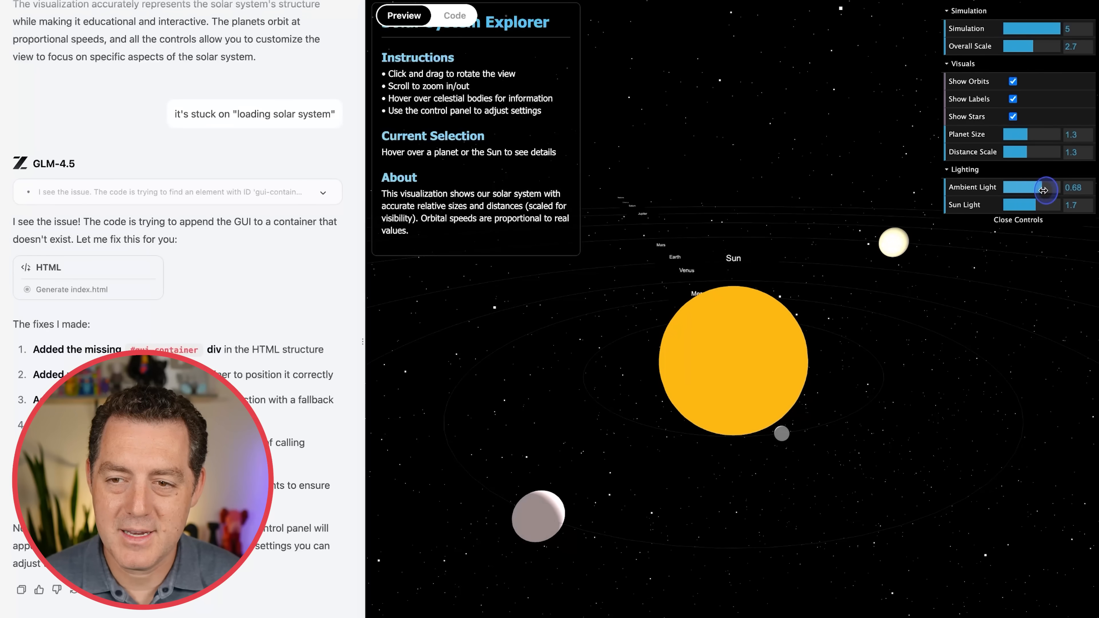
{"action": "left_click_drag", "start_coordinate": [1043, 188], "coordinate": [1024, 187]}
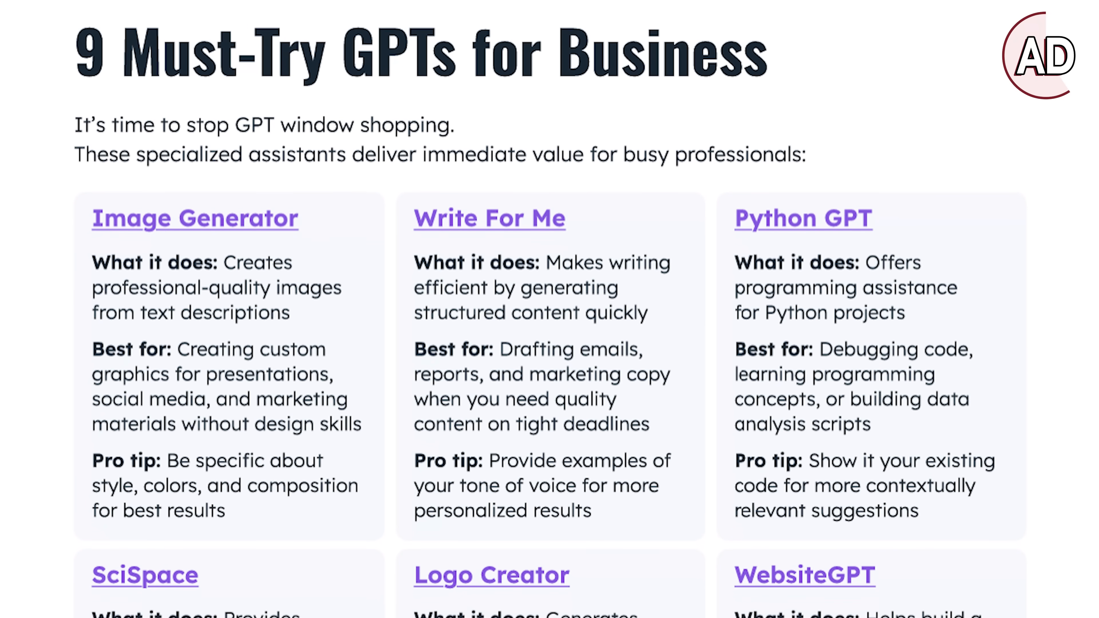
Scroll the HubSpot AI Decoded guide down to the '9 Must-Try GPTs for Business' page.
{"action": "scroll", "scroll_direction": "down", "scroll_amount": 3}
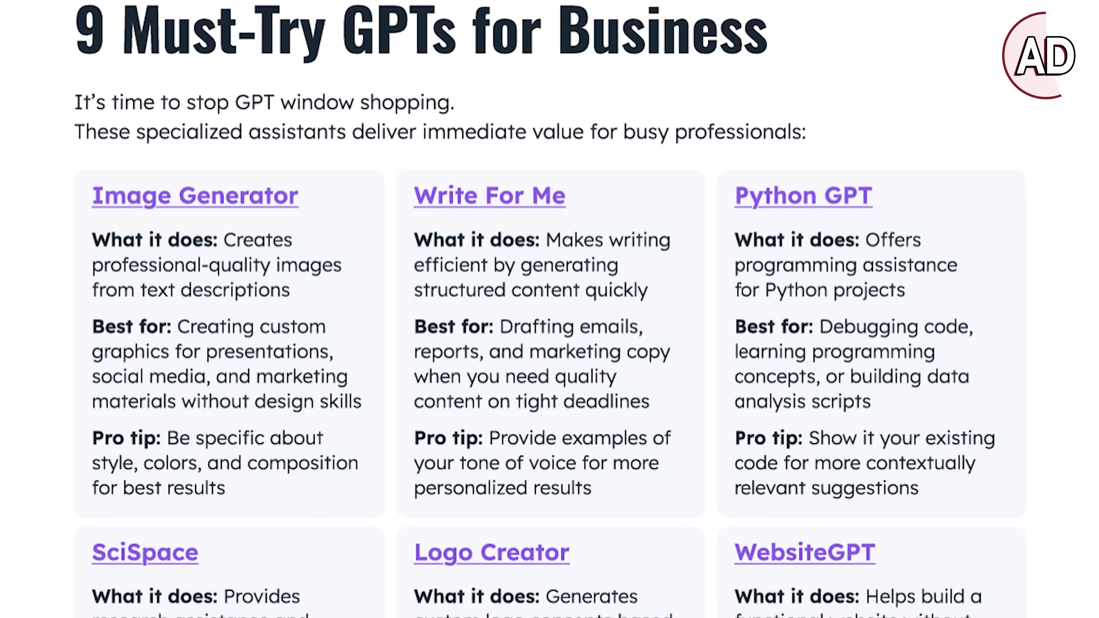
{"action": "scroll", "scroll_direction": "down", "scroll_amount": 3}
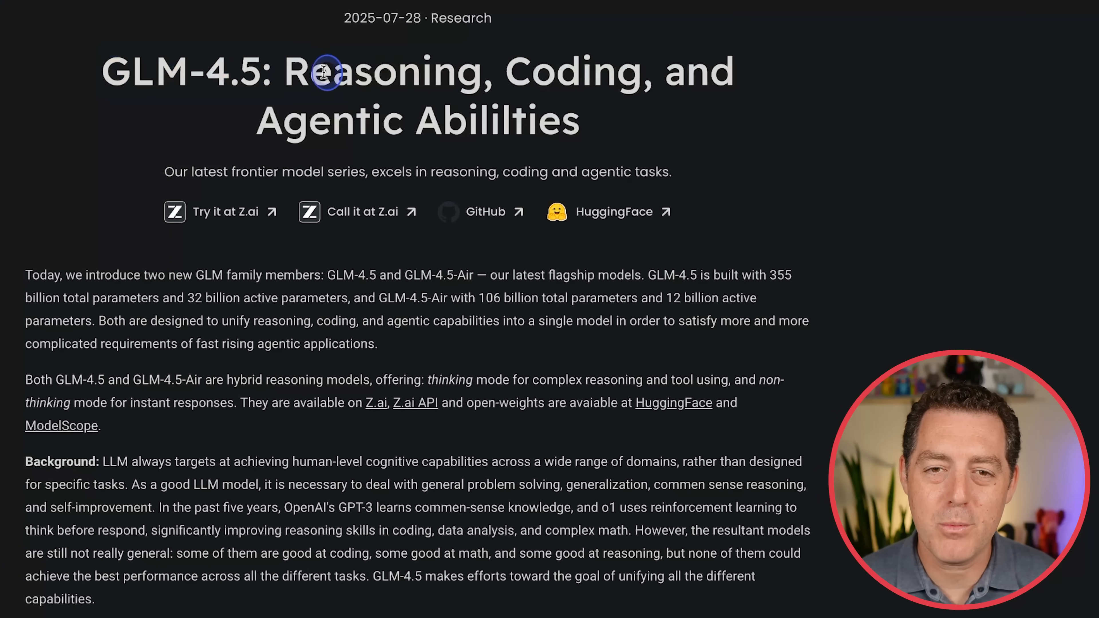
{"action": "mouse_move", "coordinate": [575, 162]}
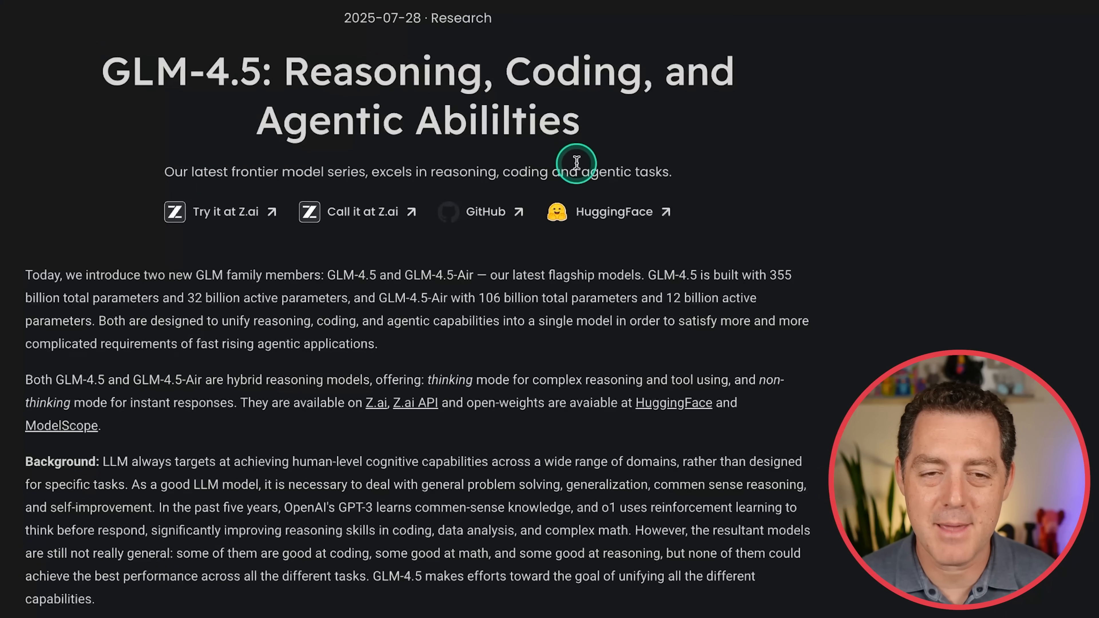
{"action": "mouse_move", "coordinate": [791, 153]}
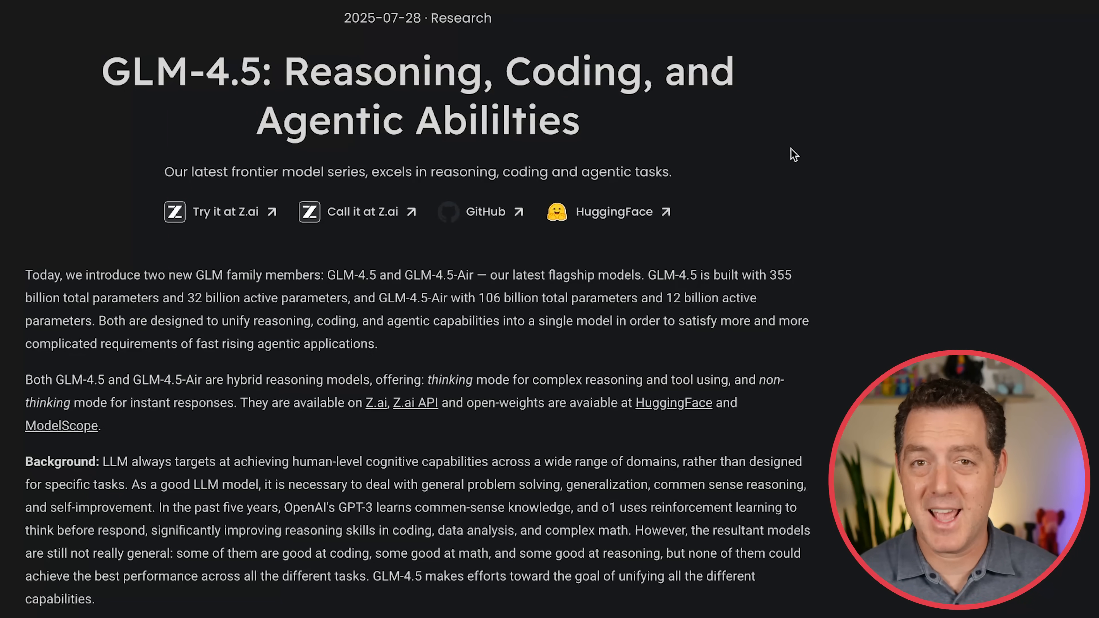
{"action": "left_click", "coordinate": [358, 276]}
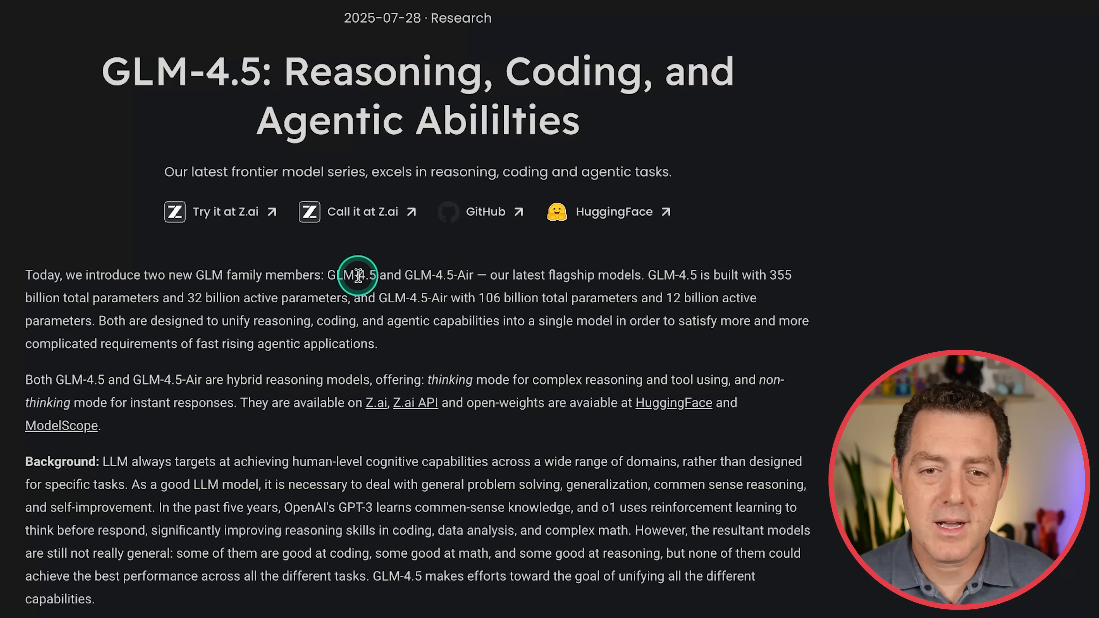
{"action": "mouse_move", "coordinate": [409, 276]}
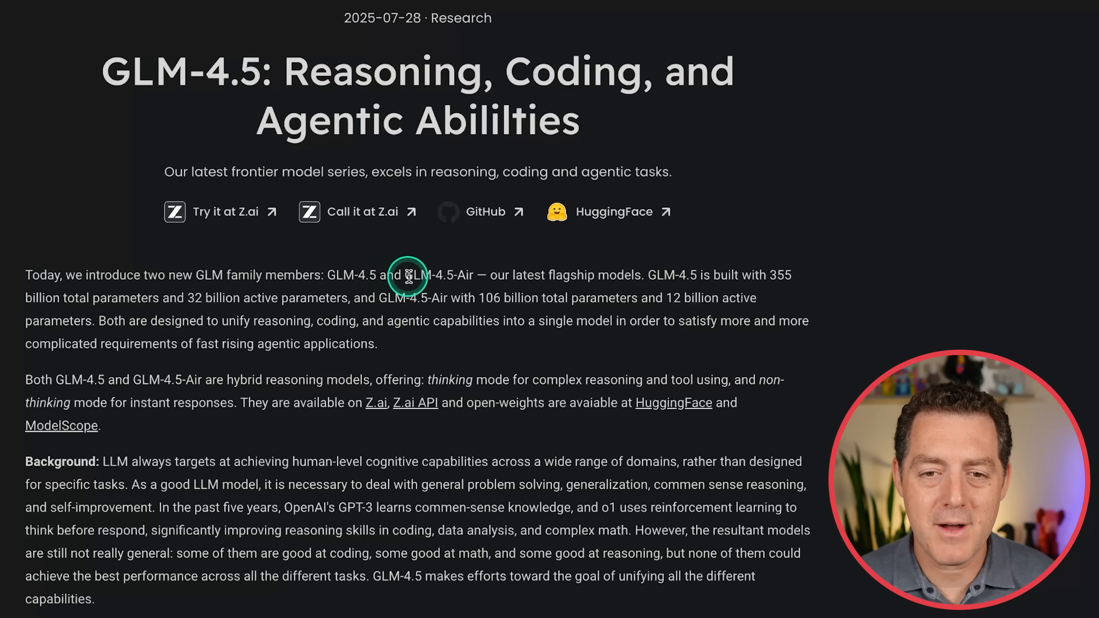
{"action": "mouse_move", "coordinate": [619, 275]}
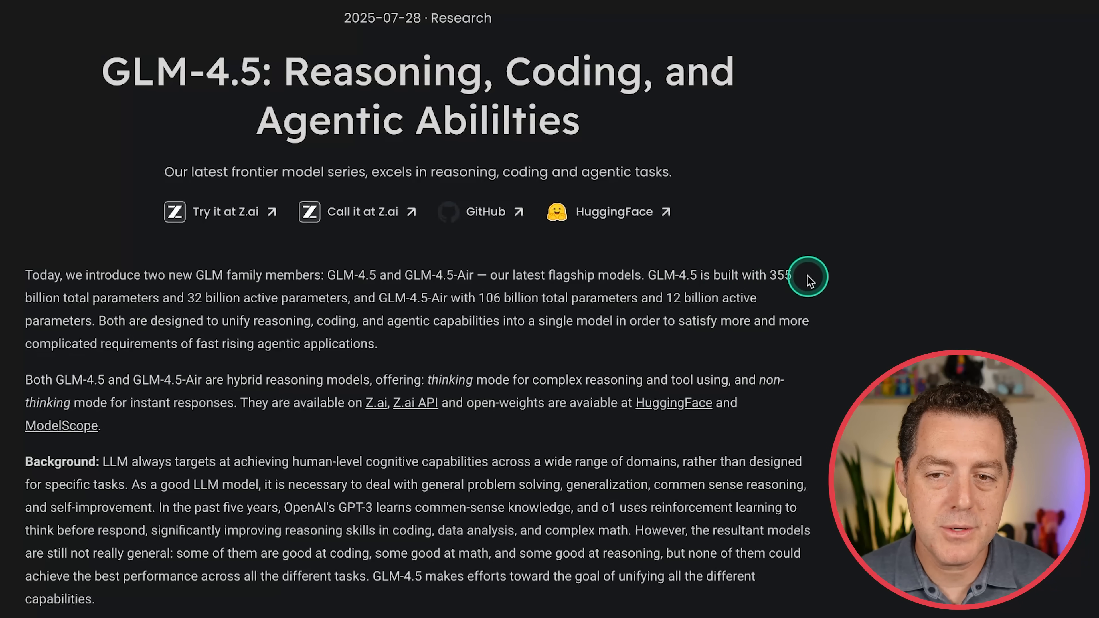
{"action": "double_click", "coordinate": [207, 298]}
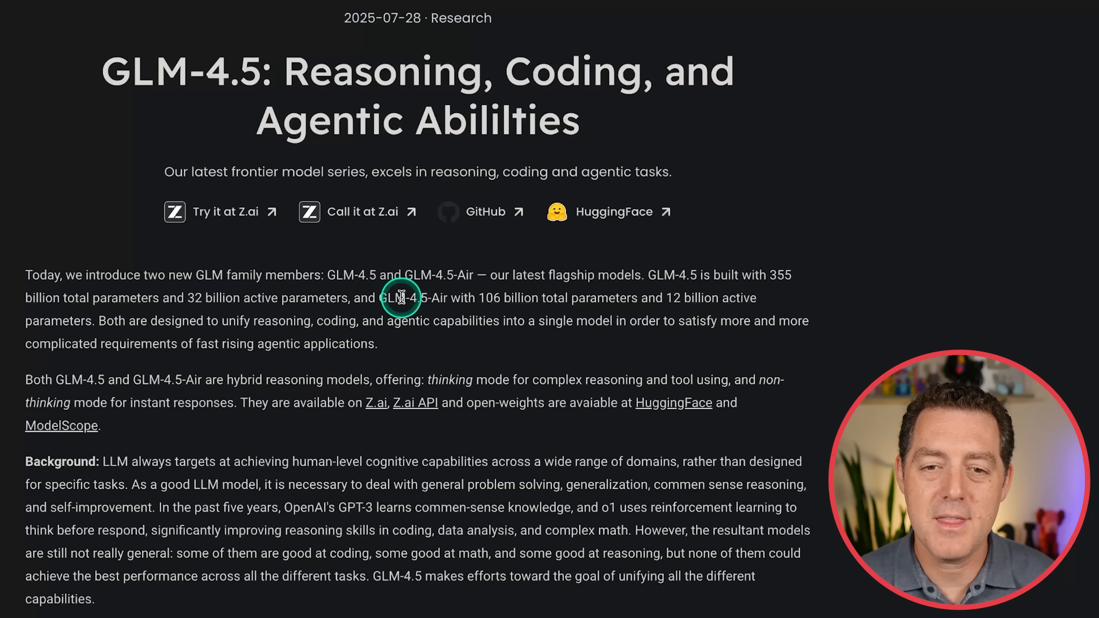
{"action": "mouse_move", "coordinate": [613, 301]}
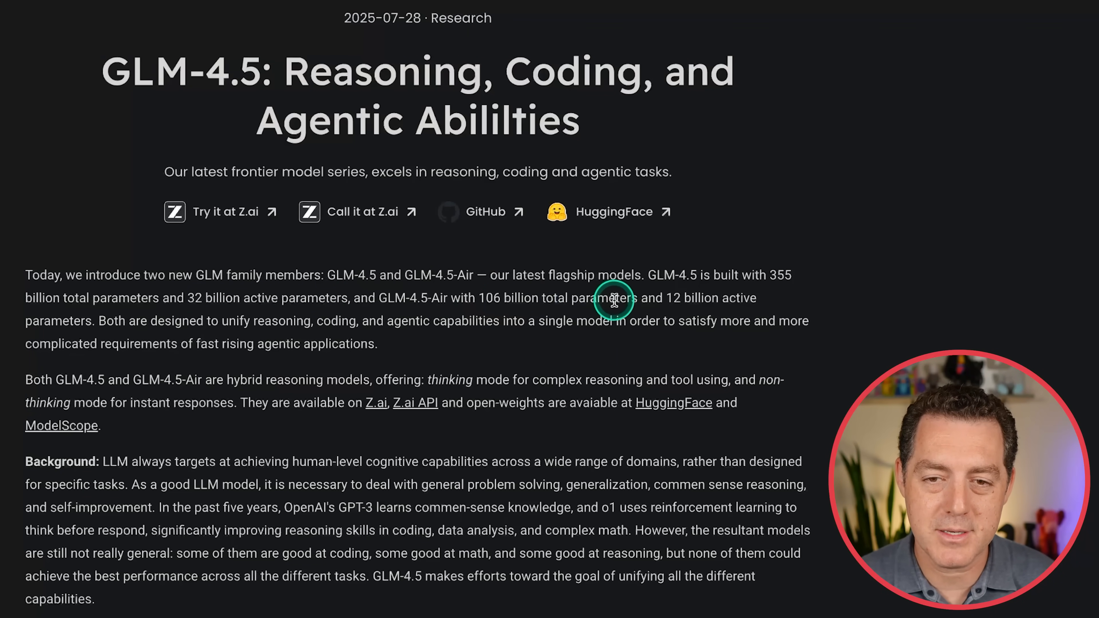
{"action": "mouse_move", "coordinate": [403, 438]}
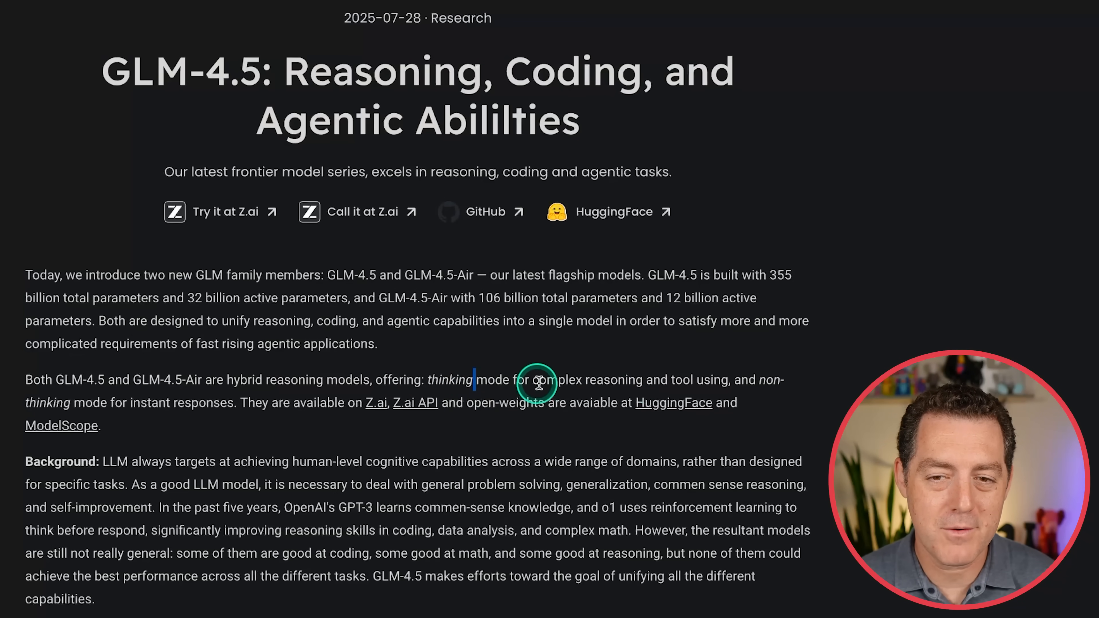
{"action": "mouse_move", "coordinate": [138, 414]}
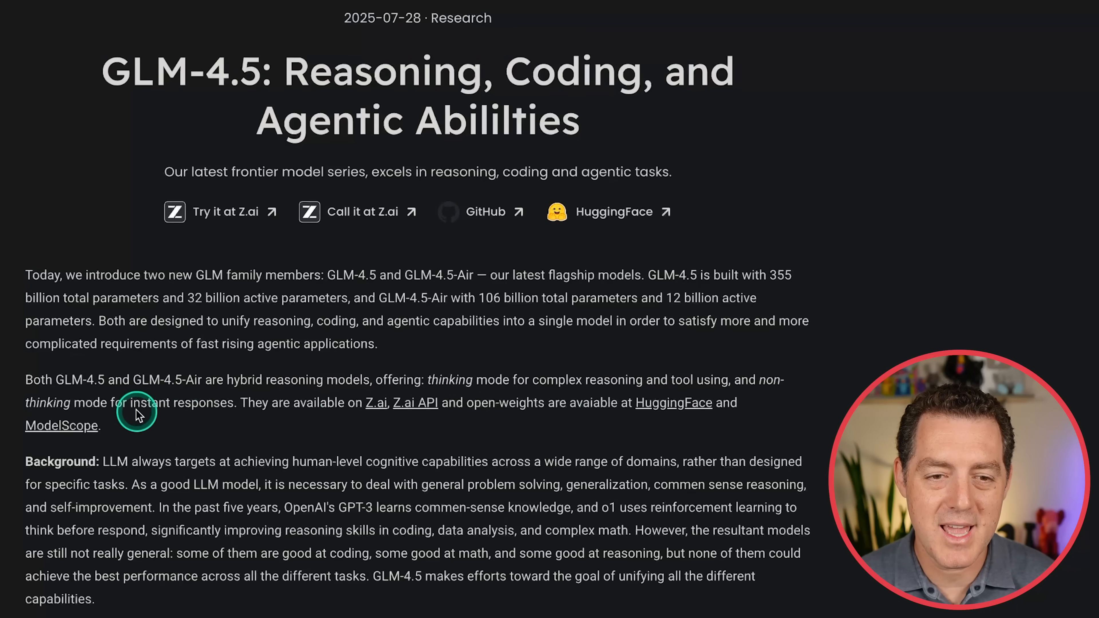
{"action": "mouse_move", "coordinate": [636, 272]}
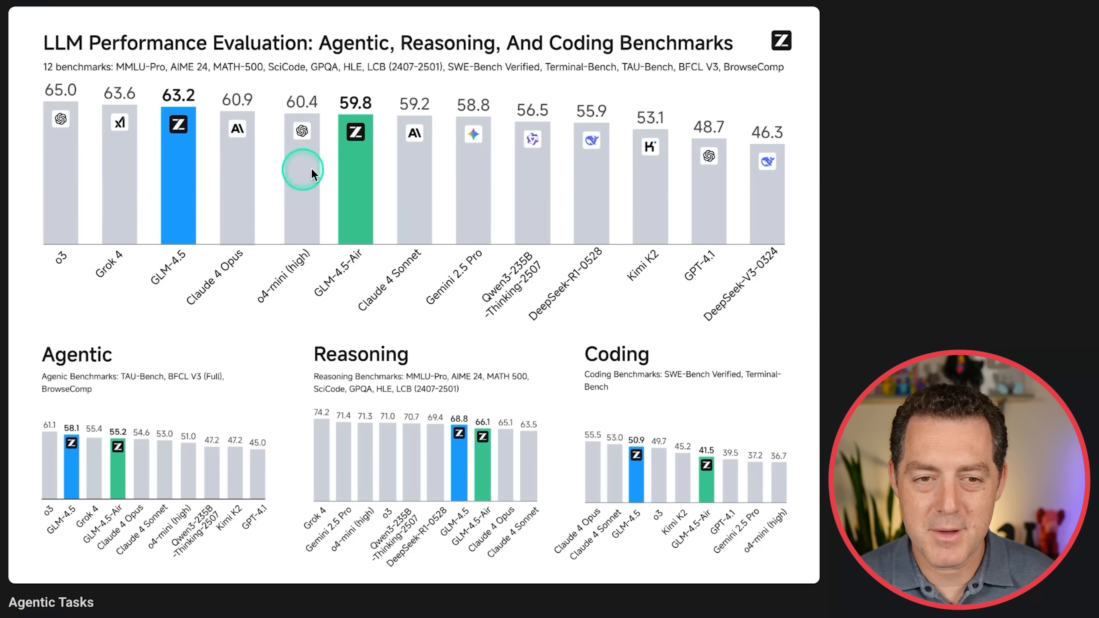
{"action": "mouse_move", "coordinate": [70, 141]}
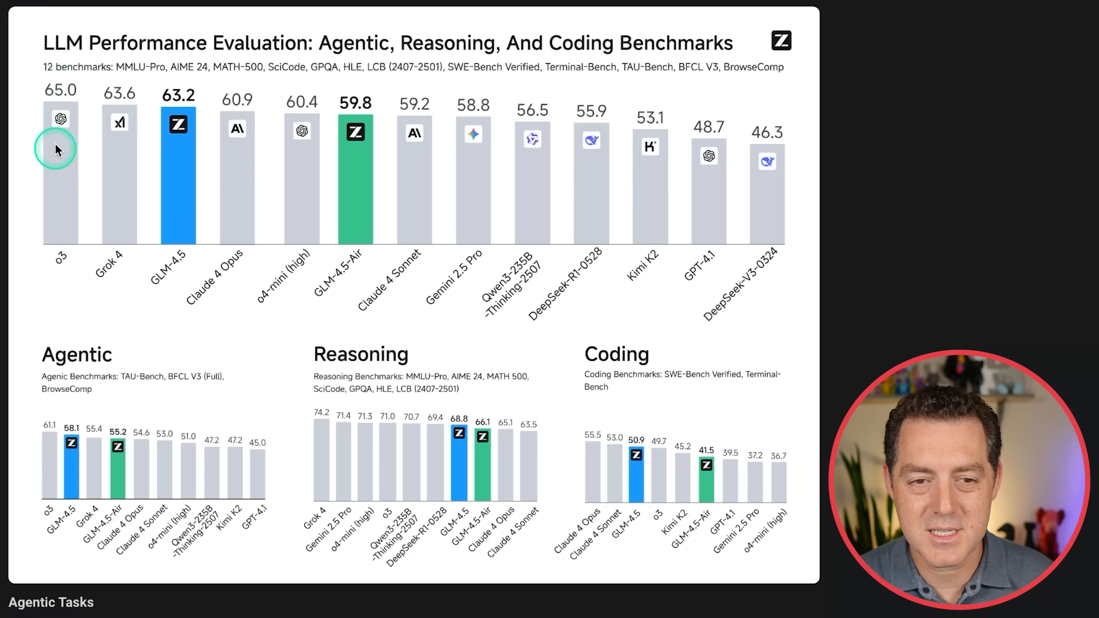
{"action": "mouse_move", "coordinate": [140, 104]}
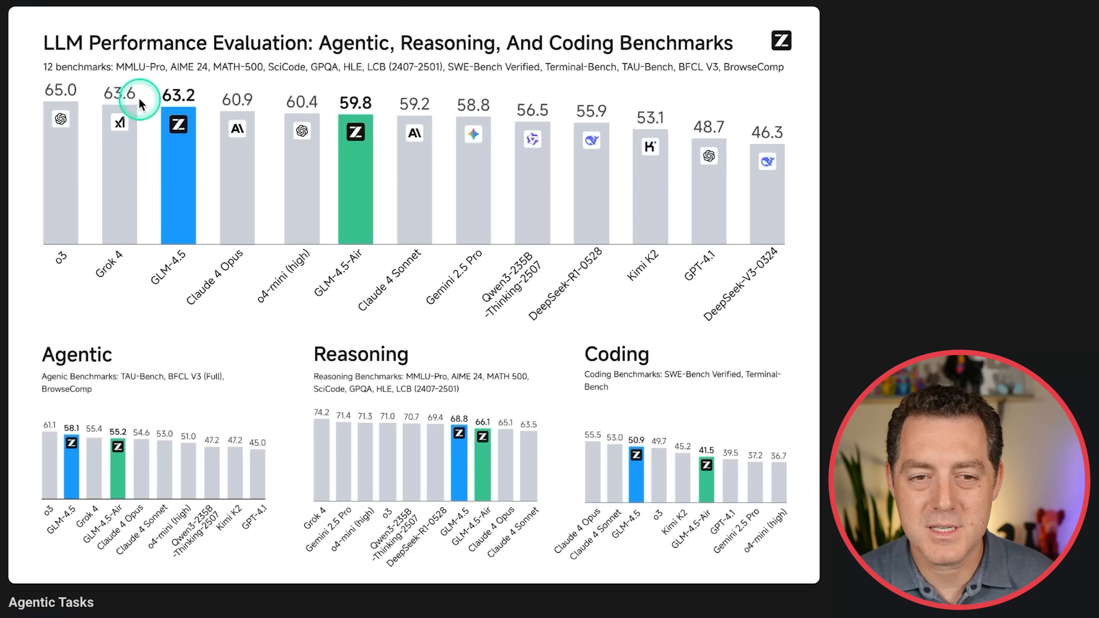
{"action": "mouse_move", "coordinate": [179, 275]}
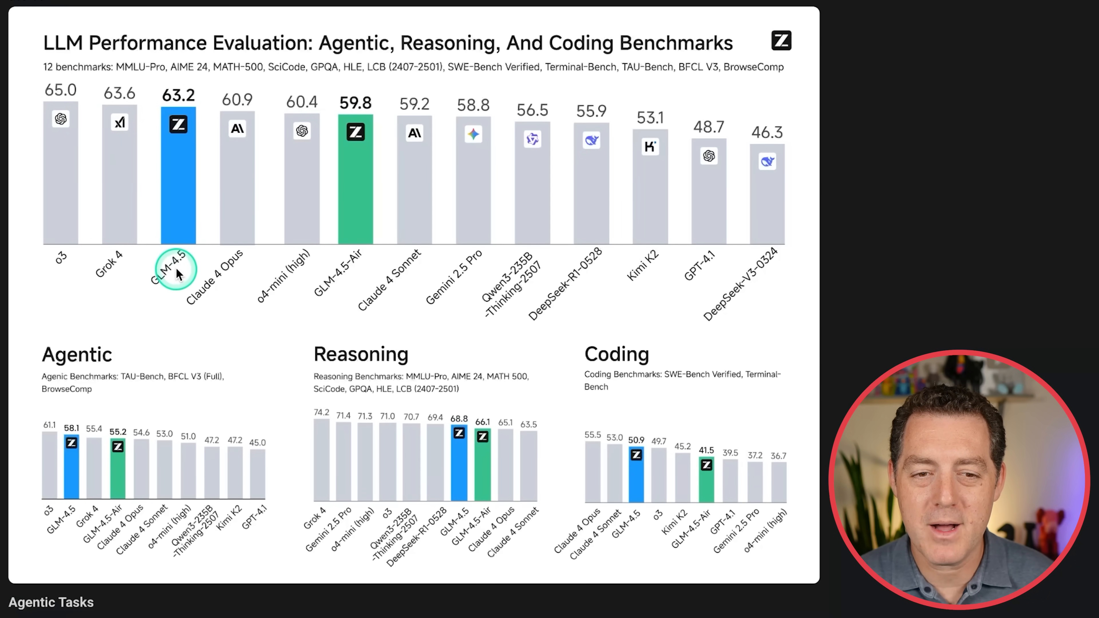
{"action": "mouse_move", "coordinate": [179, 97]}
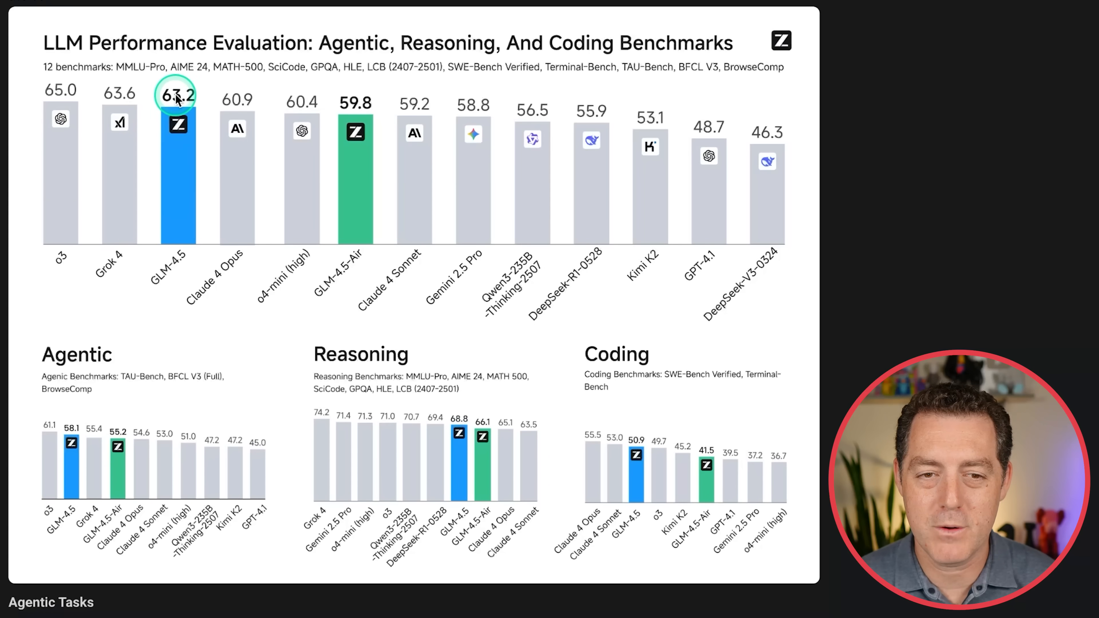
{"action": "mouse_move", "coordinate": [237, 178]}
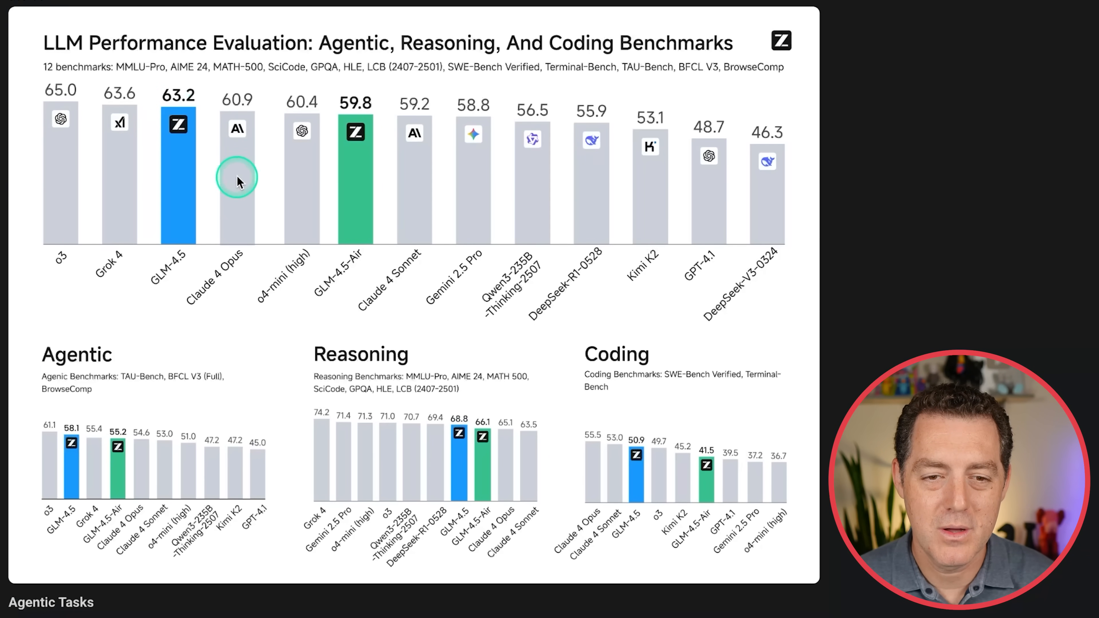
{"action": "mouse_move", "coordinate": [249, 303]}
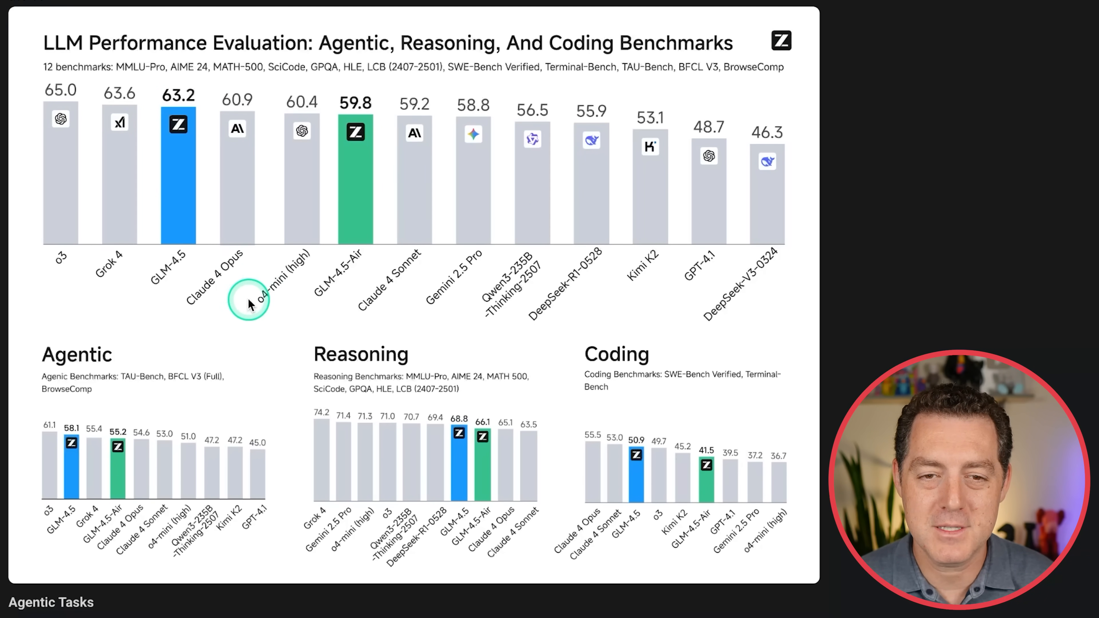
{"action": "mouse_move", "coordinate": [366, 258]}
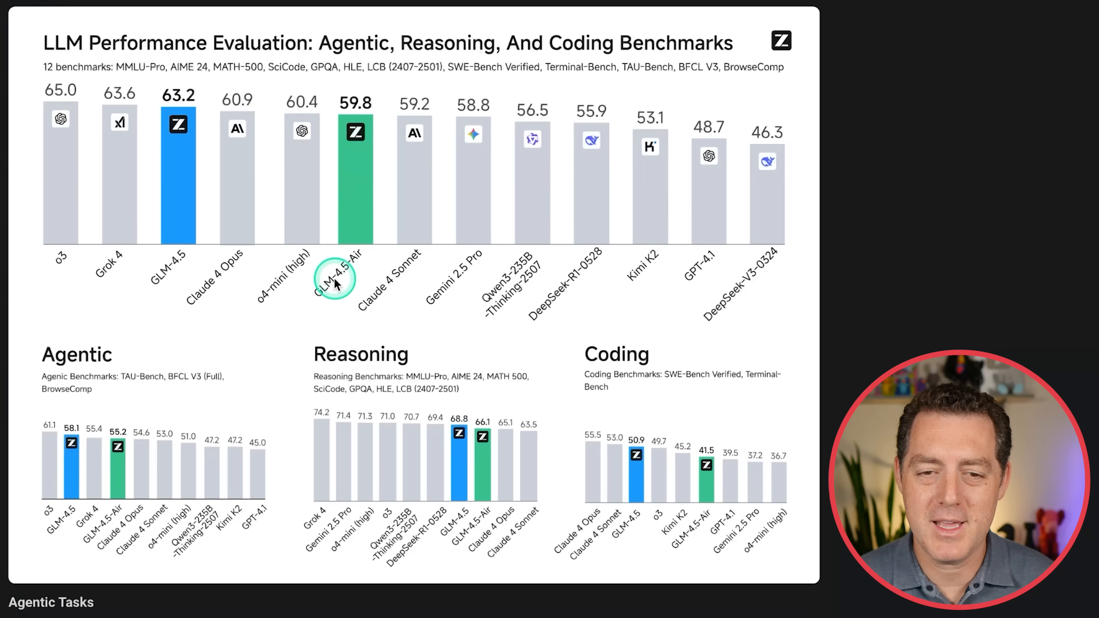
Scroll past the overview charts to the Agentic Tasks section with TAU-Bench and BFCL-v3 scores.
{"action": "scroll", "scroll_direction": "down", "scroll_amount": 3}
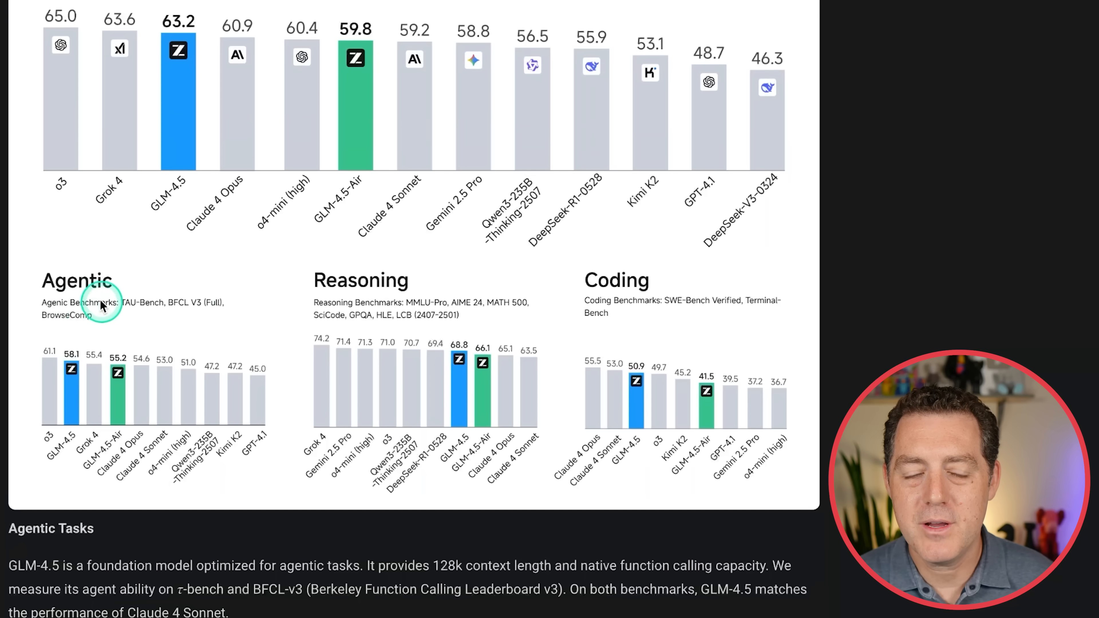
{"action": "mouse_move", "coordinate": [128, 307]}
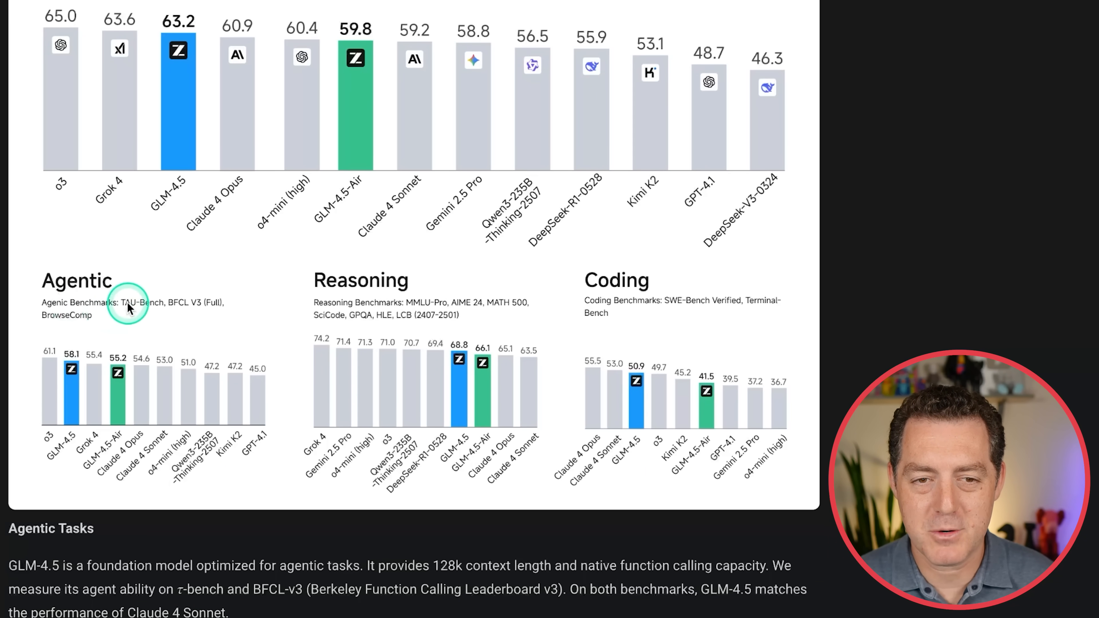
{"action": "mouse_move", "coordinate": [191, 312]}
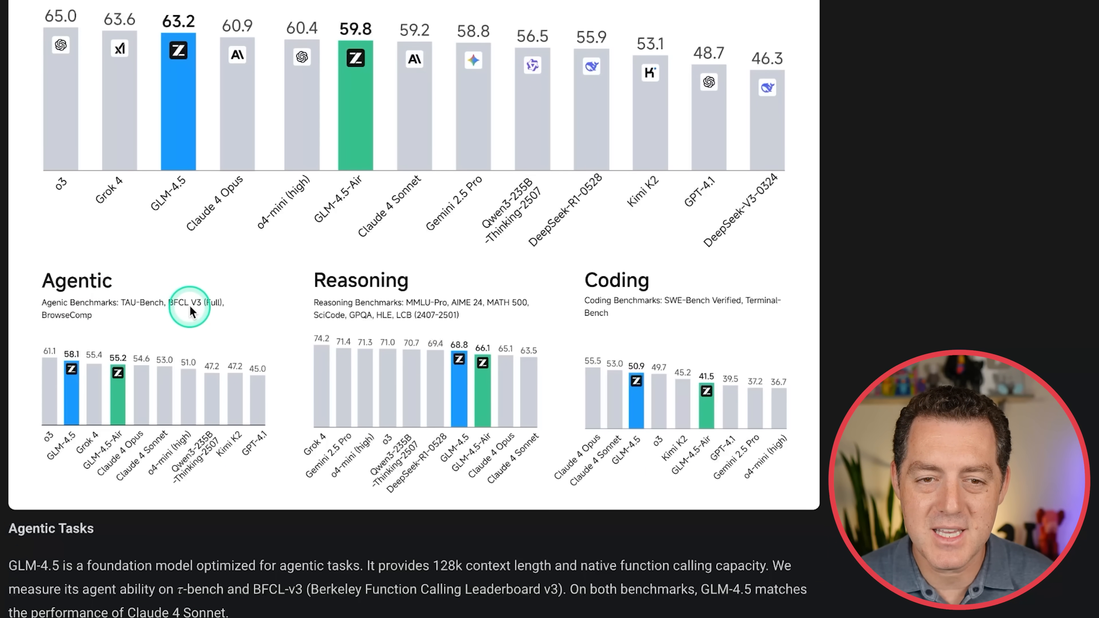
{"action": "mouse_move", "coordinate": [67, 368]}
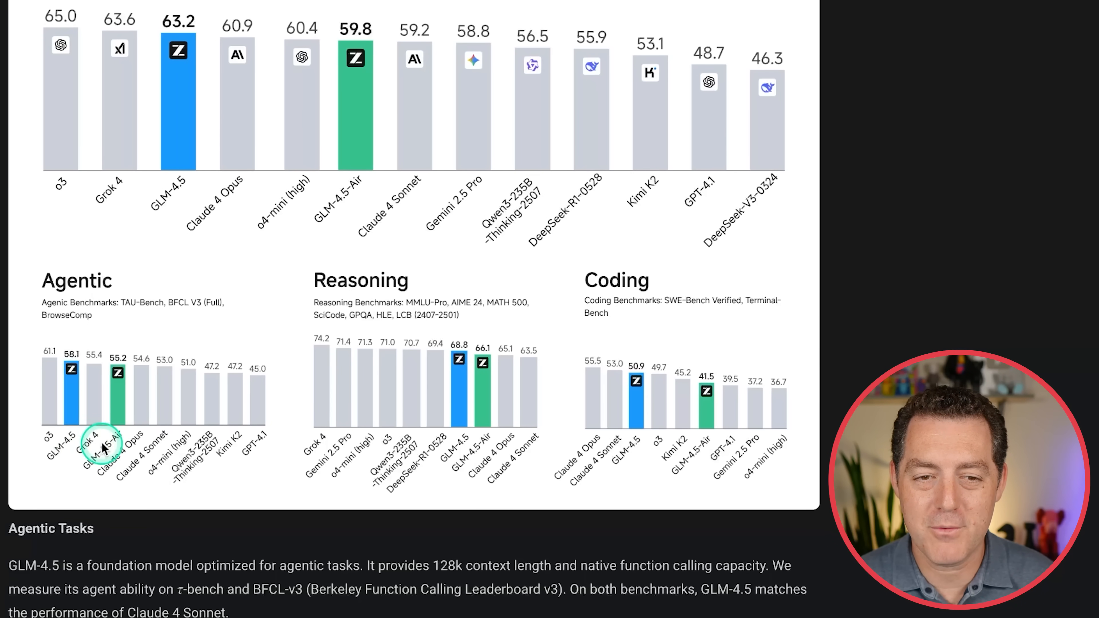
{"action": "mouse_move", "coordinate": [422, 309]}
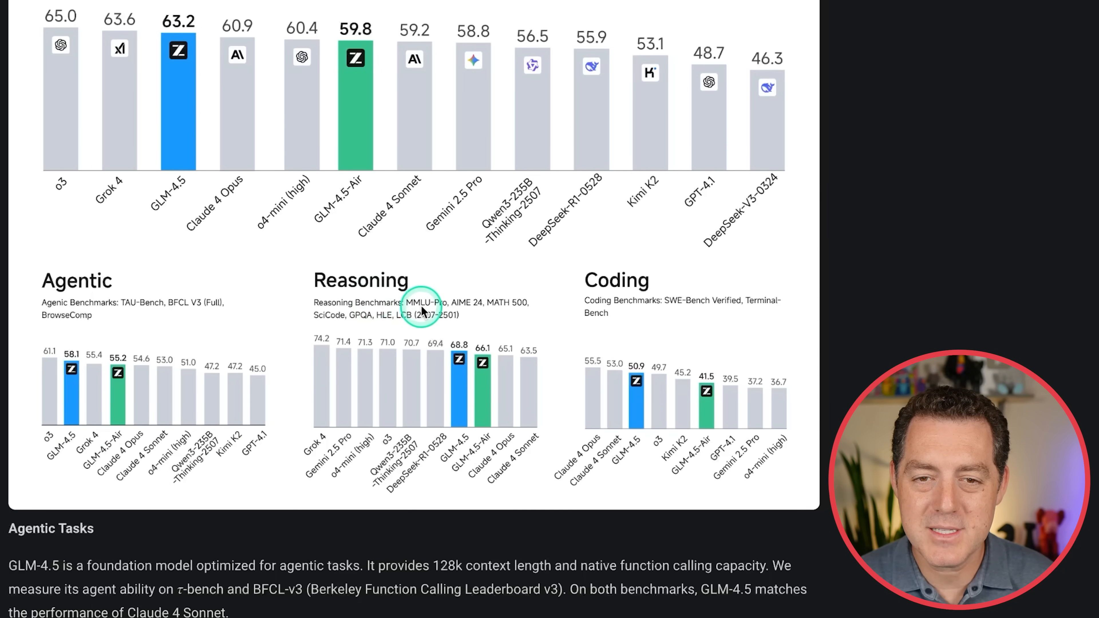
{"action": "mouse_move", "coordinate": [516, 314]}
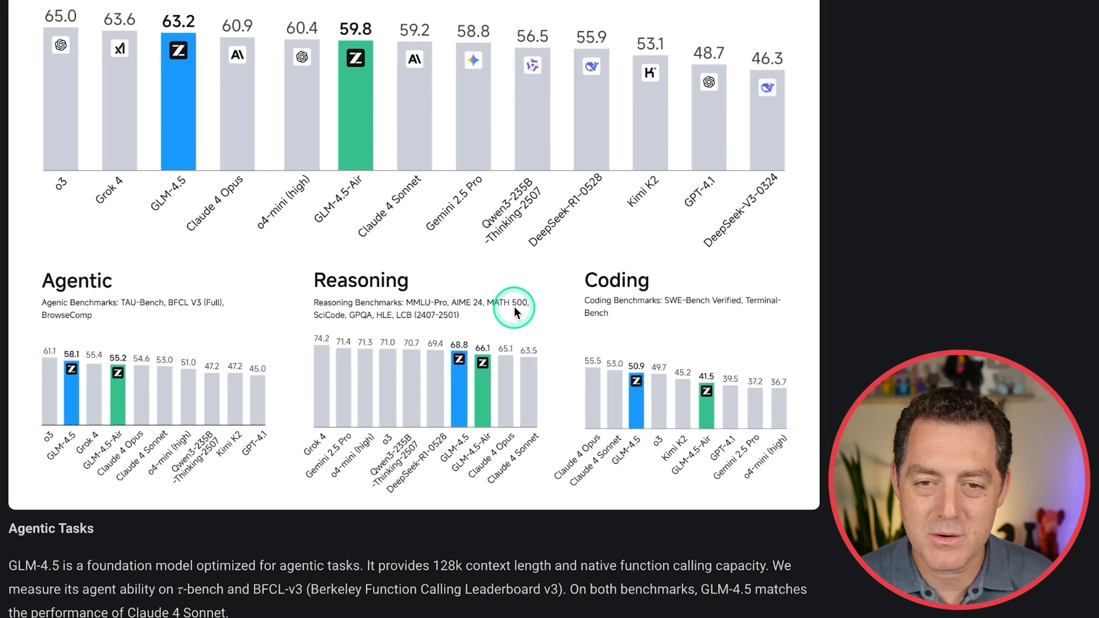
{"action": "mouse_move", "coordinate": [477, 343]}
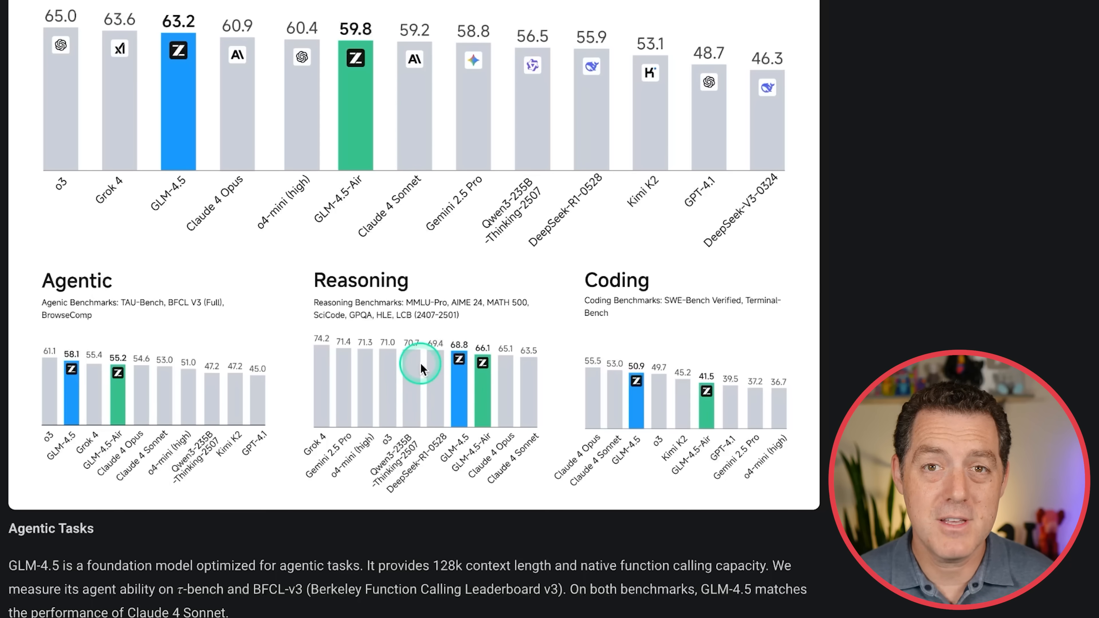
{"action": "mouse_move", "coordinate": [480, 396]}
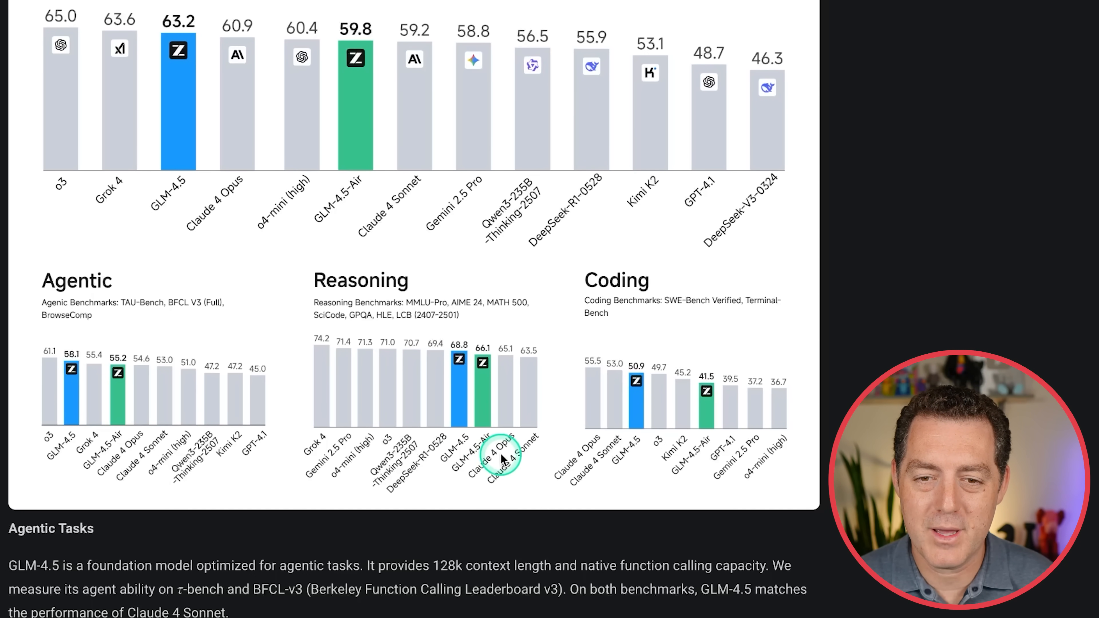
{"action": "mouse_move", "coordinate": [441, 449]}
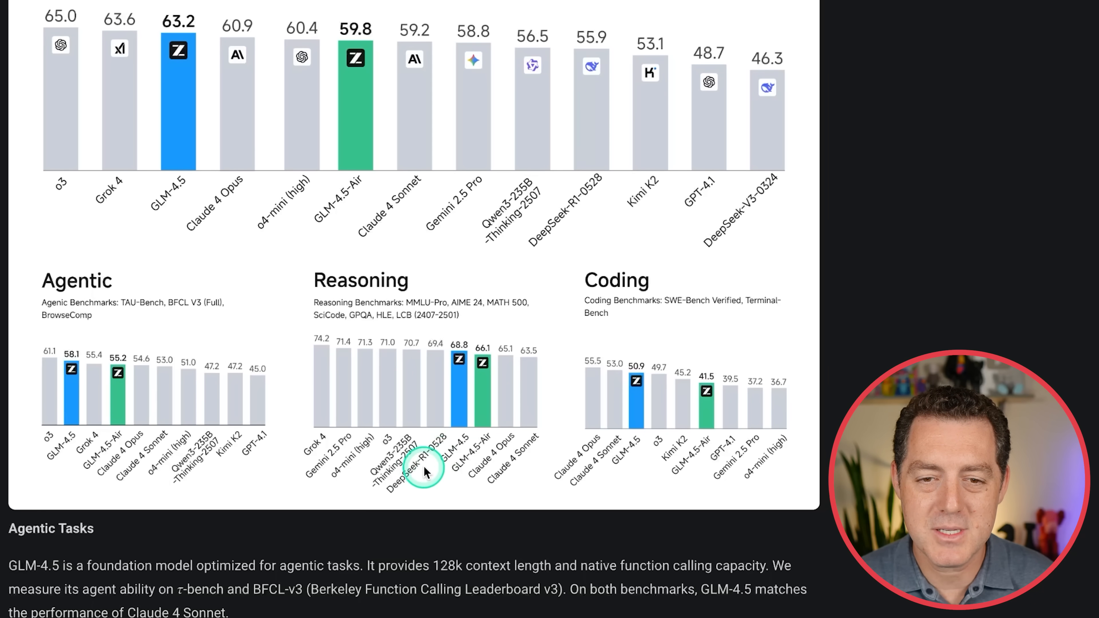
{"action": "mouse_move", "coordinate": [349, 471]}
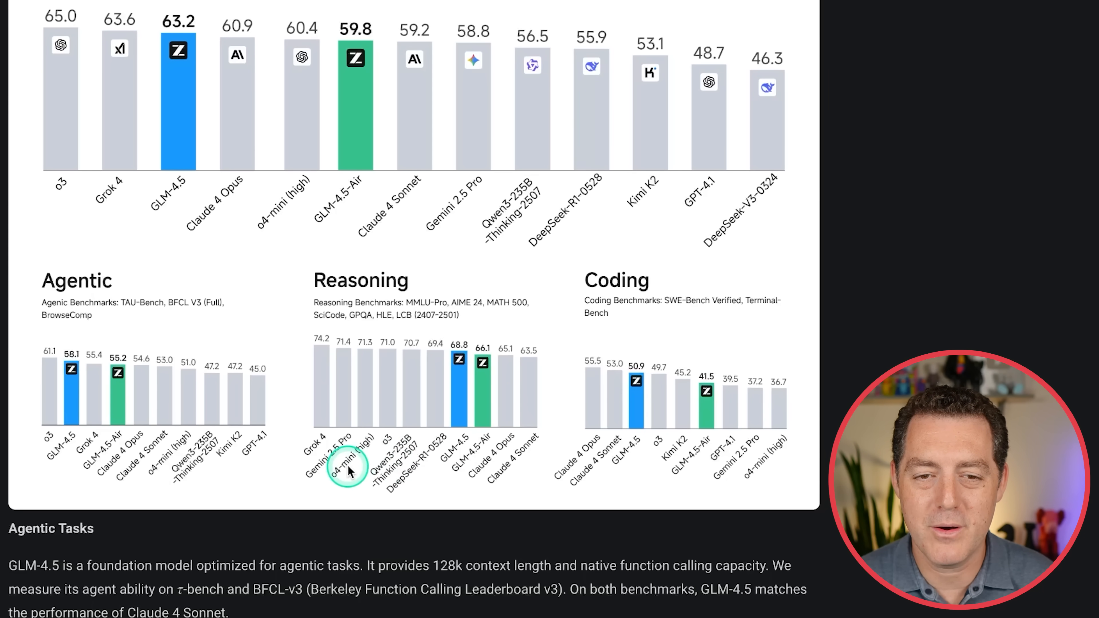
{"action": "mouse_move", "coordinate": [402, 402]}
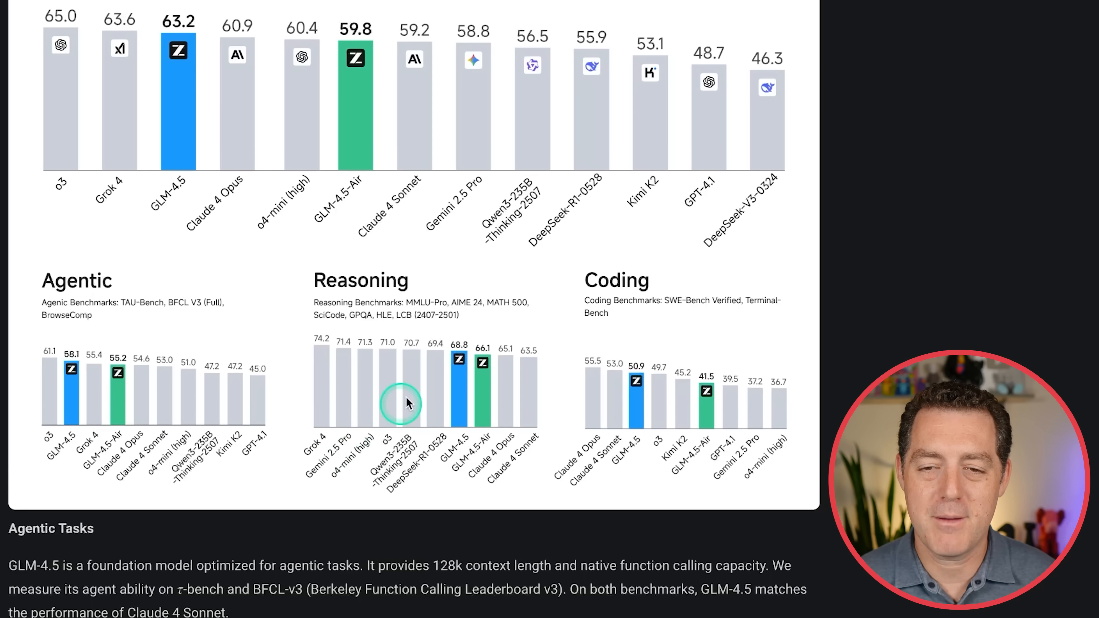
{"action": "mouse_move", "coordinate": [630, 324]}
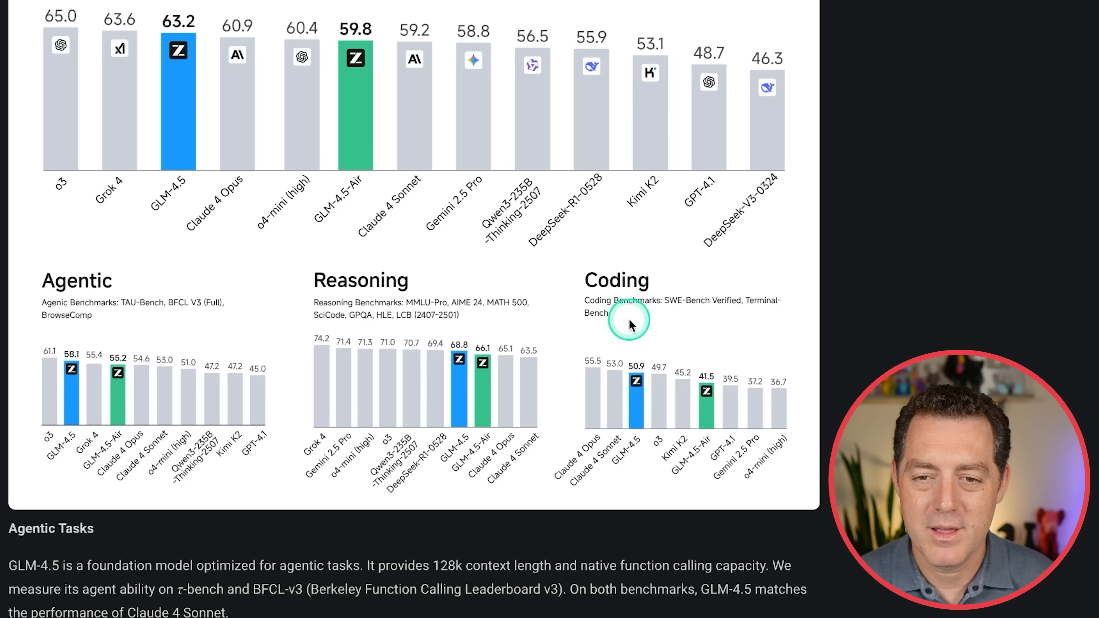
{"action": "mouse_move", "coordinate": [637, 452]}
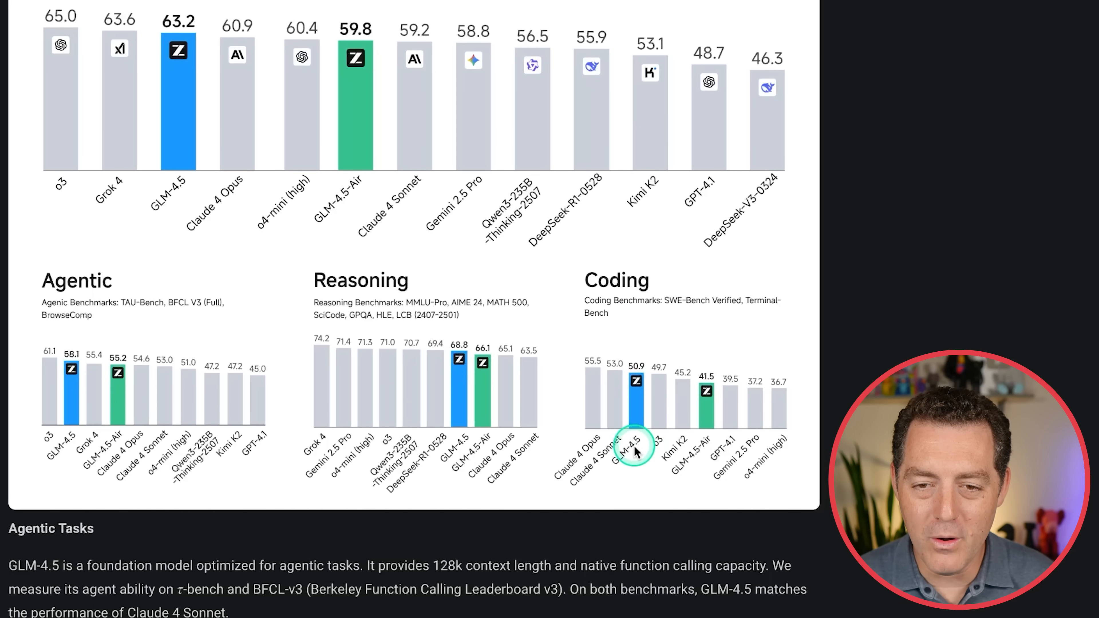
{"action": "mouse_move", "coordinate": [578, 456]}
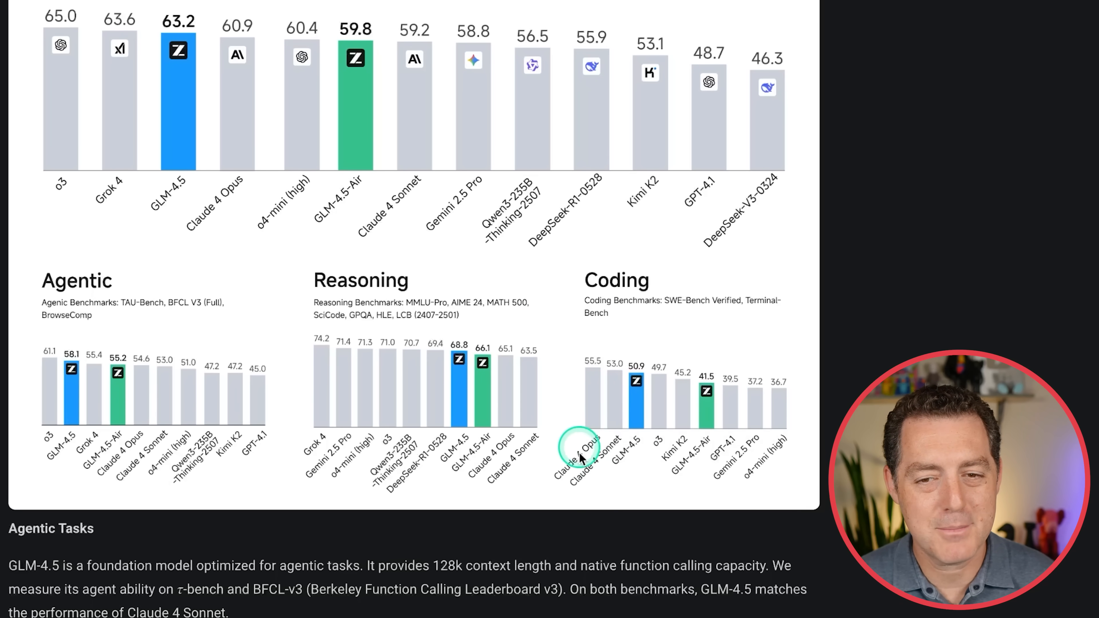
{"action": "scroll", "scroll_direction": "down", "scroll_amount": 3}
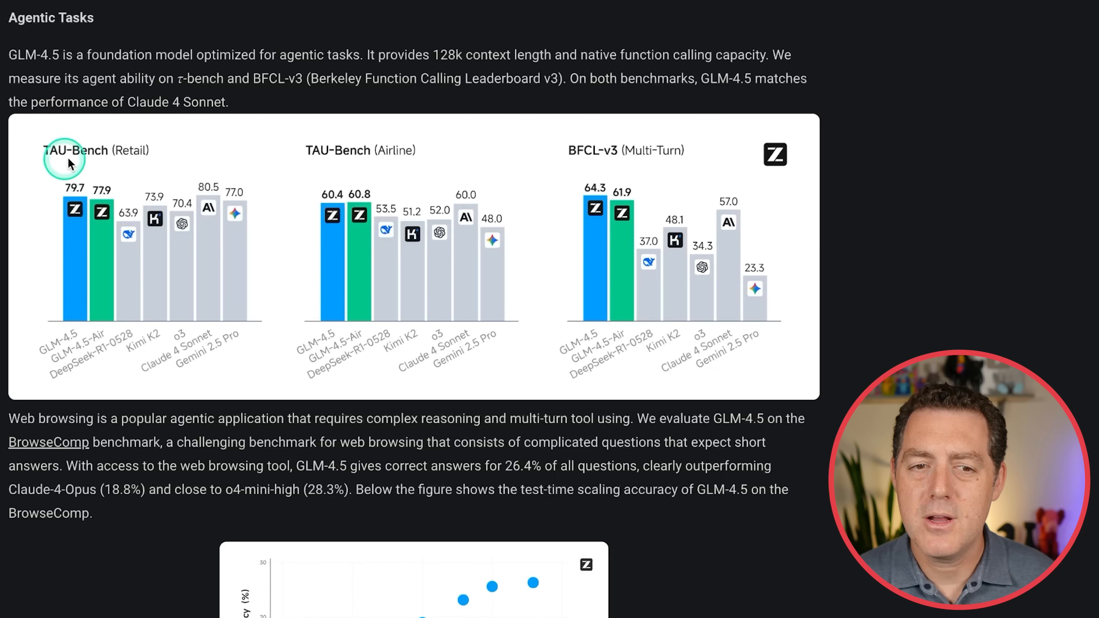
{"action": "mouse_move", "coordinate": [372, 168]}
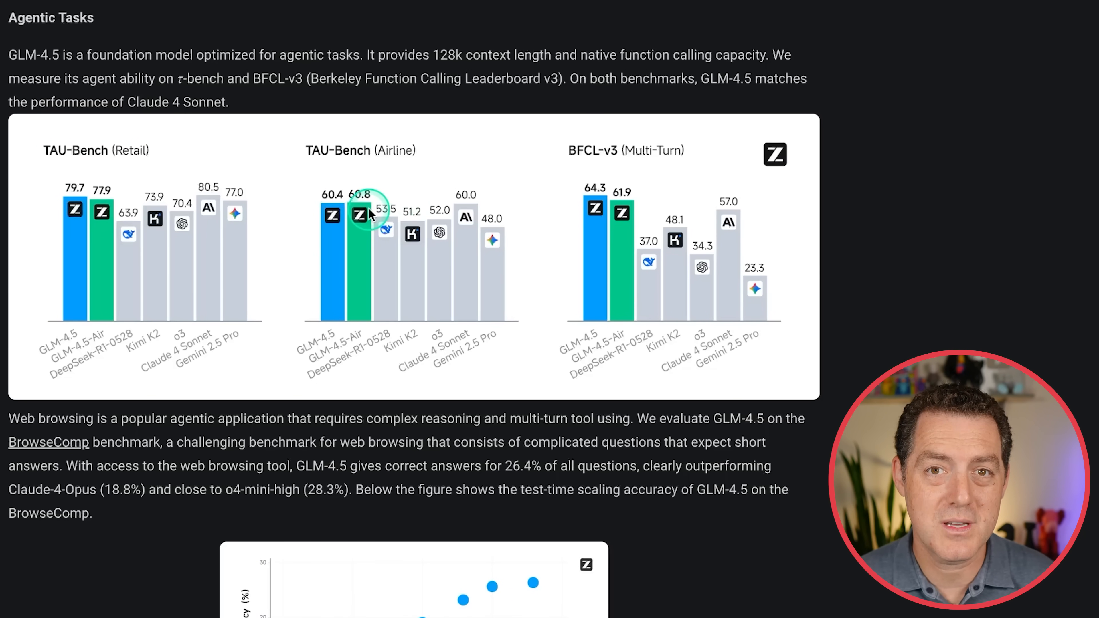
{"action": "mouse_move", "coordinate": [95, 224]}
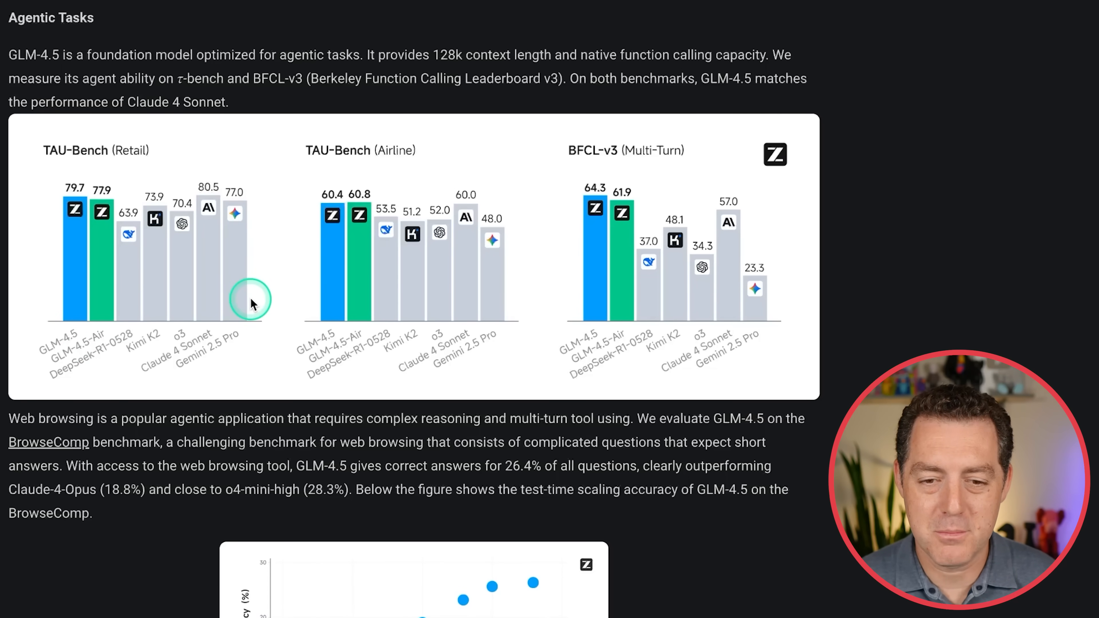
Scroll to the Pareto Frontier chart of SWE-bench Verified versus model parameters.
{"action": "scroll", "scroll_direction": "down", "scroll_amount": 3}
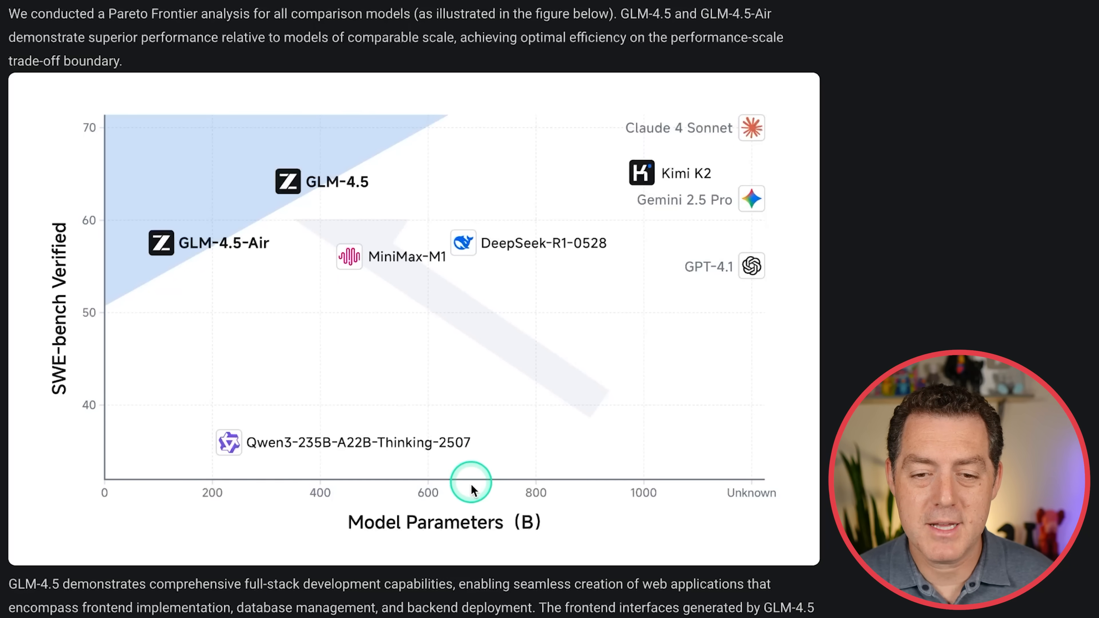
{"action": "mouse_move", "coordinate": [450, 168]}
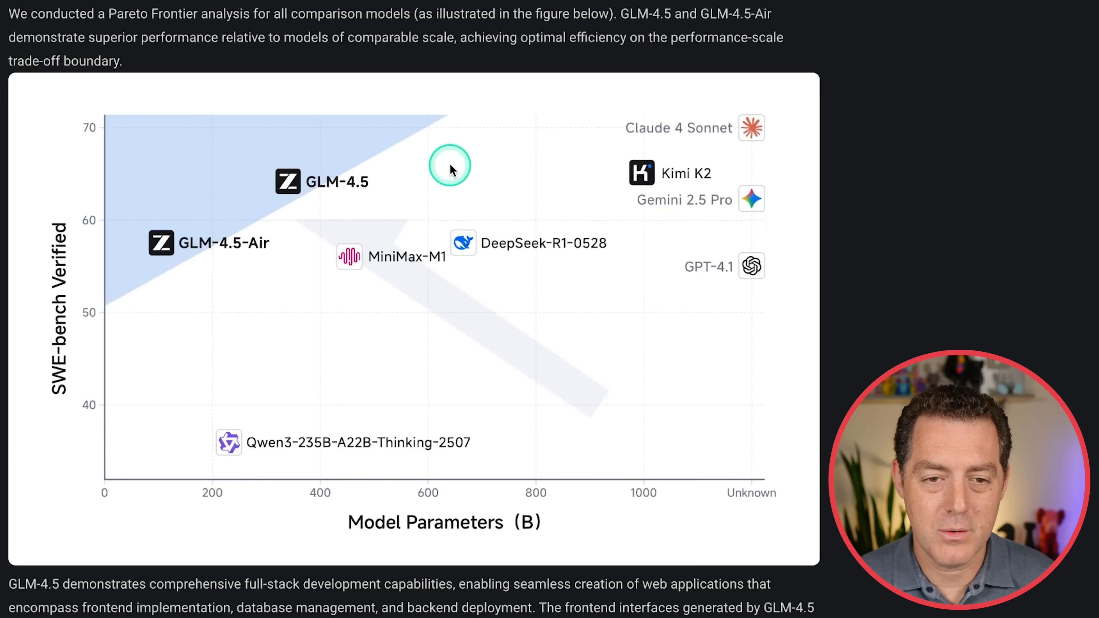
{"action": "mouse_move", "coordinate": [209, 208]}
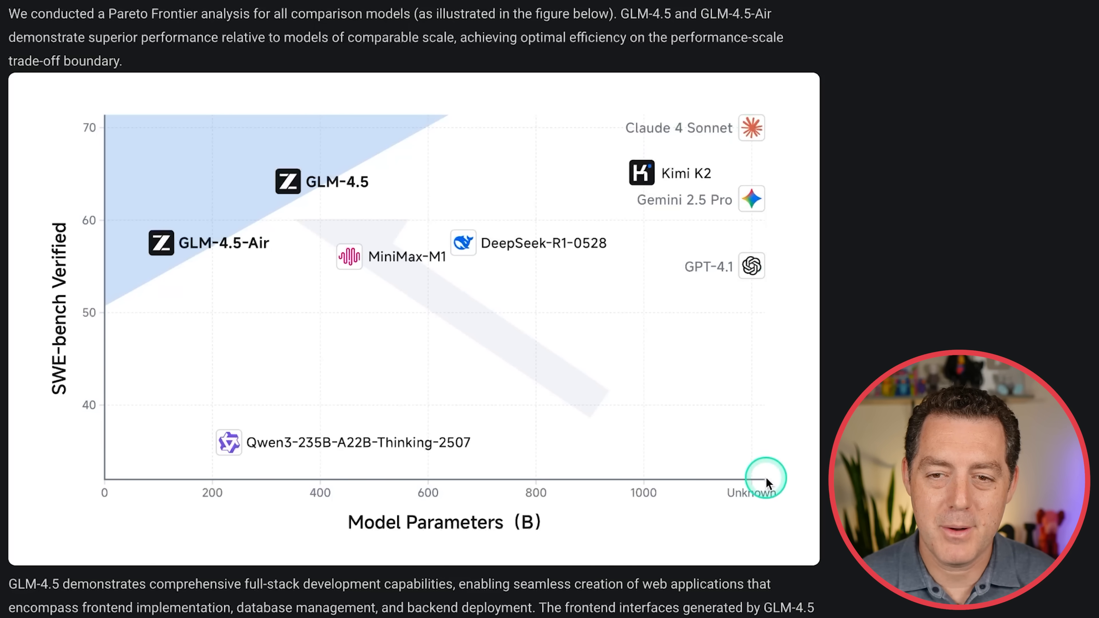
{"action": "mouse_move", "coordinate": [750, 126]}
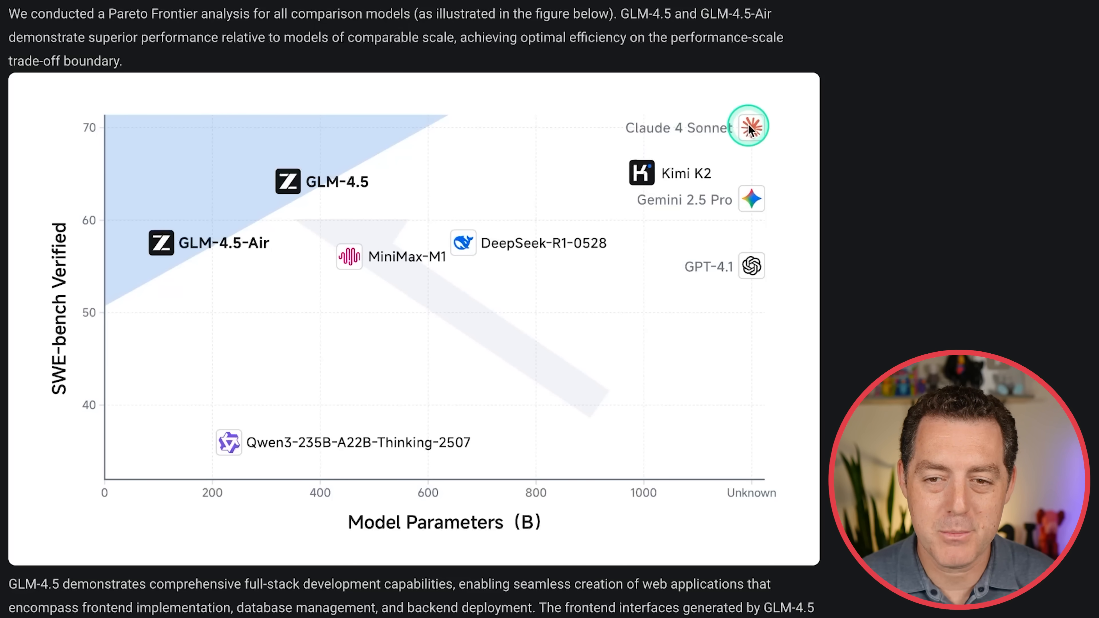
{"action": "mouse_move", "coordinate": [649, 178]}
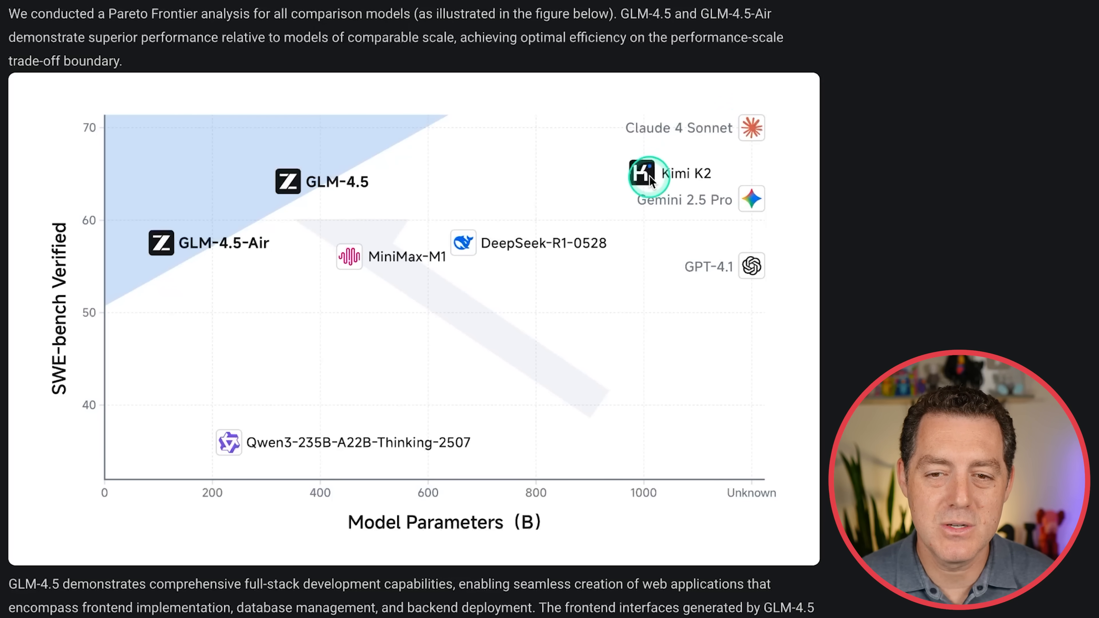
{"action": "mouse_move", "coordinate": [335, 182]}
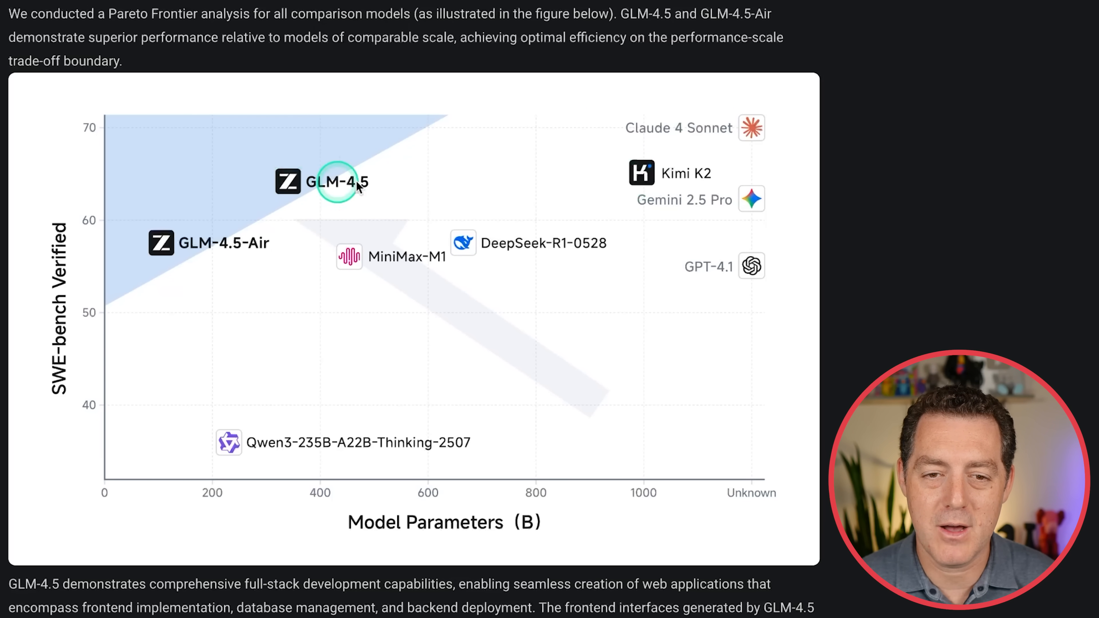
{"action": "mouse_move", "coordinate": [544, 200]}
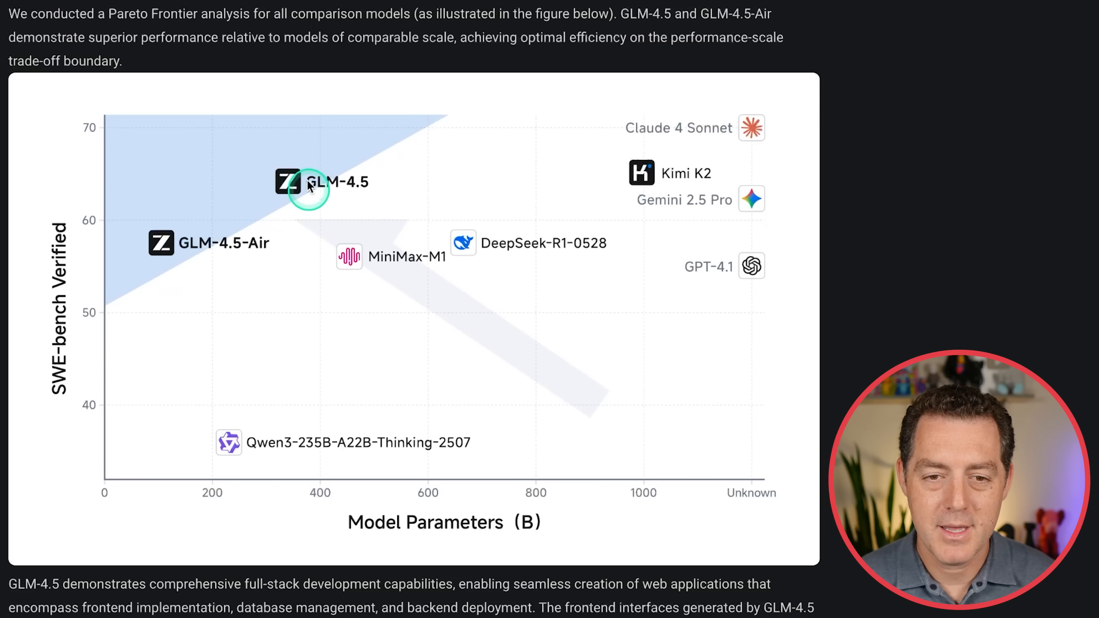
{"action": "mouse_move", "coordinate": [666, 183]}
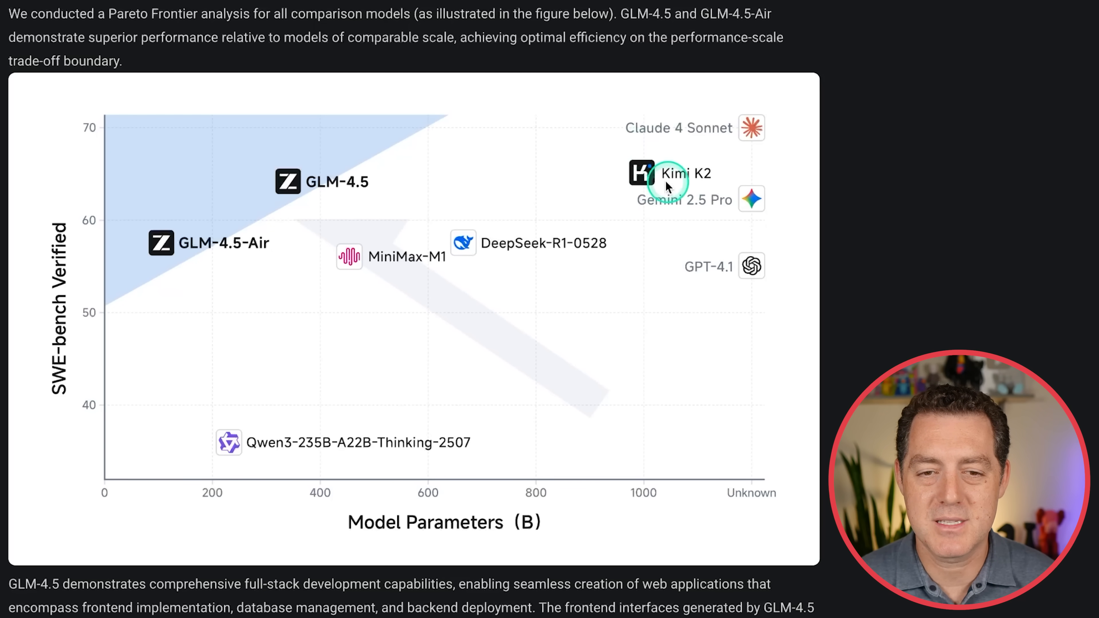
{"action": "mouse_move", "coordinate": [336, 203]}
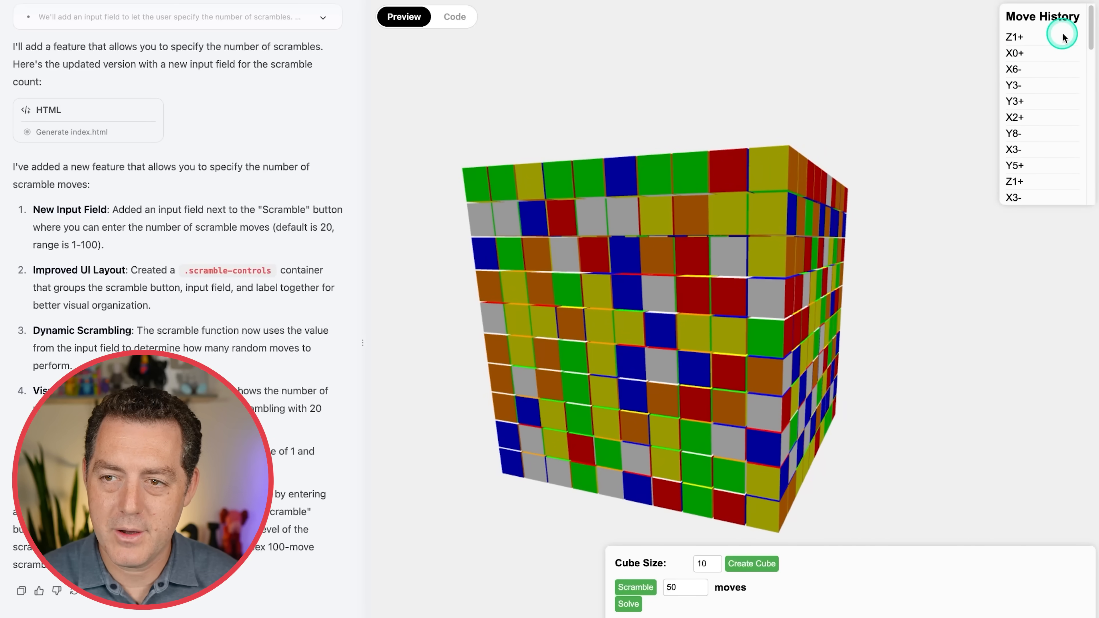
Start the scrambled 10x10 cube solving and orbit it to watch it unscramble.
{"action": "scroll", "scroll_direction": "down", "scroll_amount": 3}
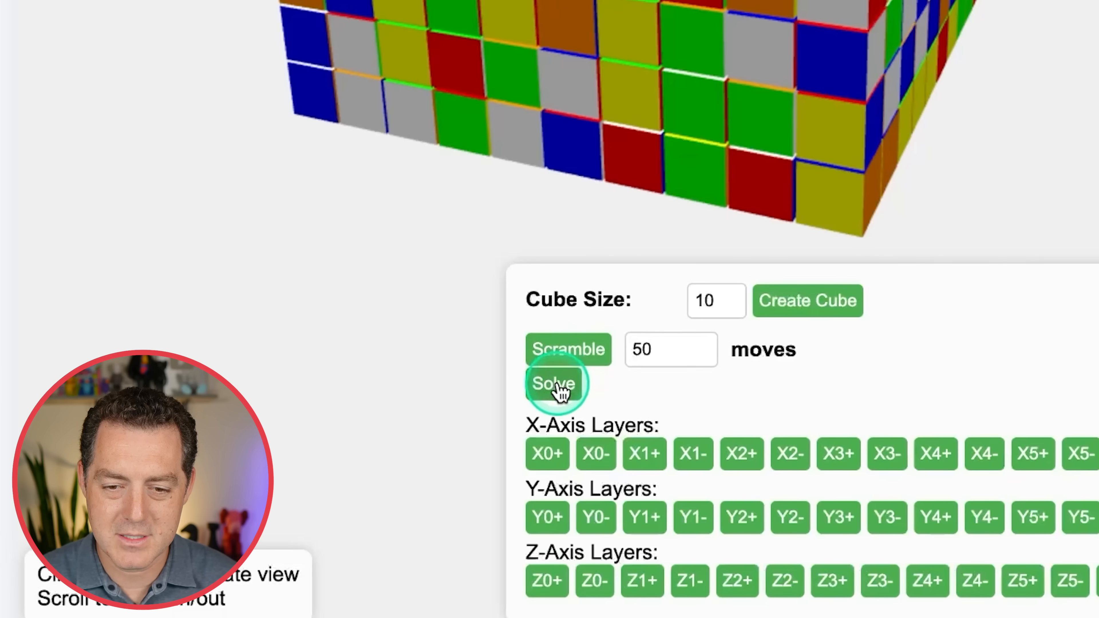
{"action": "left_click", "coordinate": [554, 384]}
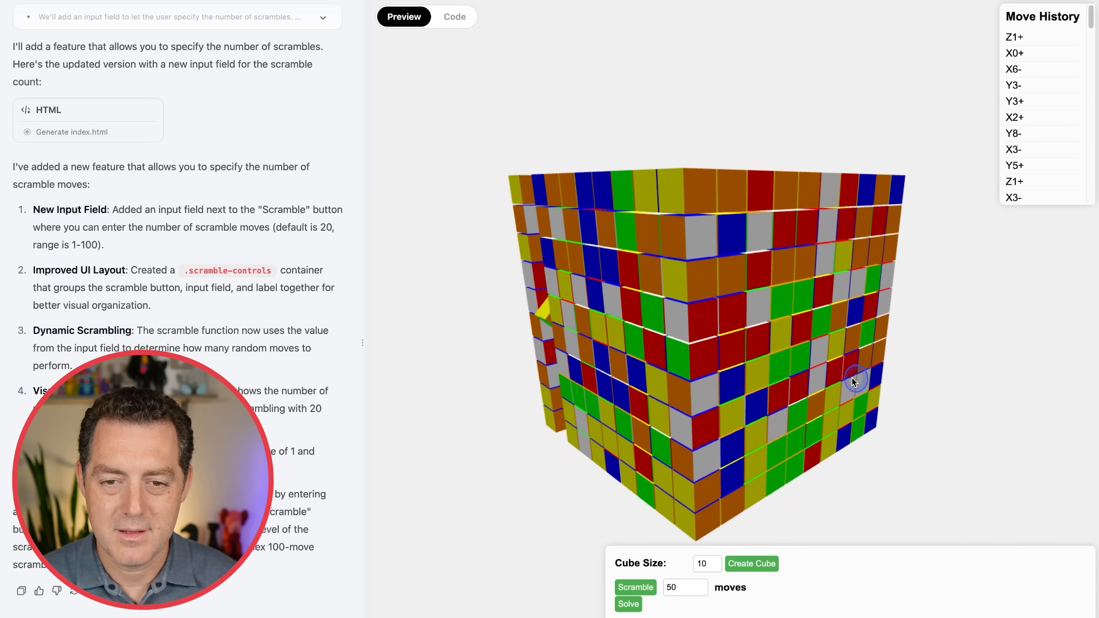
{"action": "left_click_drag", "start_coordinate": [853, 382], "coordinate": [928, 312]}
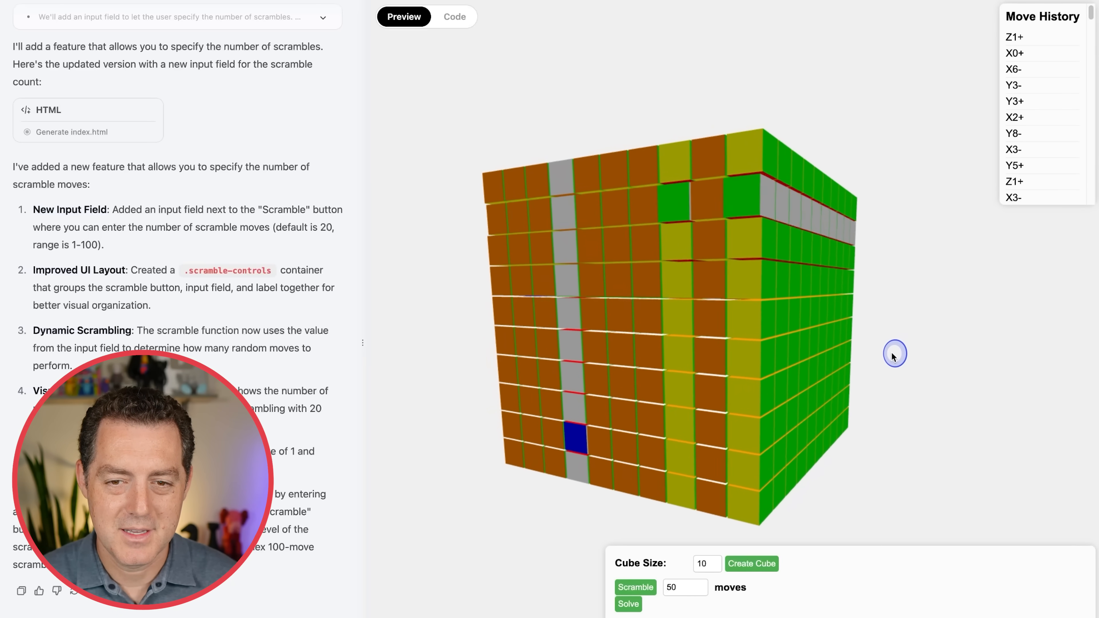
{"action": "left_click", "coordinate": [628, 604]}
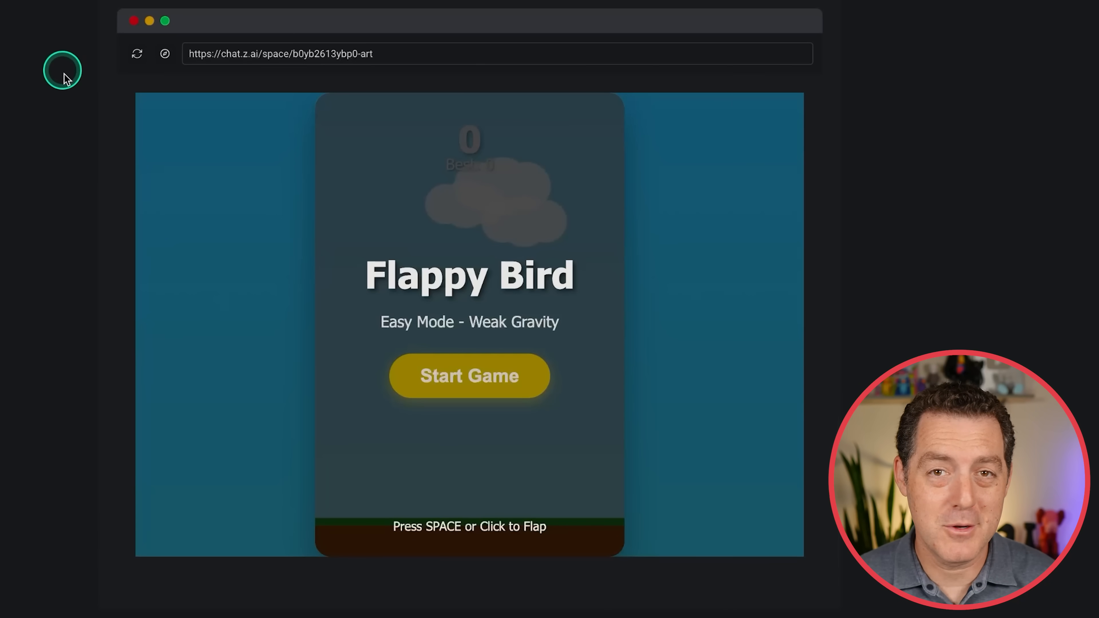
Interact with the Flappy Bird demo in the blog's example apps.
{"action": "left_click", "coordinate": [469, 375]}
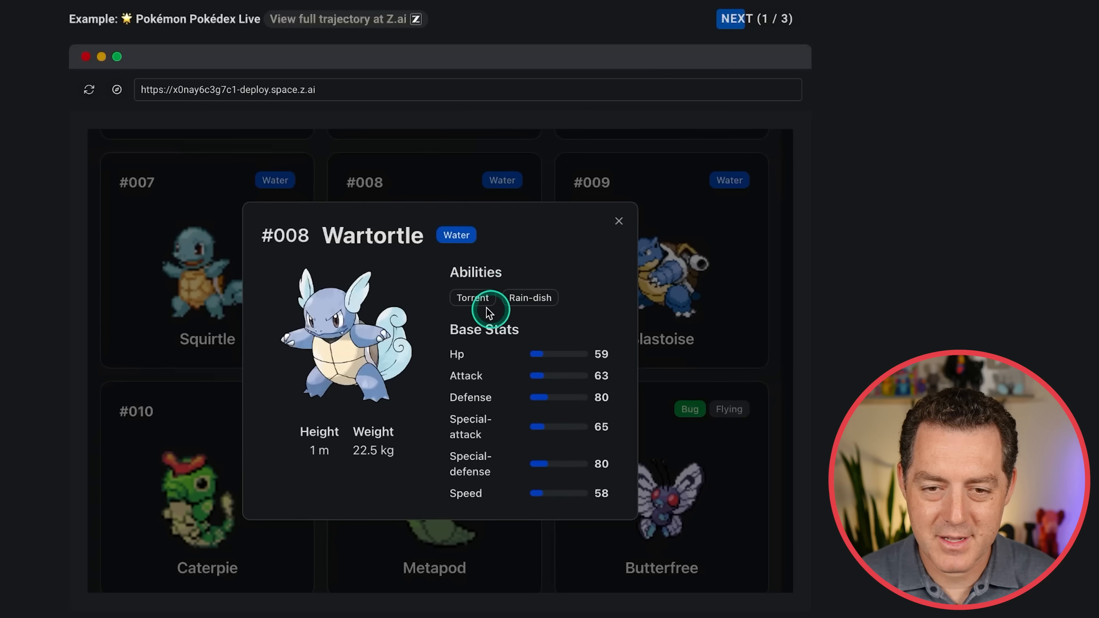
{"action": "mouse_move", "coordinate": [379, 388]}
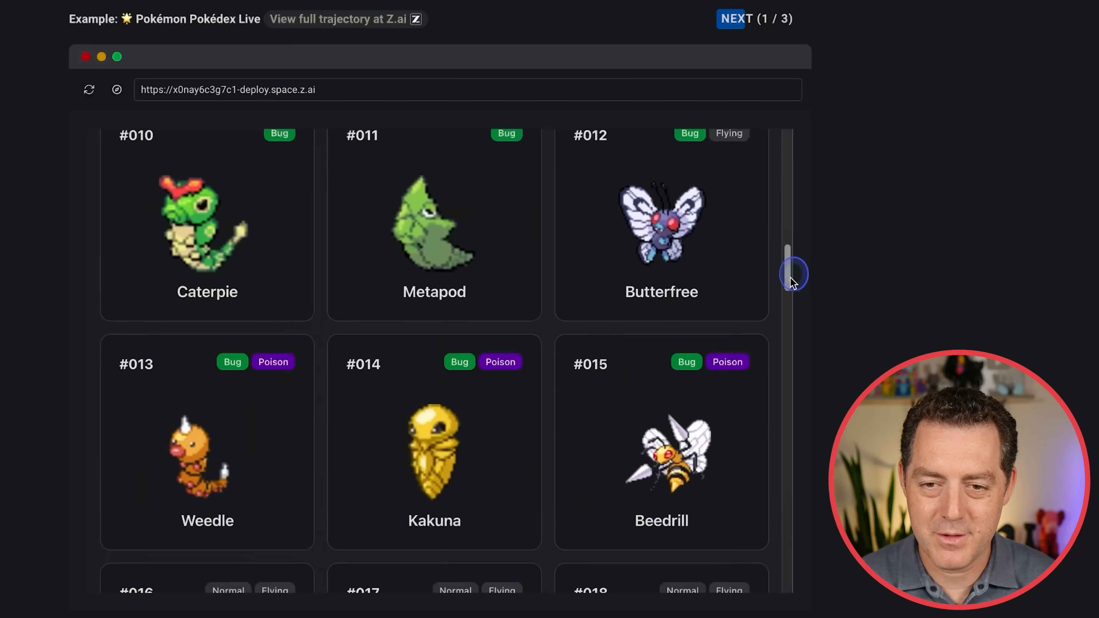
Bring up the Tower of Hanoi chat and select the Level 2 (9 discs) heading in the breakdown.
{"action": "left_click", "coordinate": [734, 19]}
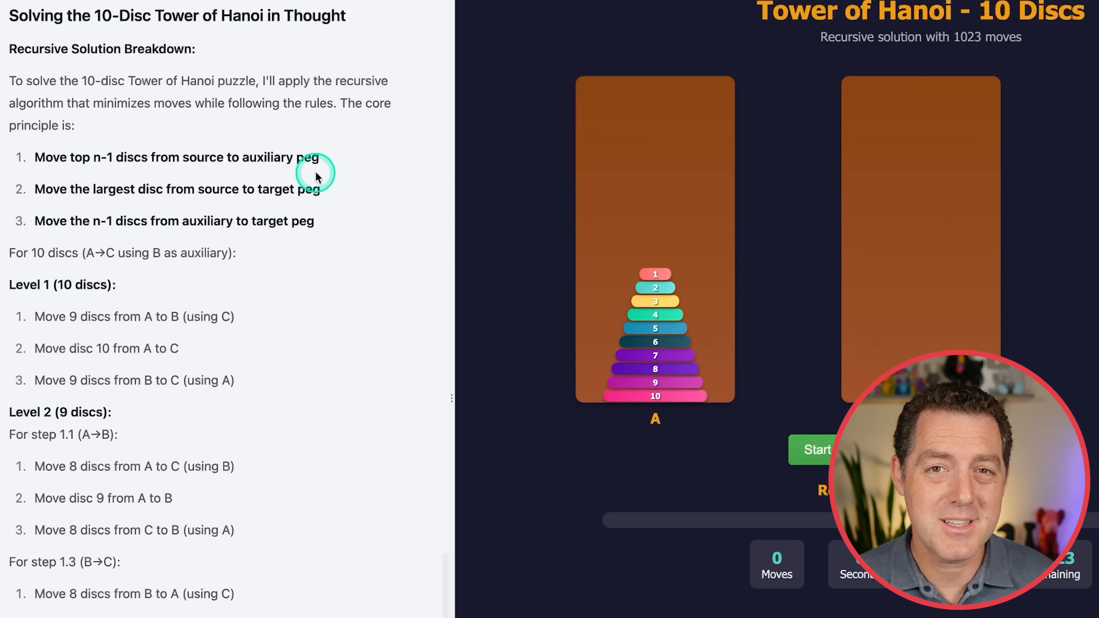
{"action": "mouse_move", "coordinate": [202, 335]}
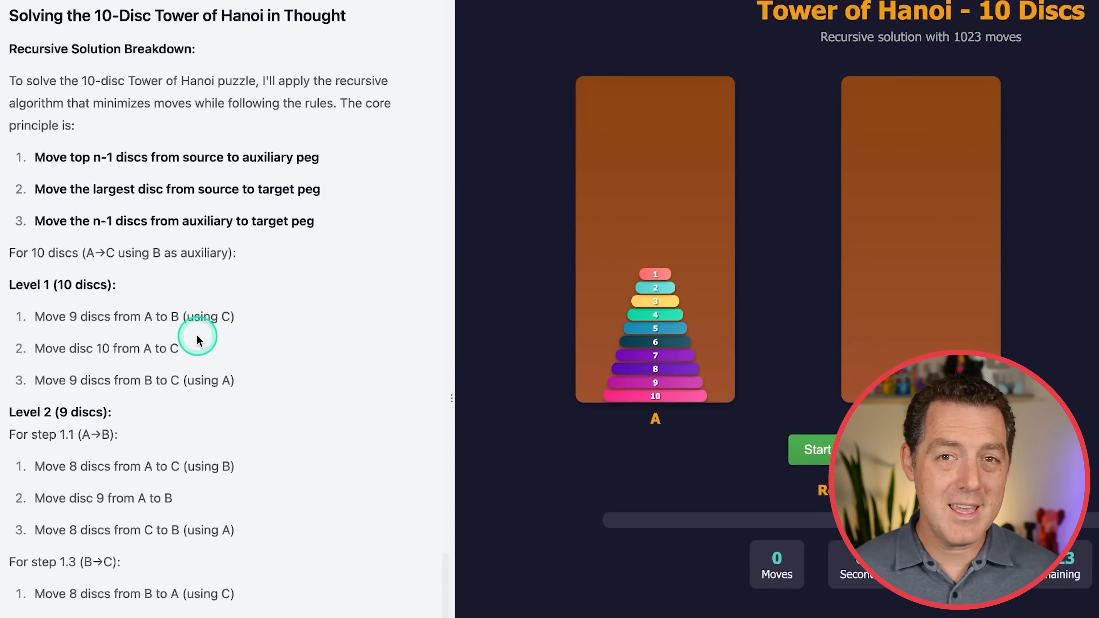
{"action": "mouse_move", "coordinate": [200, 334]}
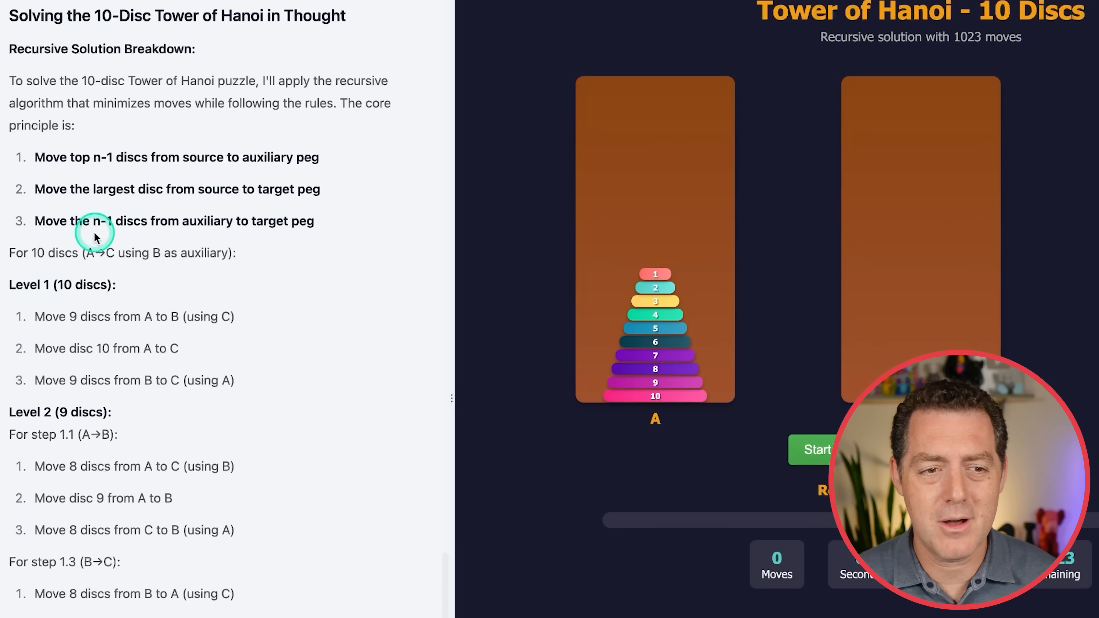
{"action": "double_click", "coordinate": [134, 316]}
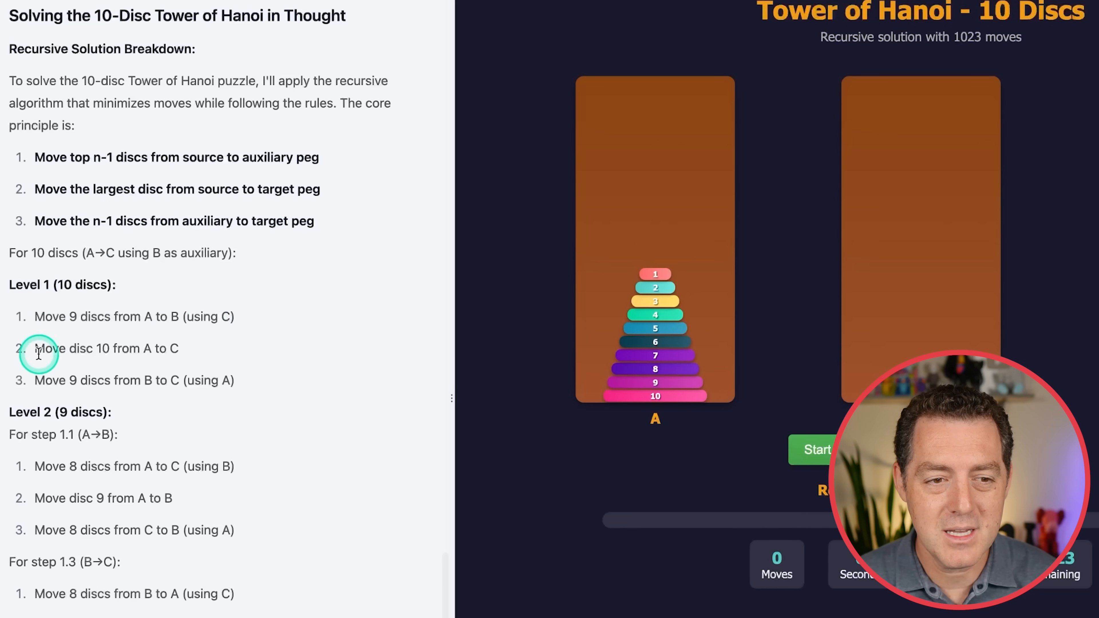
{"action": "left_click_drag", "start_coordinate": [39, 349], "coordinate": [179, 349]}
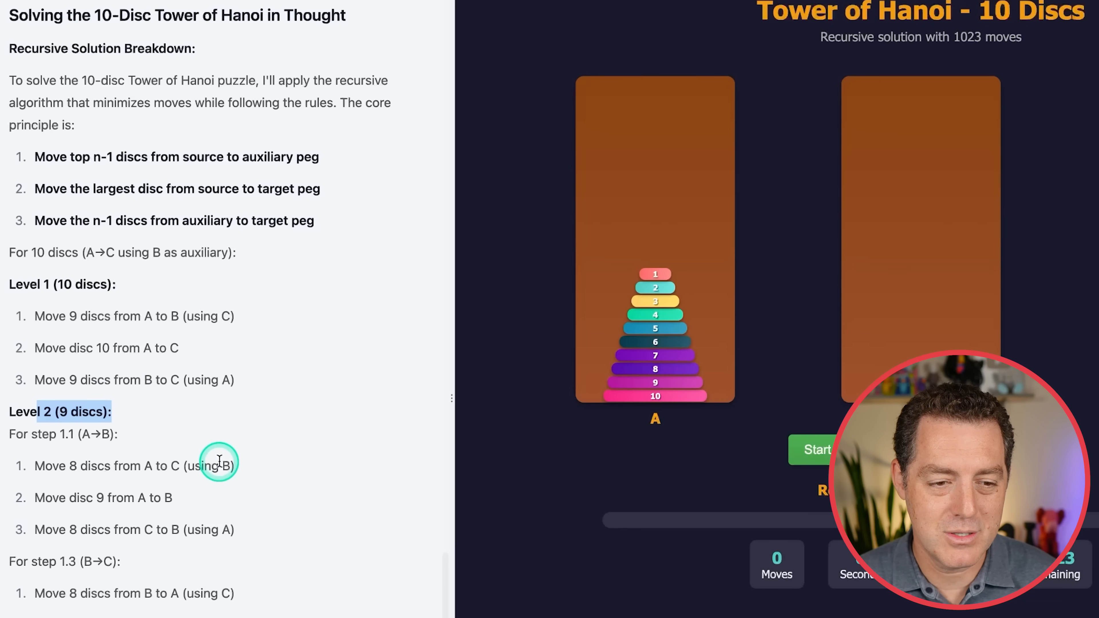
{"action": "scroll", "scroll_direction": "down", "scroll_amount": 3}
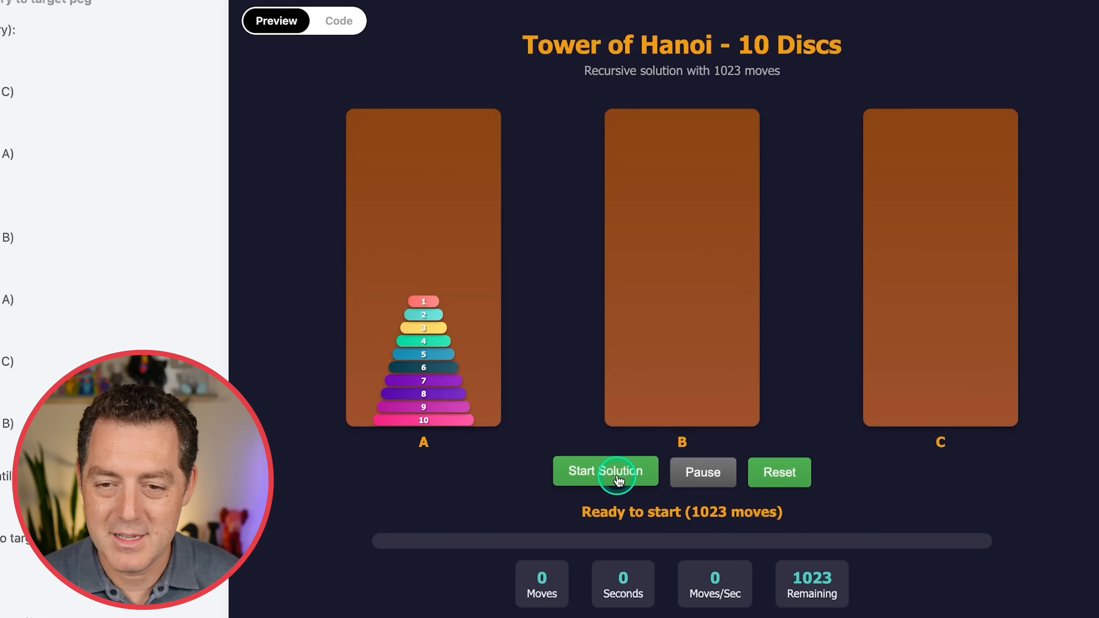
Run the animated 1023-move solution until all discs reach peg C.
{"action": "left_click", "coordinate": [605, 471]}
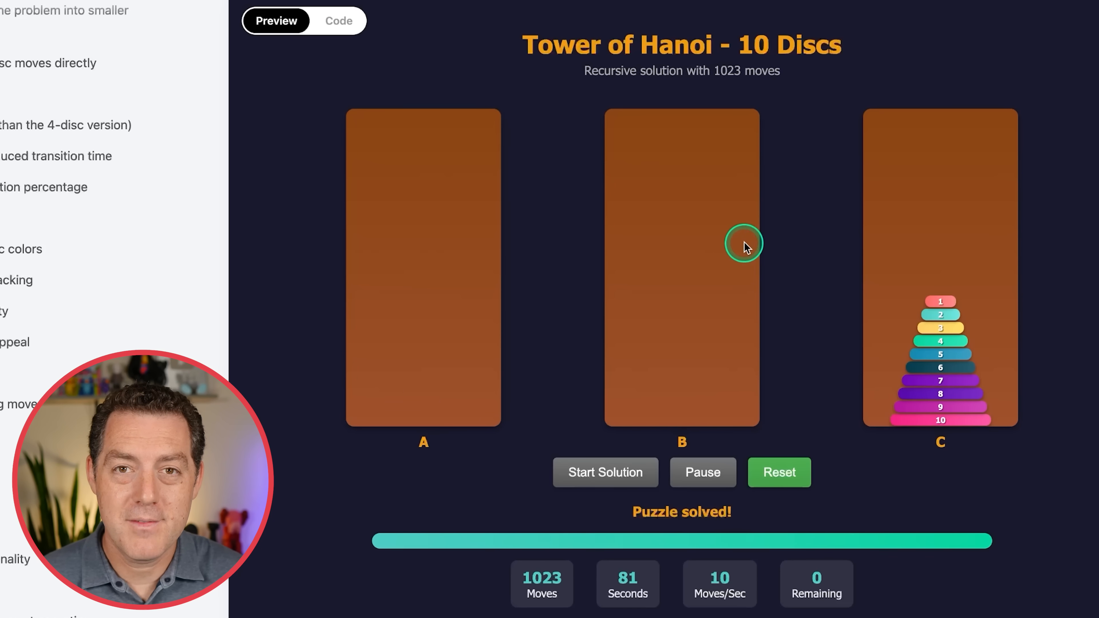
{"action": "mouse_move", "coordinate": [722, 564]}
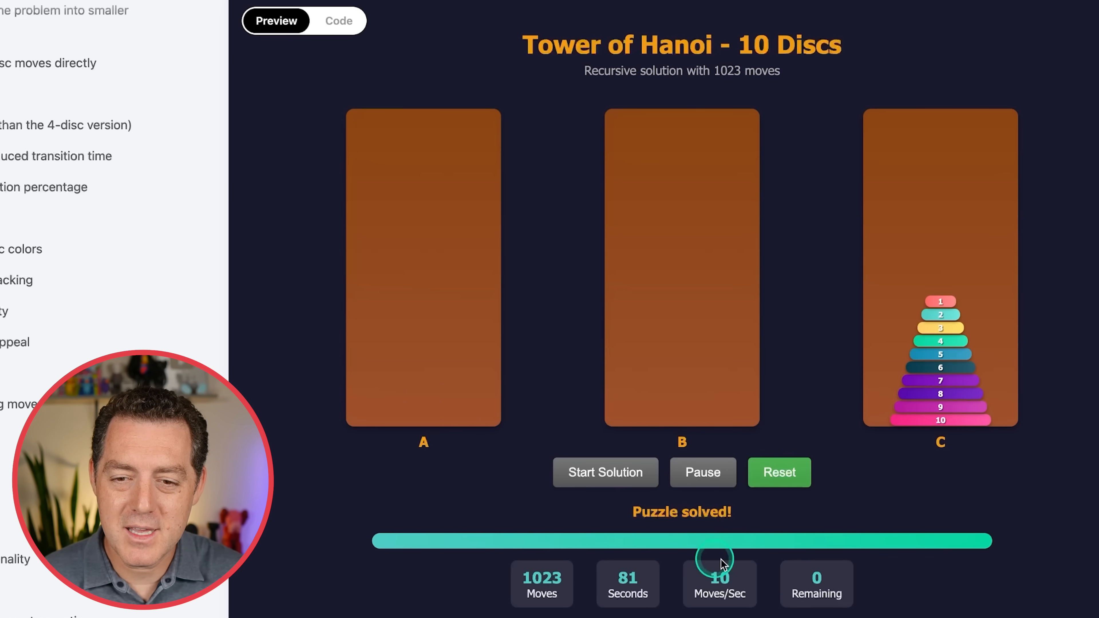